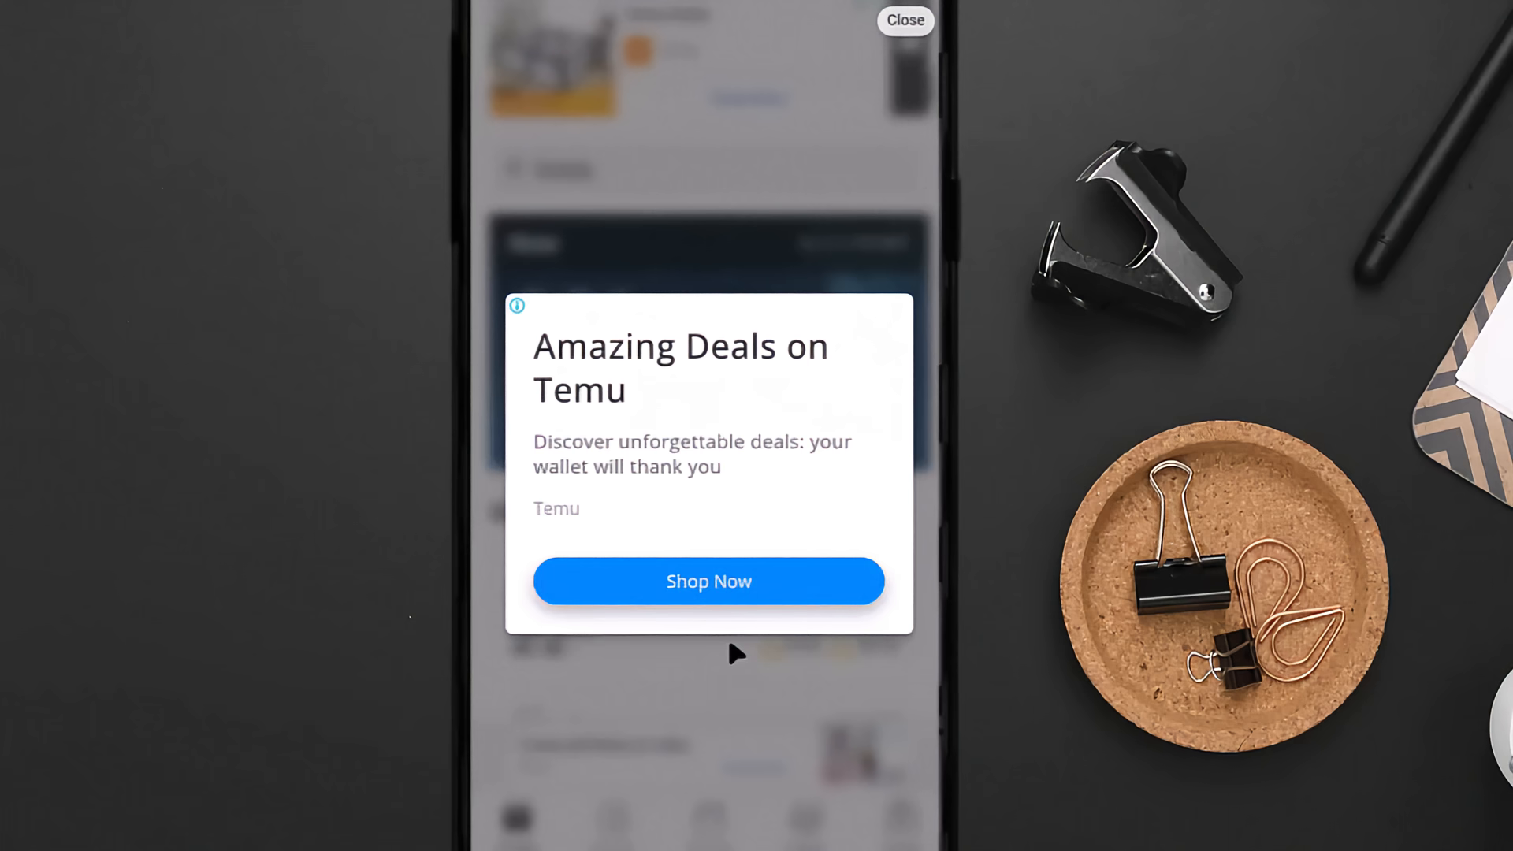
mouse_move(481, 330)
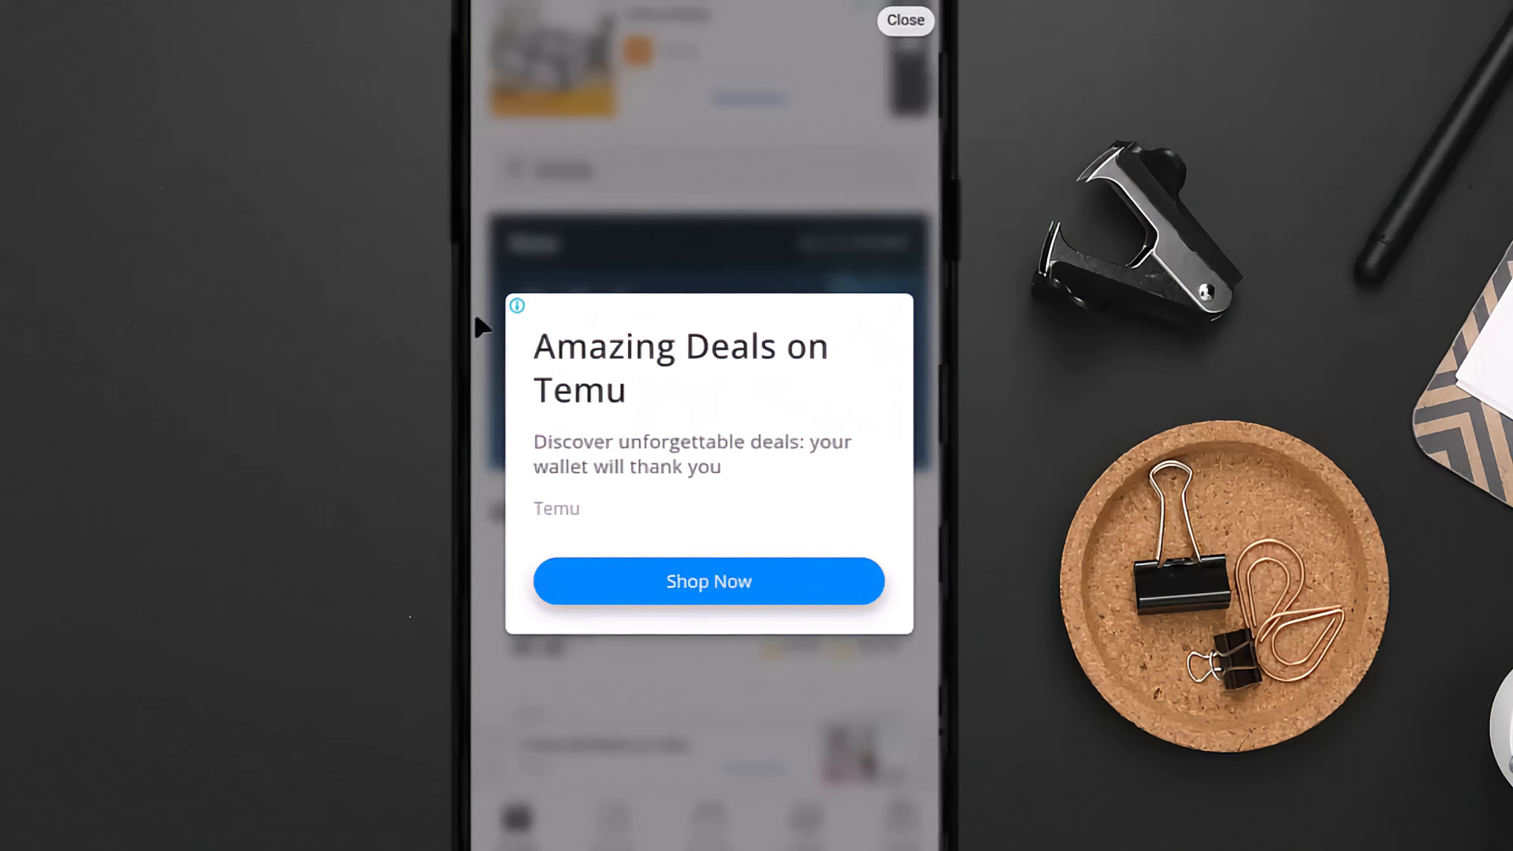
mouse_move(924, 252)
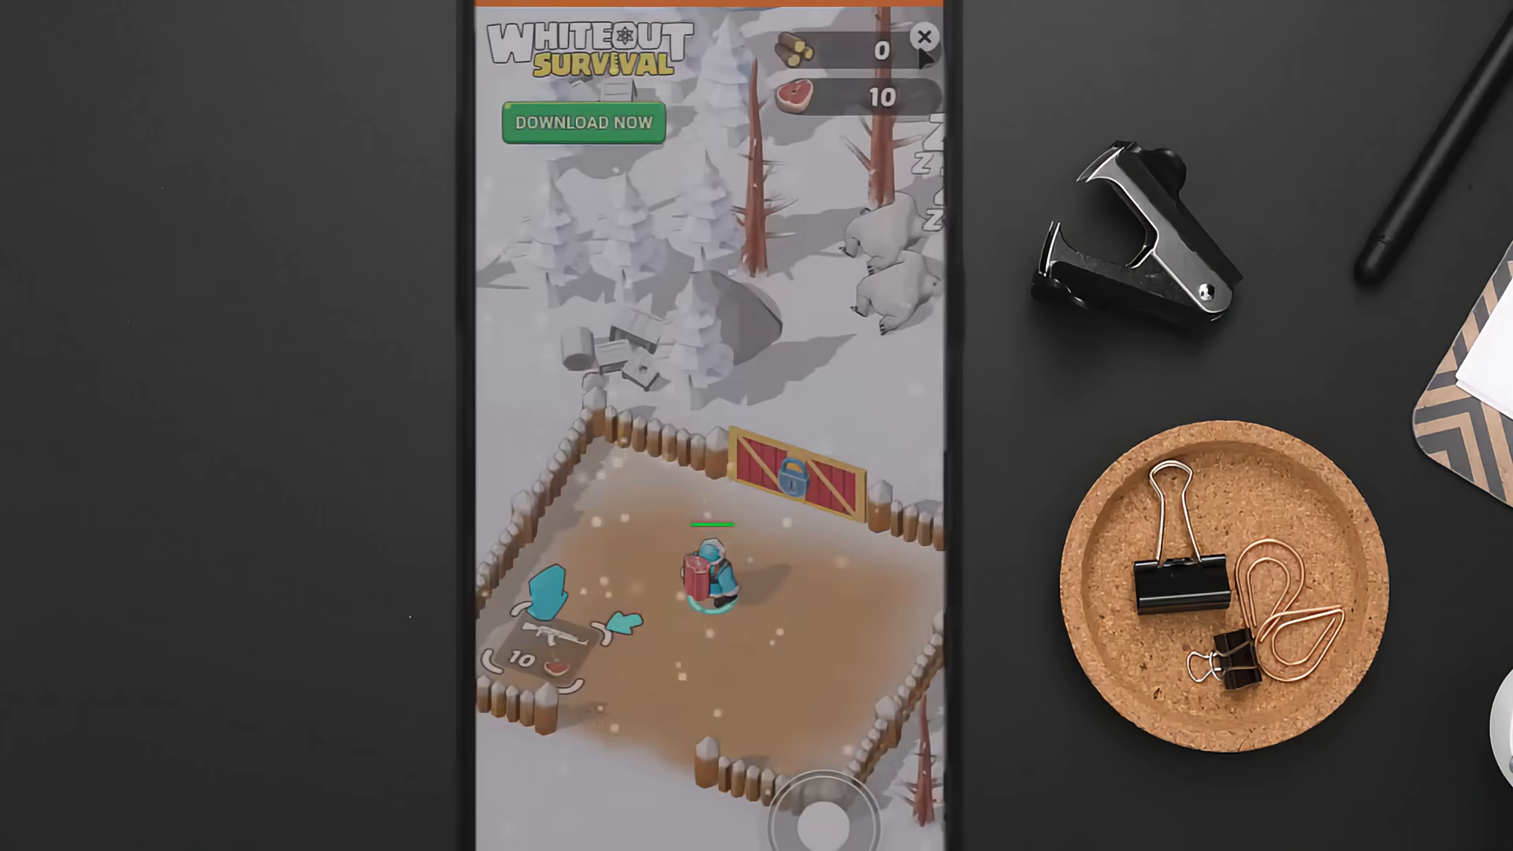
Dismiss the Whiteout Survival game ad and return to the home screen.
click(926, 36)
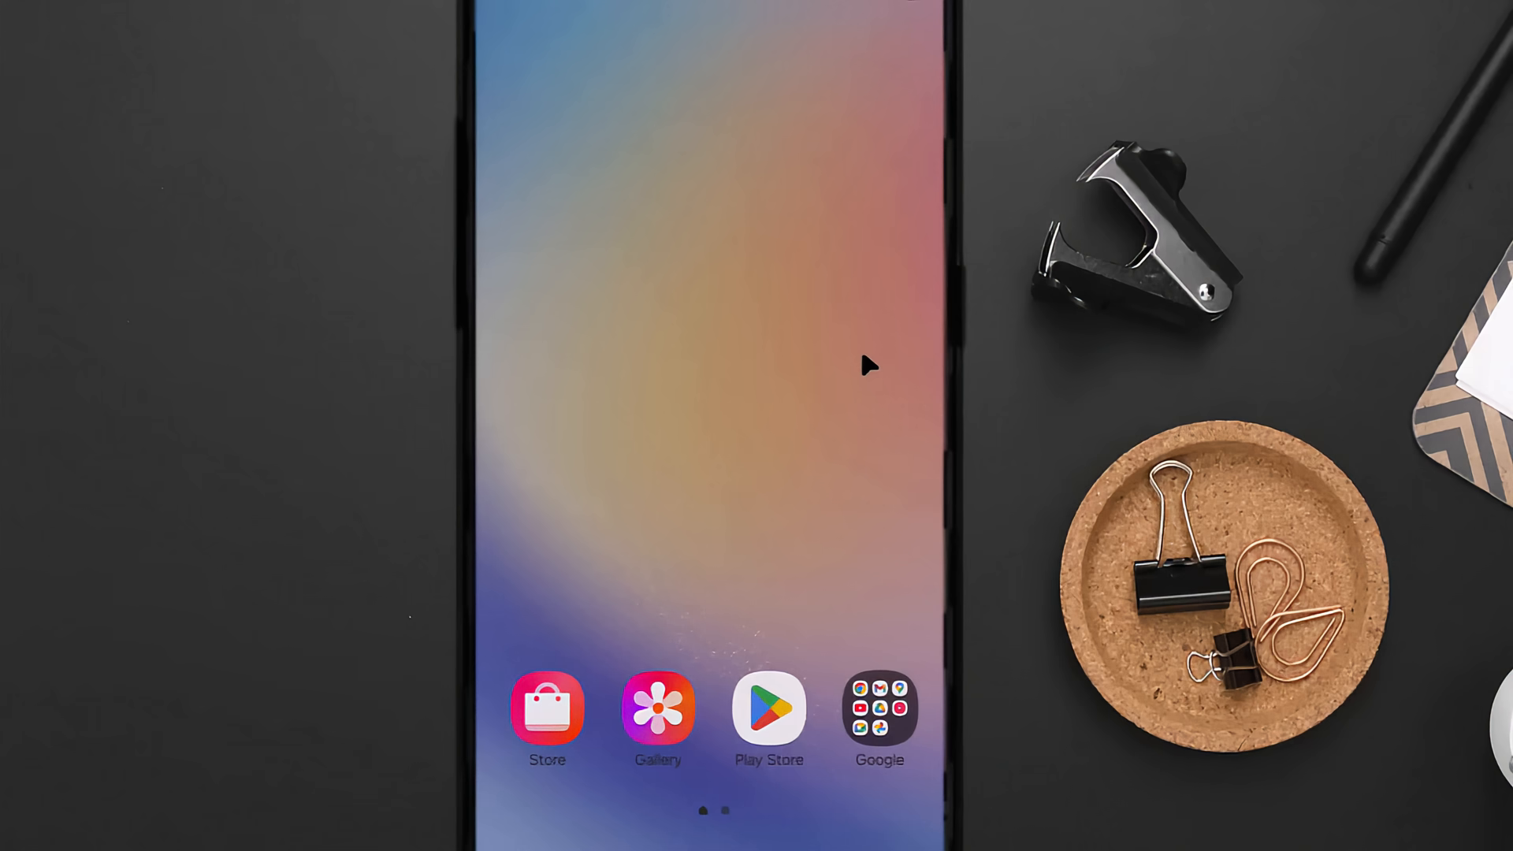
mouse_move(817, 348)
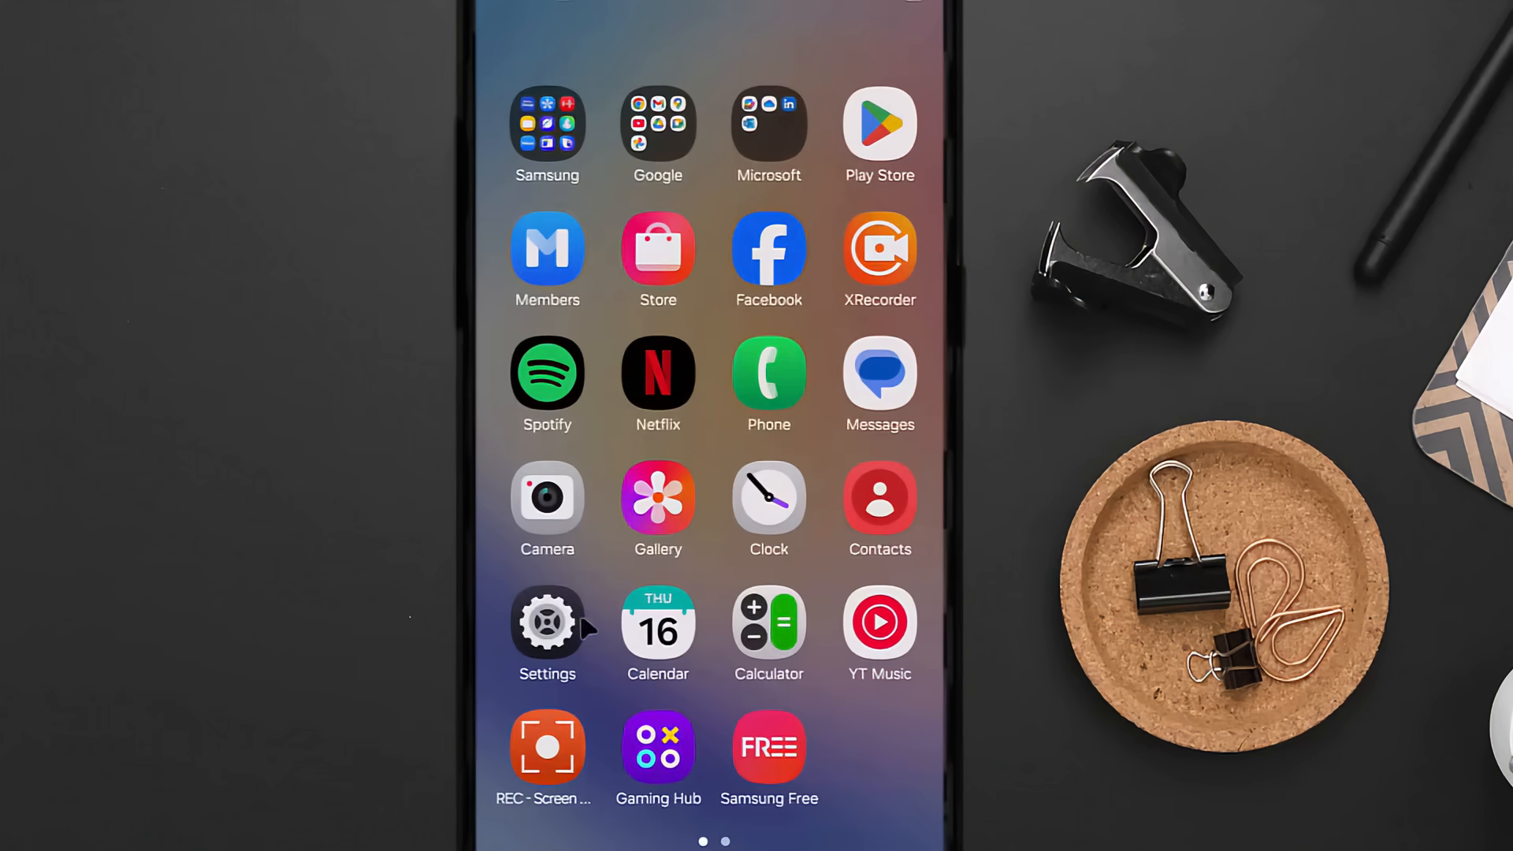
Open Settings and search 'DNS' to reach More connection settings.
click(547, 622)
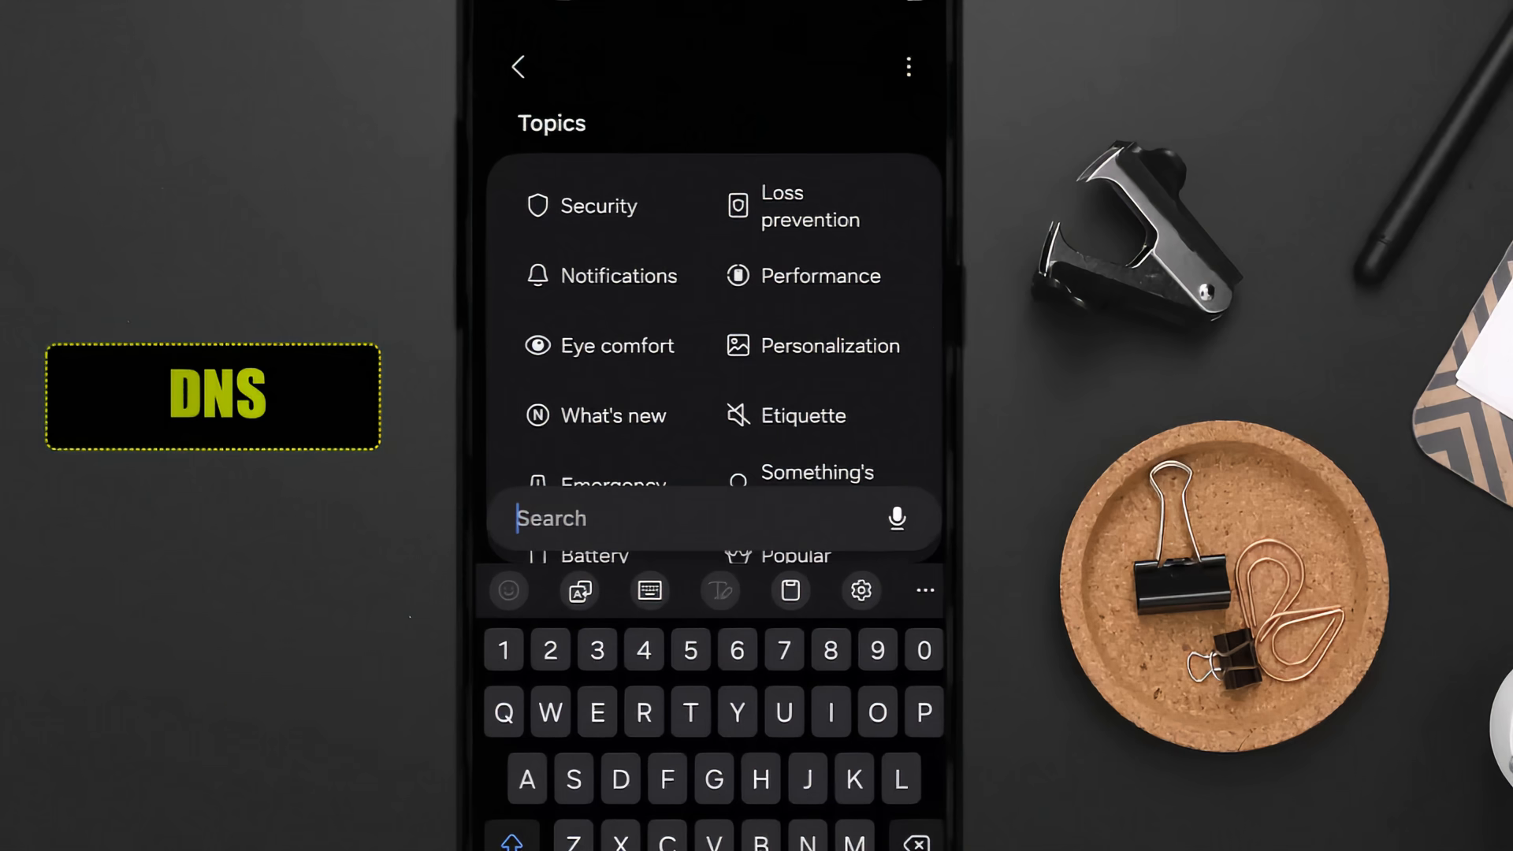
text(DN)
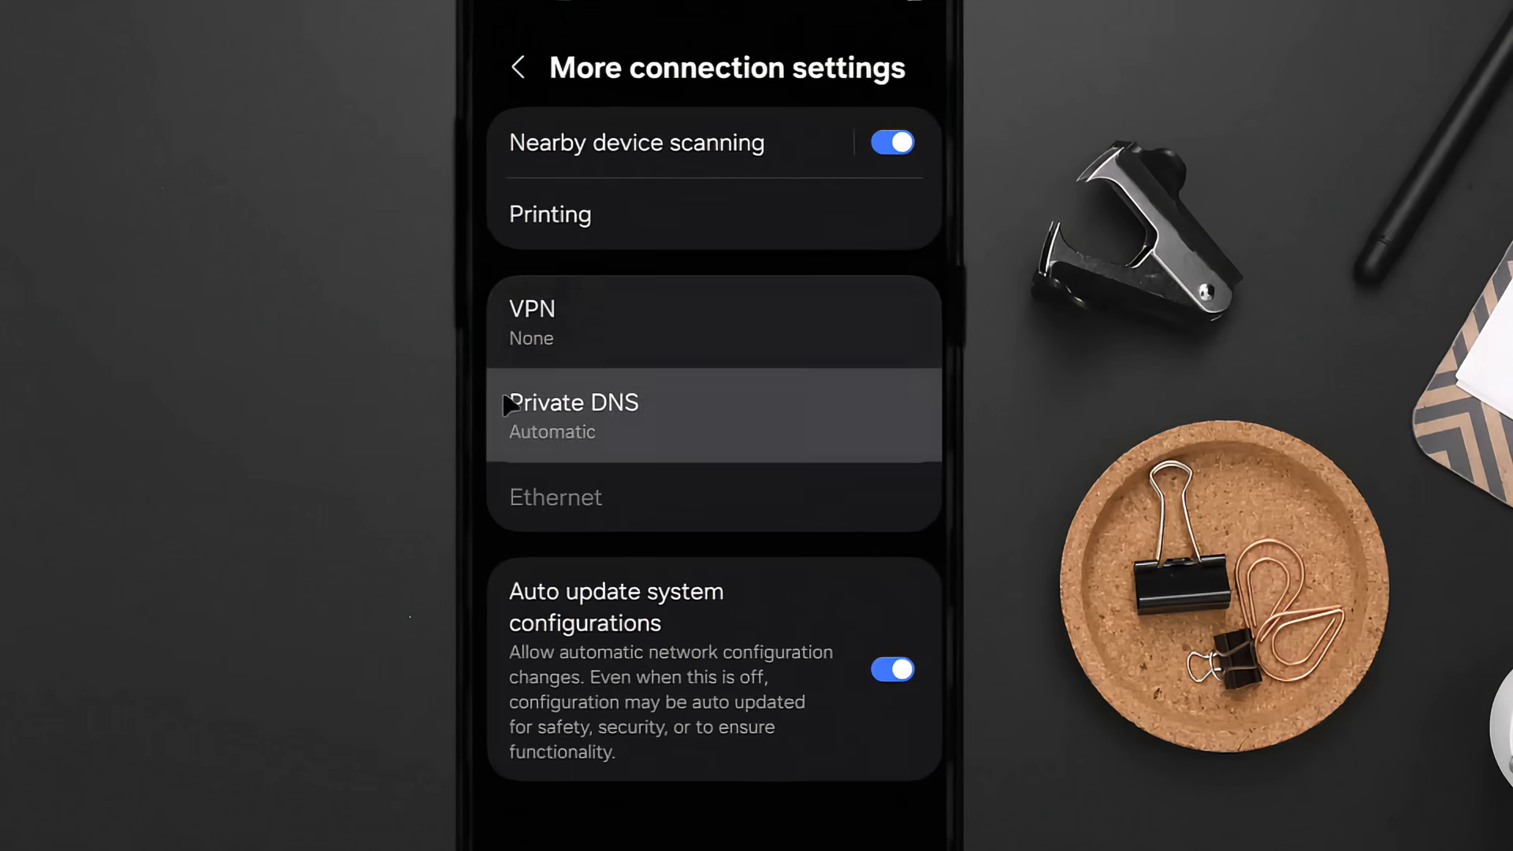
Set the Private DNS provider hostname to dns.adguard.com and save it.
click(572, 414)
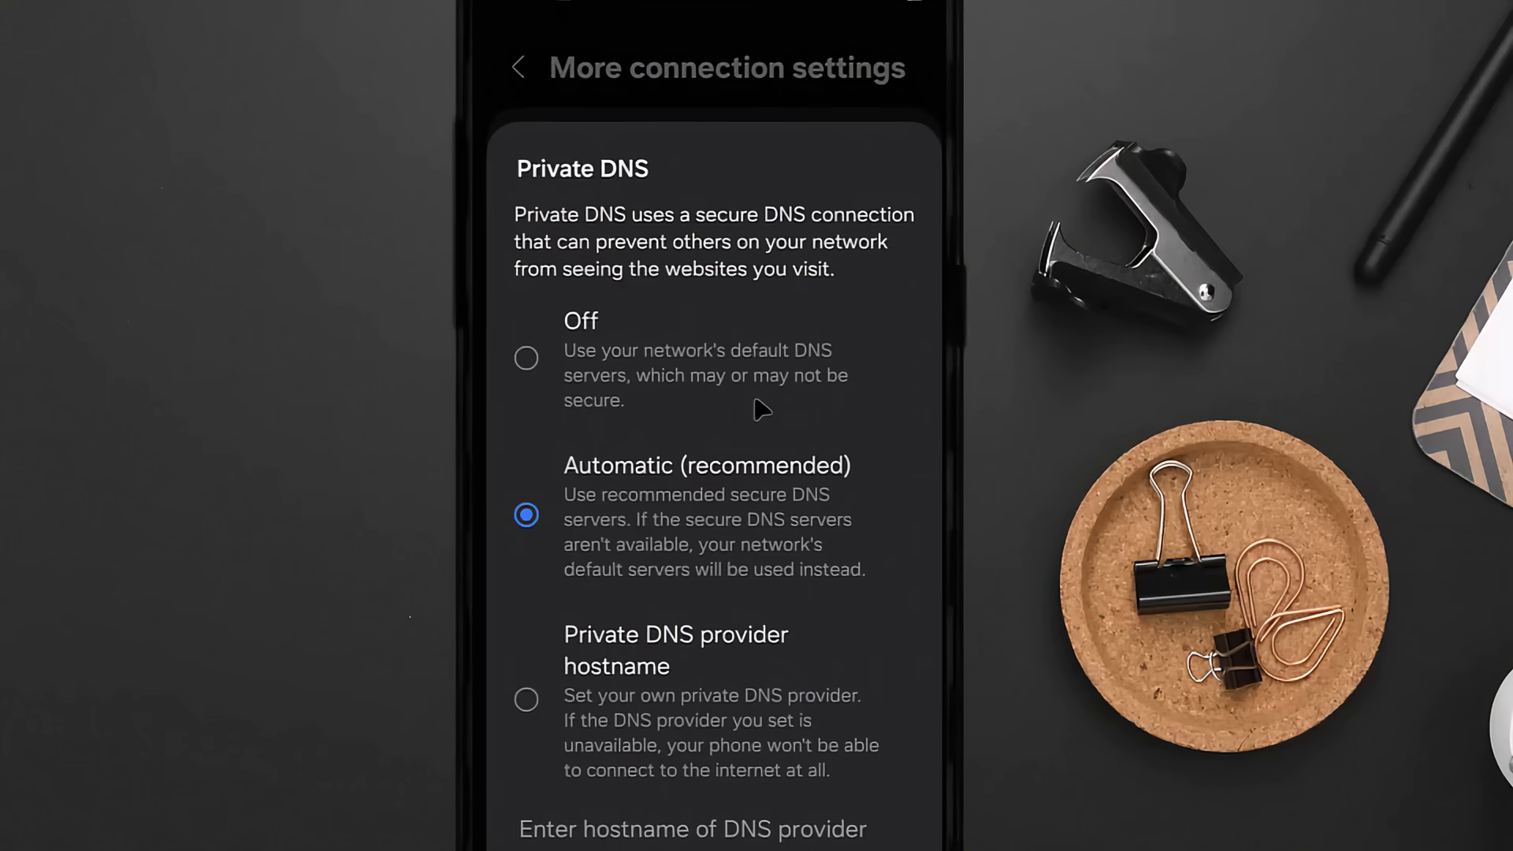
mouse_move(505, 664)
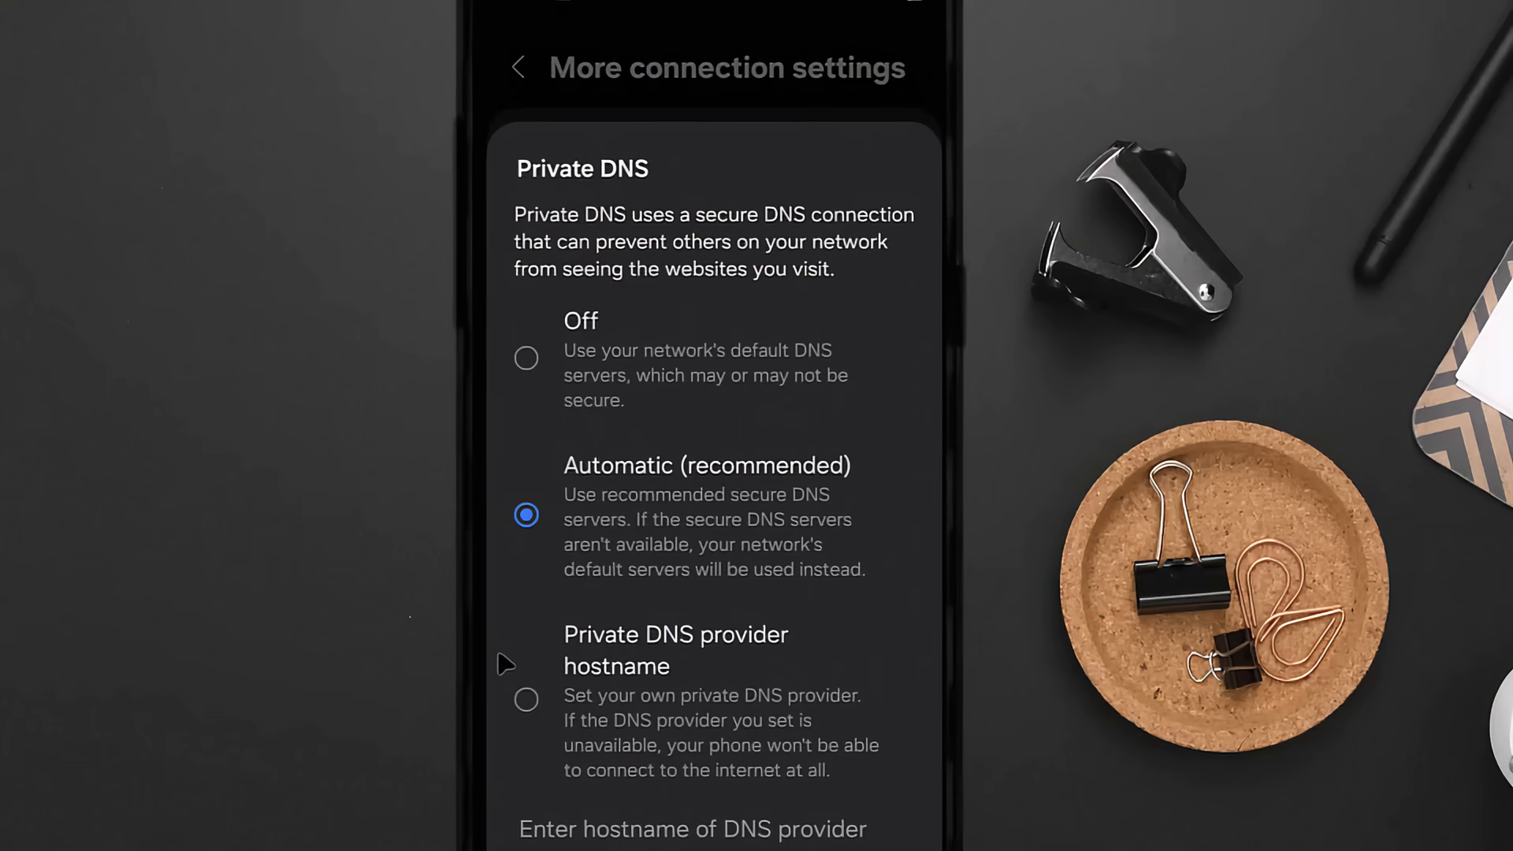
click(526, 699)
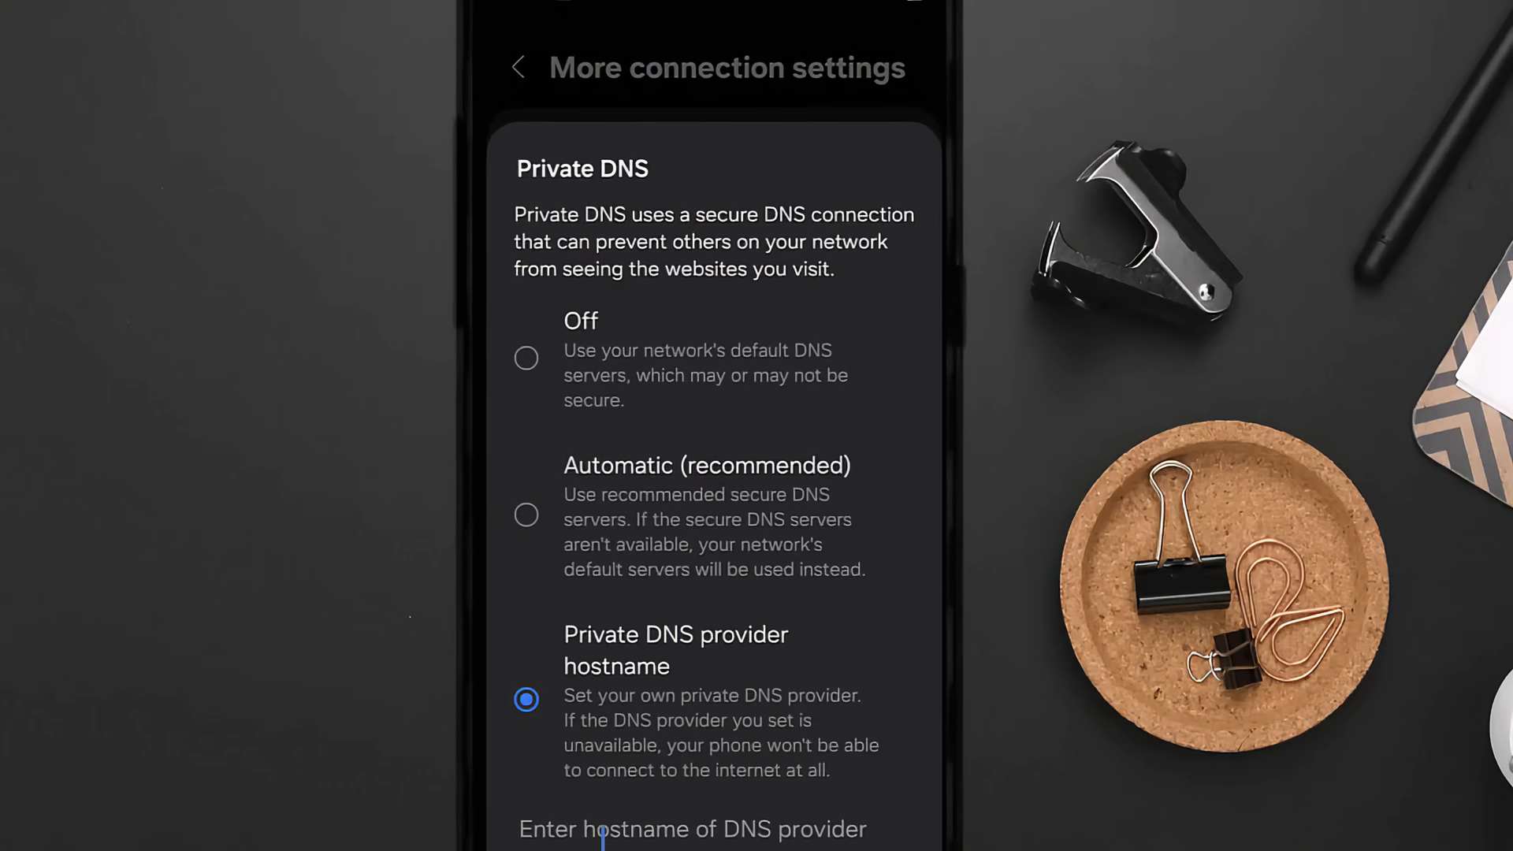
text(dns)
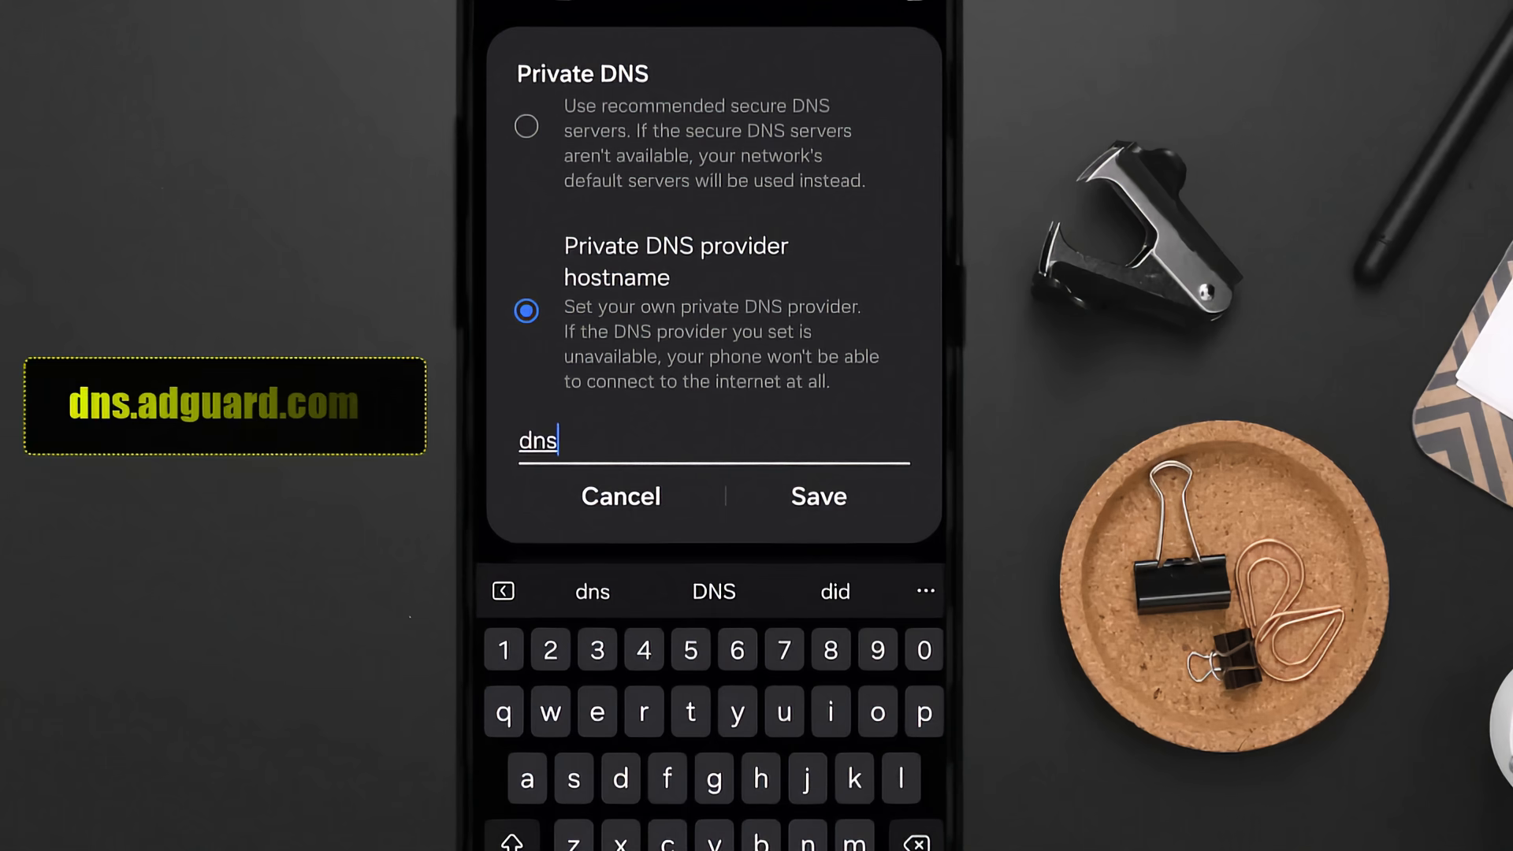
text(.adguar)
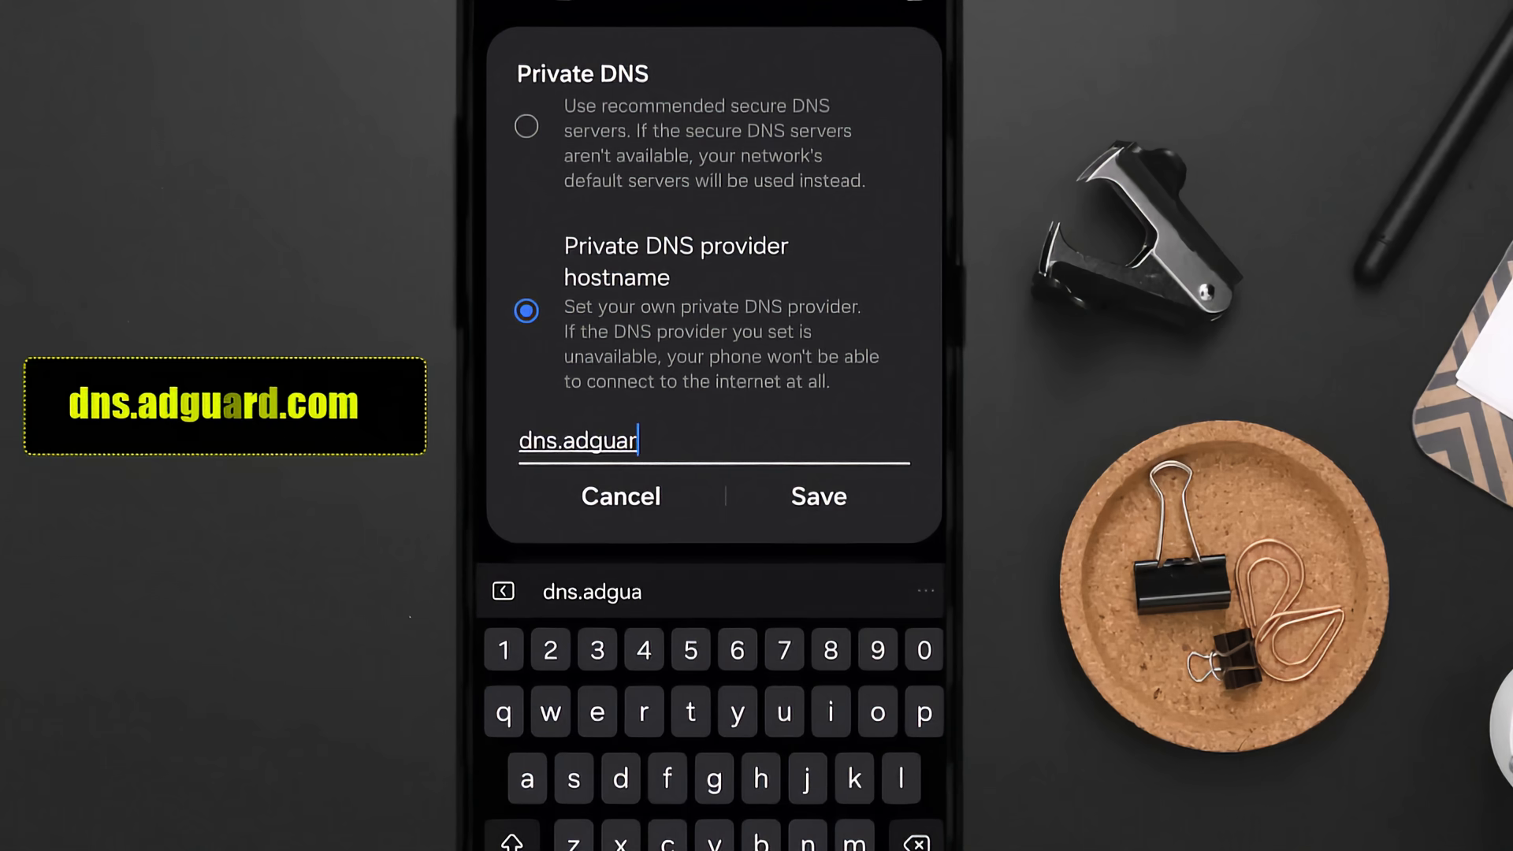
text(d.com)
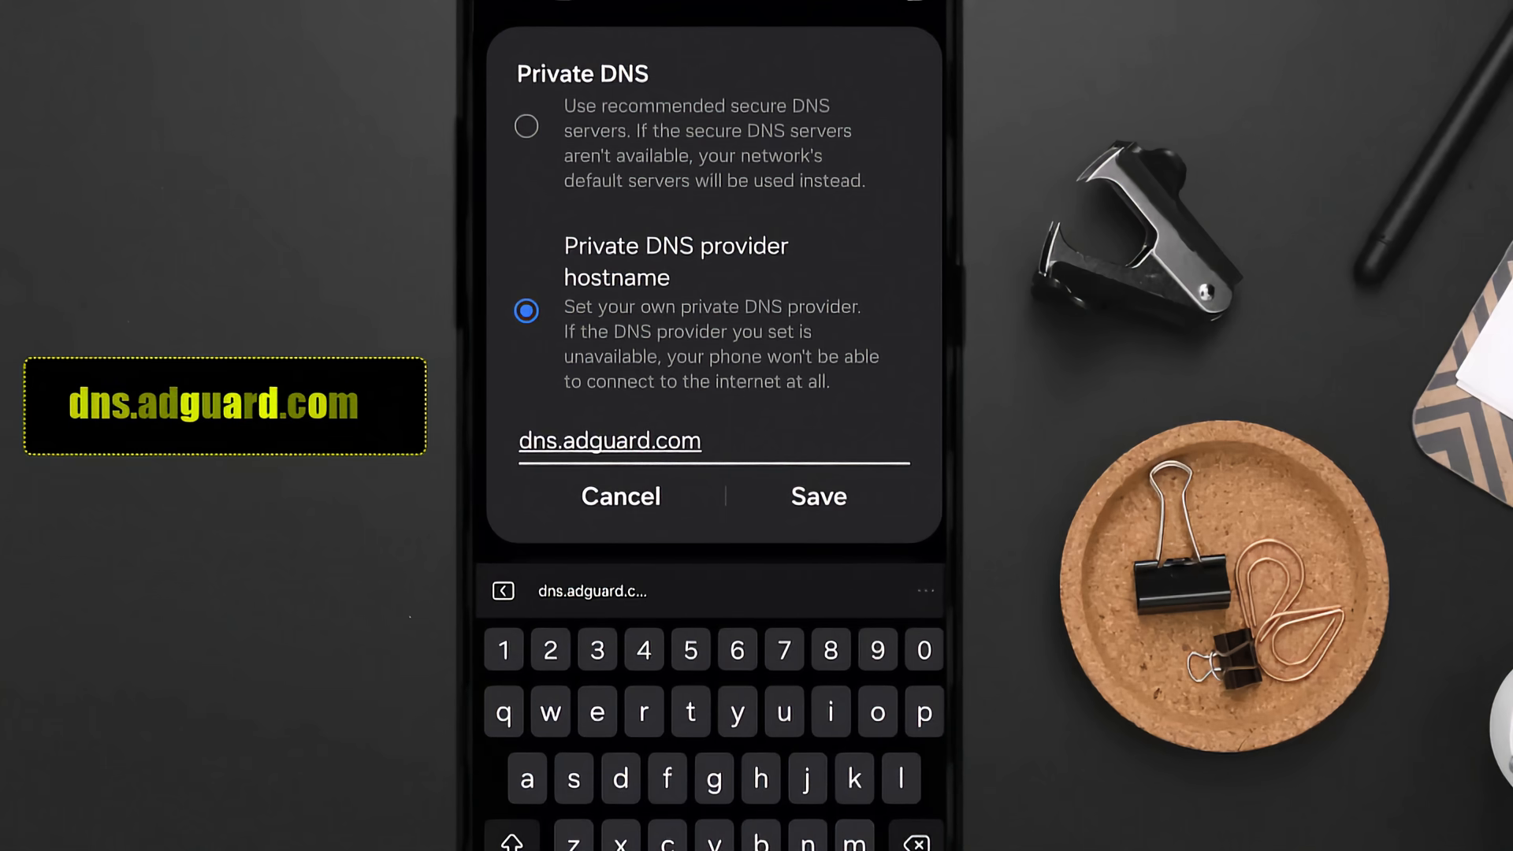
click(818, 497)
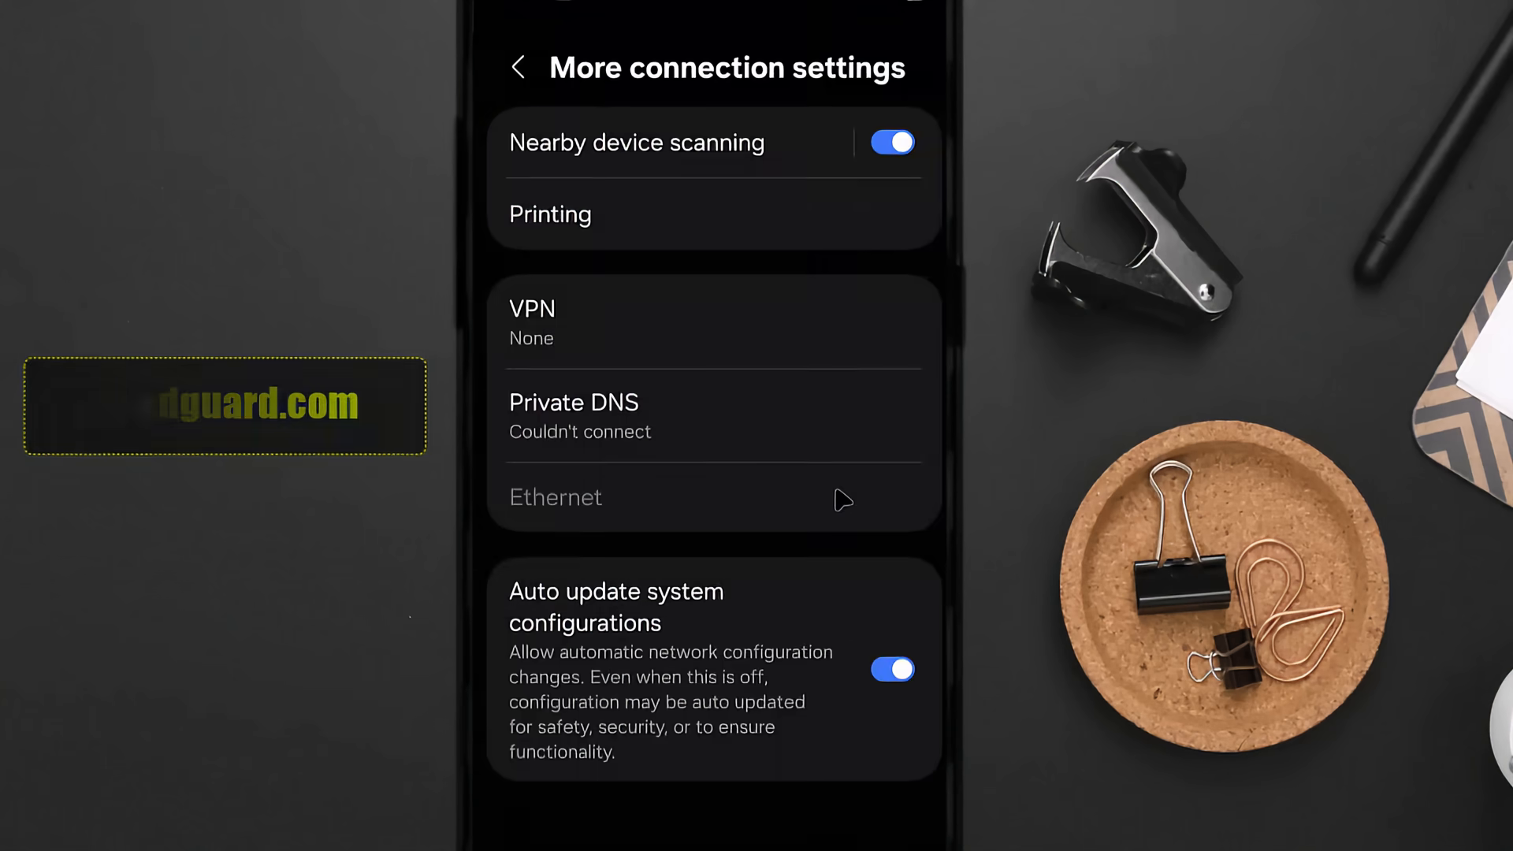
Reconfirm the dns.adguard.com Private DNS hostname and return to the home screen.
click(703, 416)
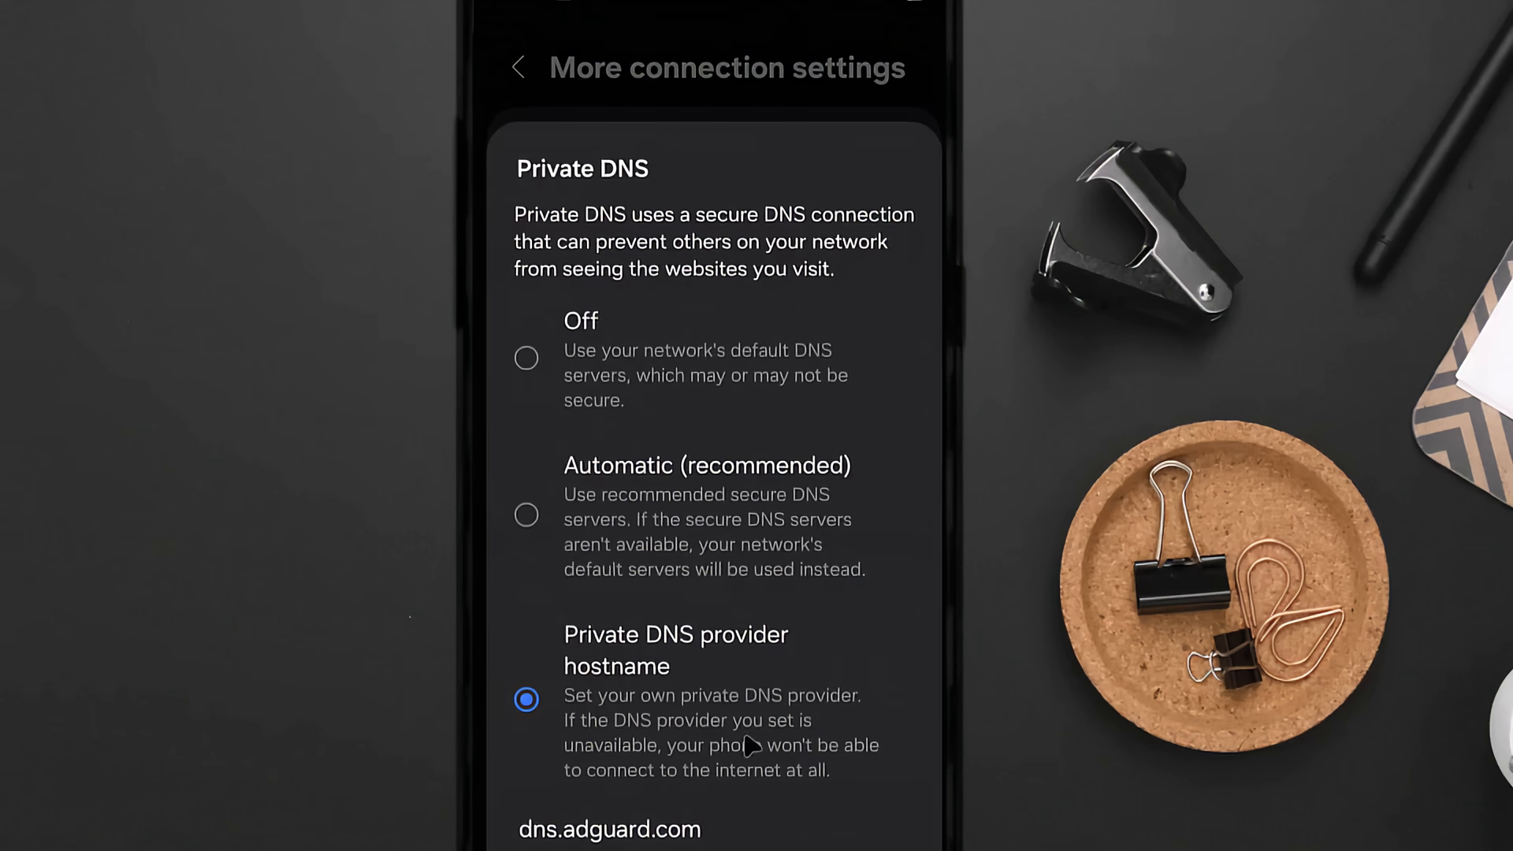
click(523, 67)
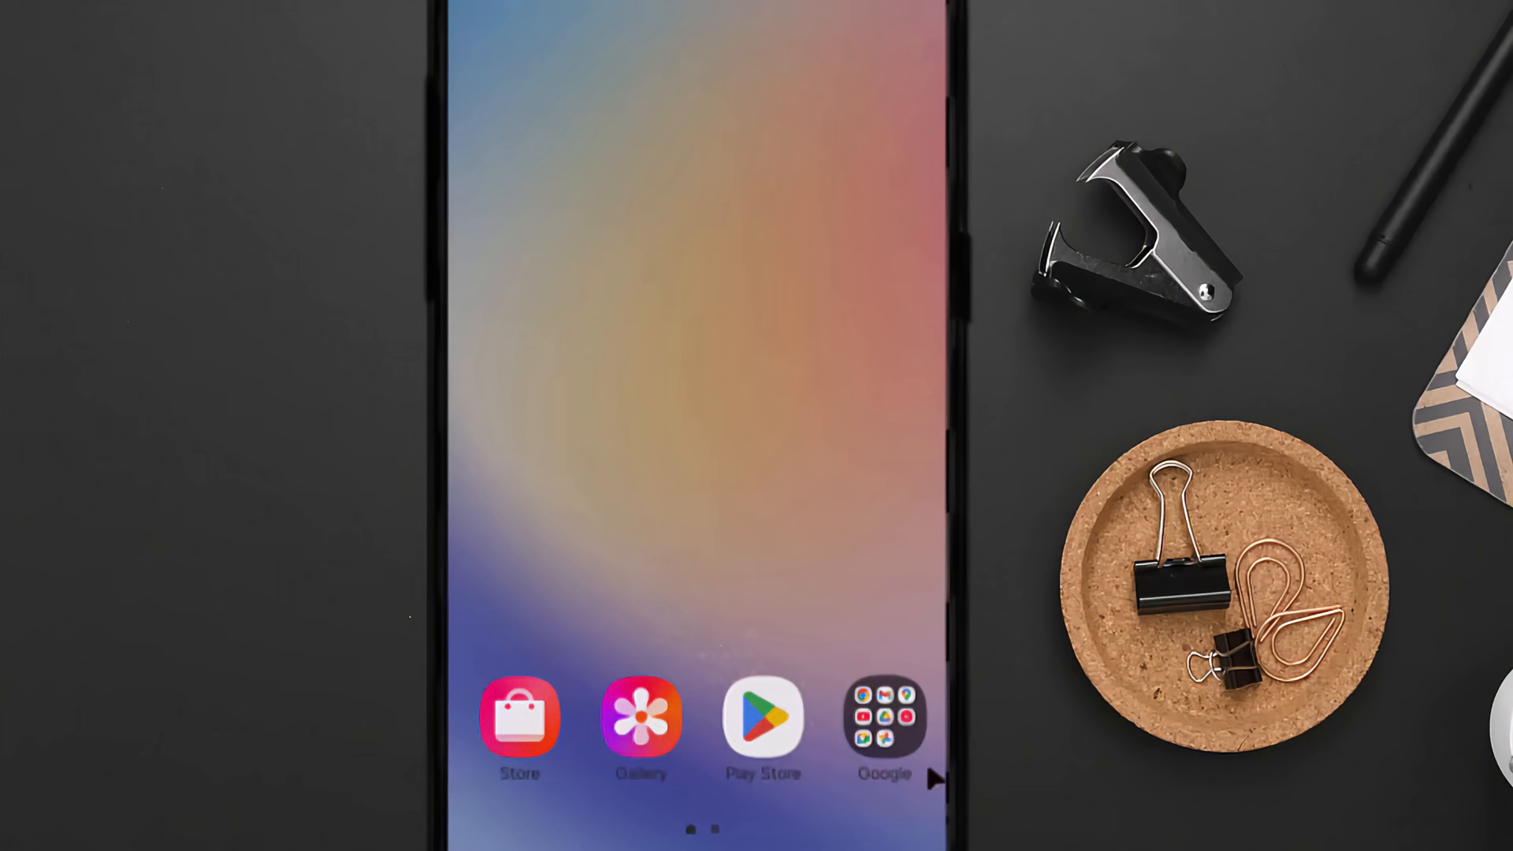
Unsubscribe from two Gmail newsletters, confirming removal from DocsBot's marketing emails.
click(884, 714)
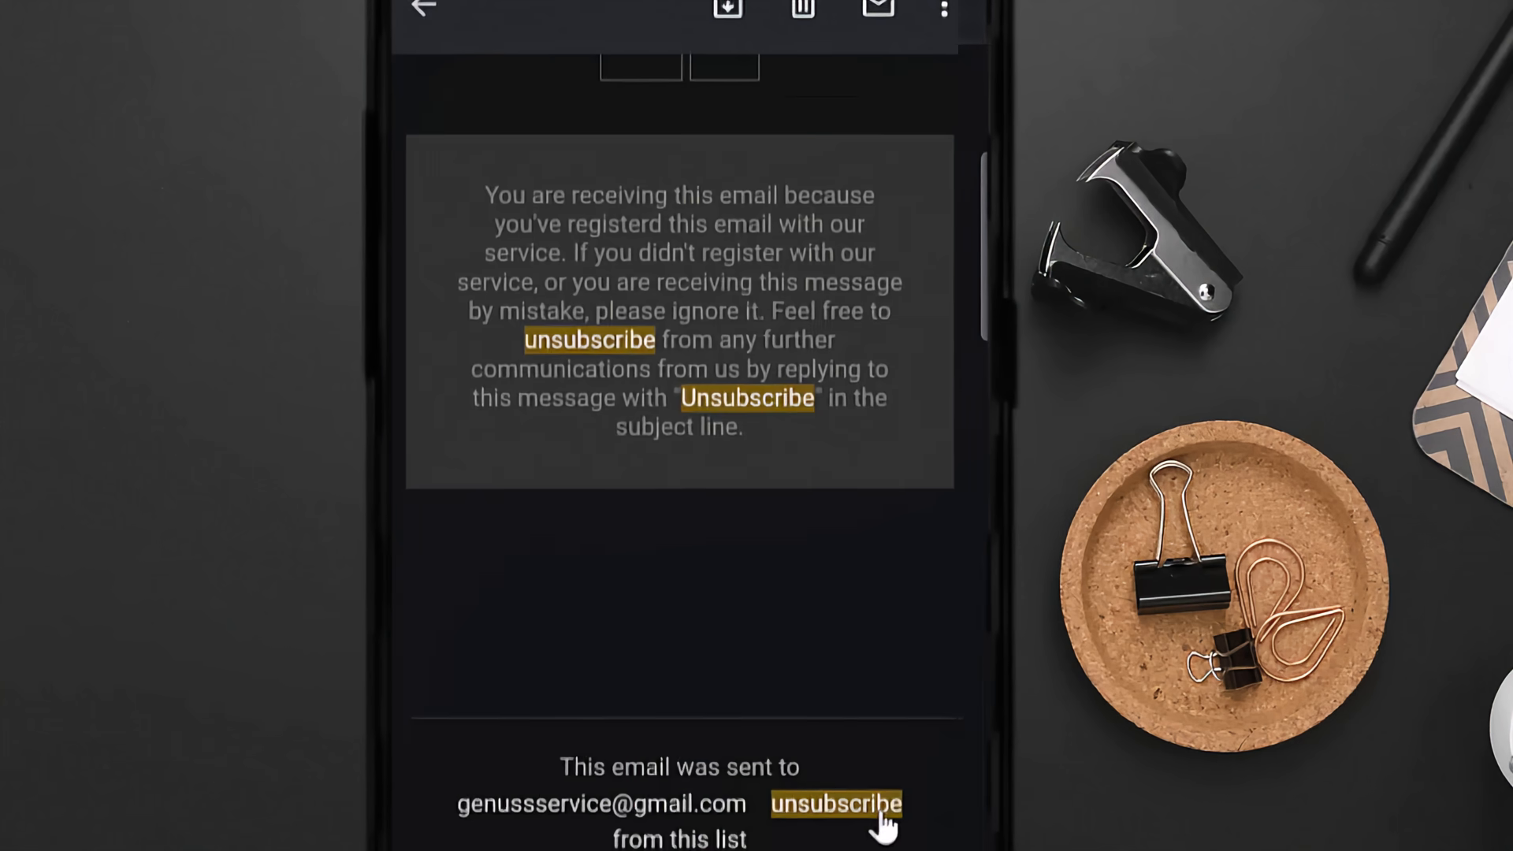
click(840, 803)
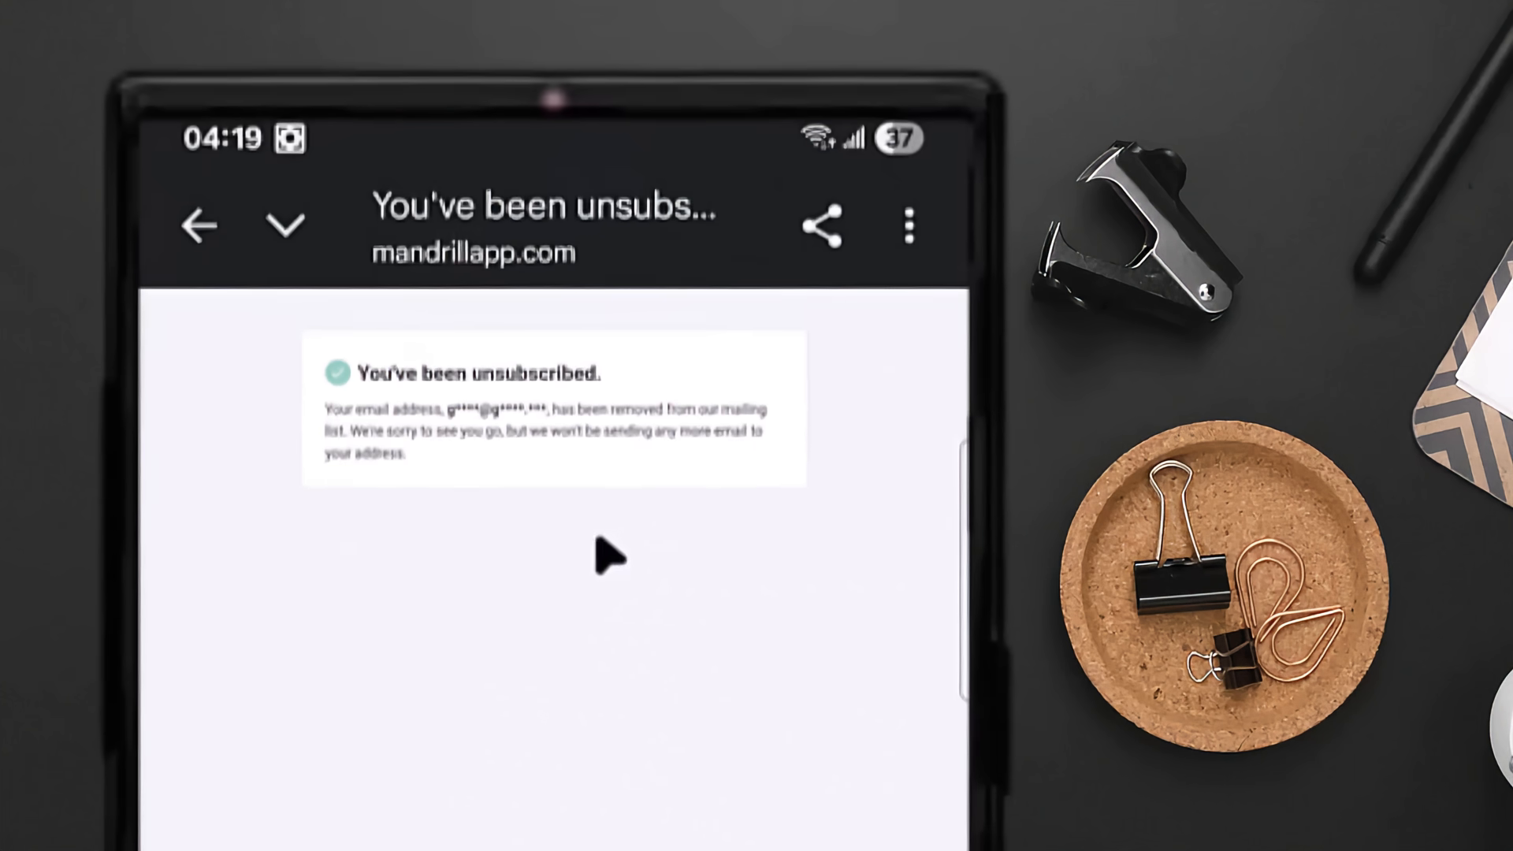
mouse_move(776, 532)
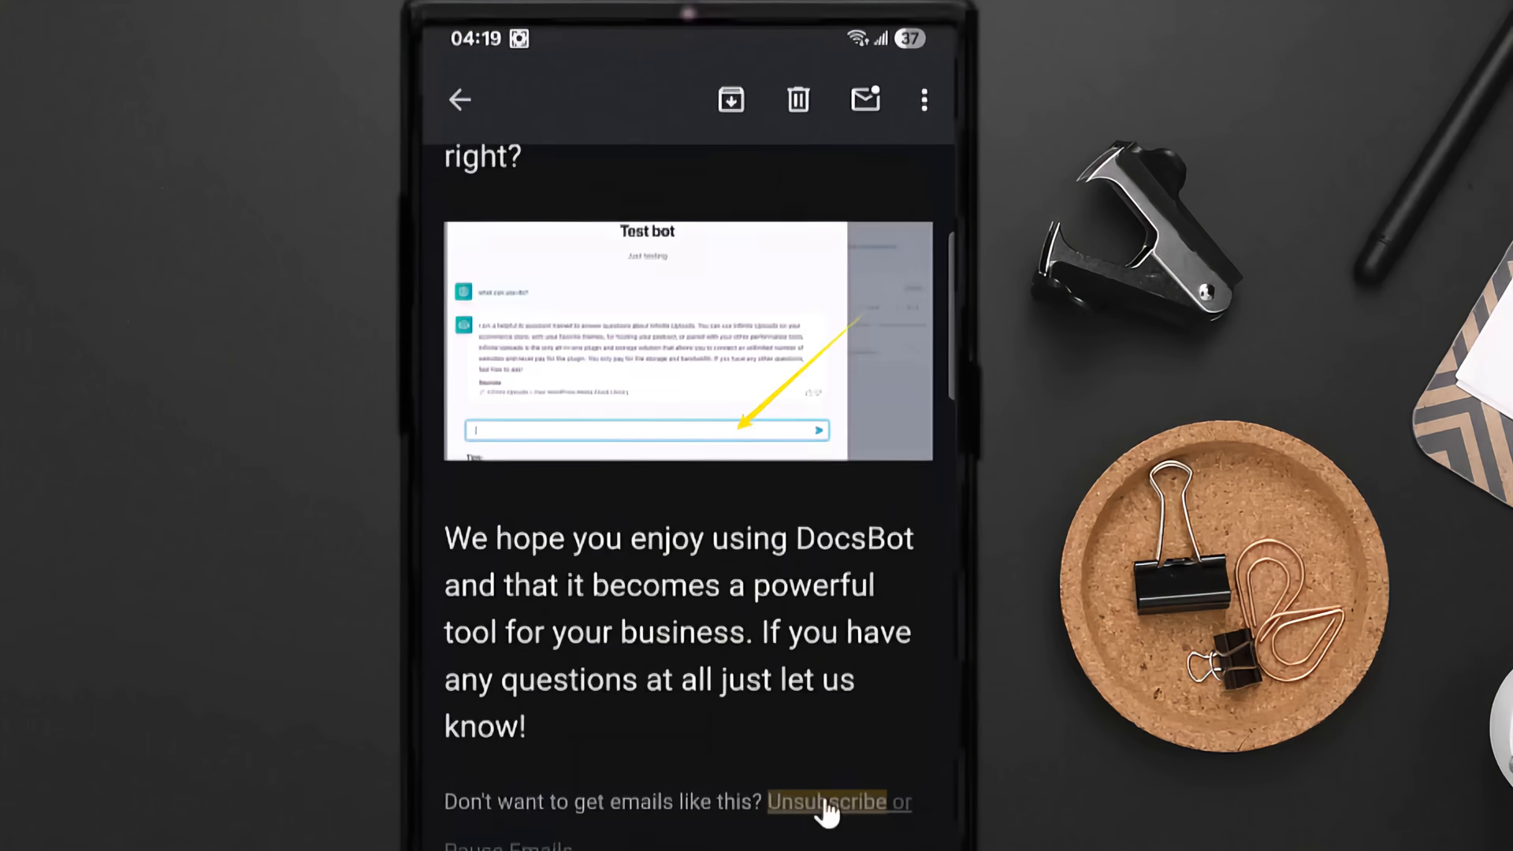
click(832, 802)
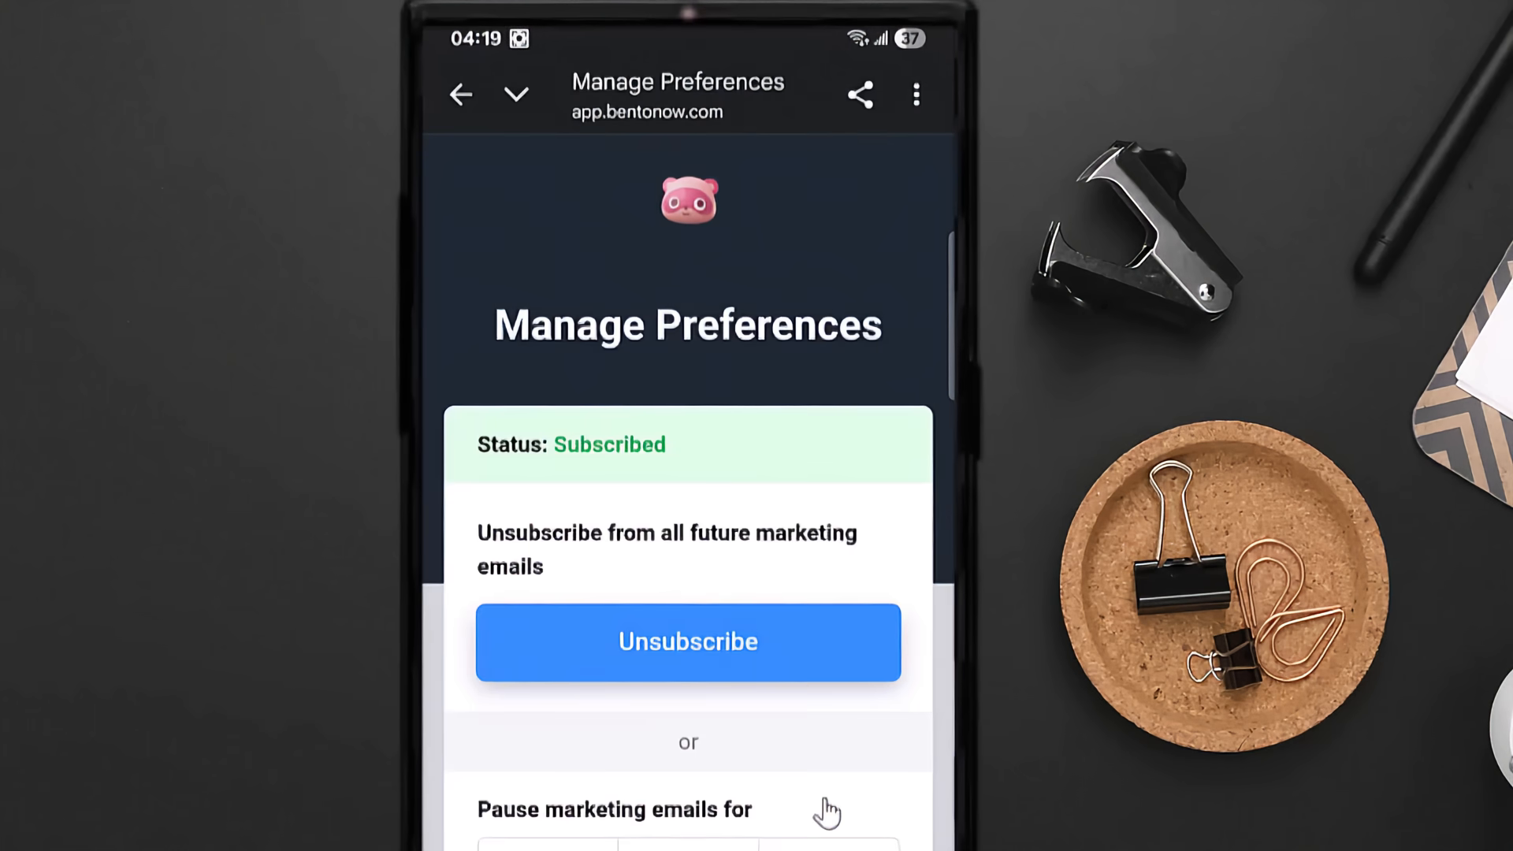
click(688, 642)
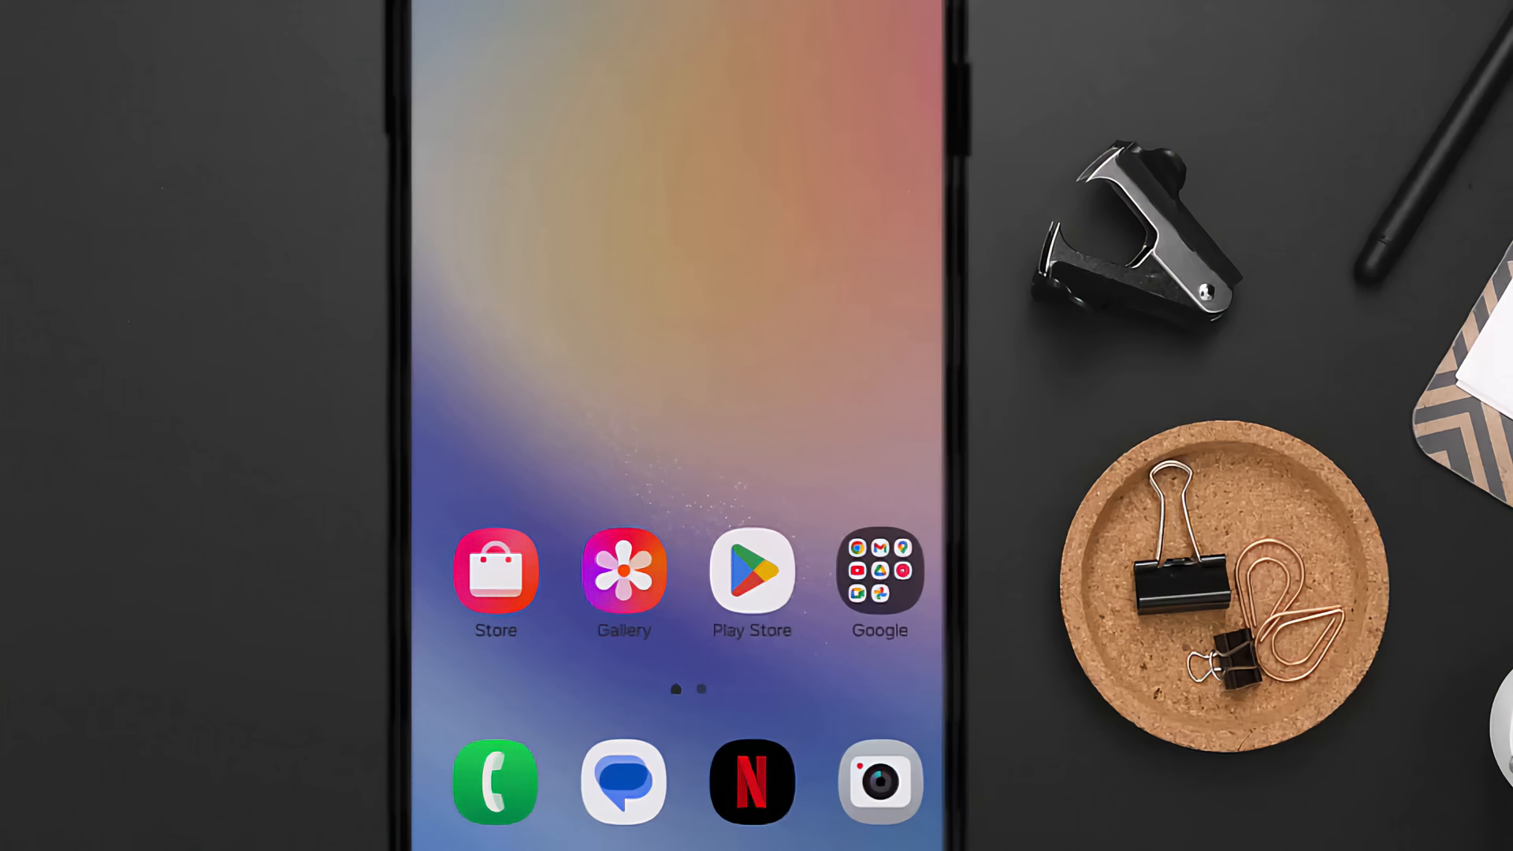
Launch Chrome and go to Settings > Site settings > Notifications.
click(880, 573)
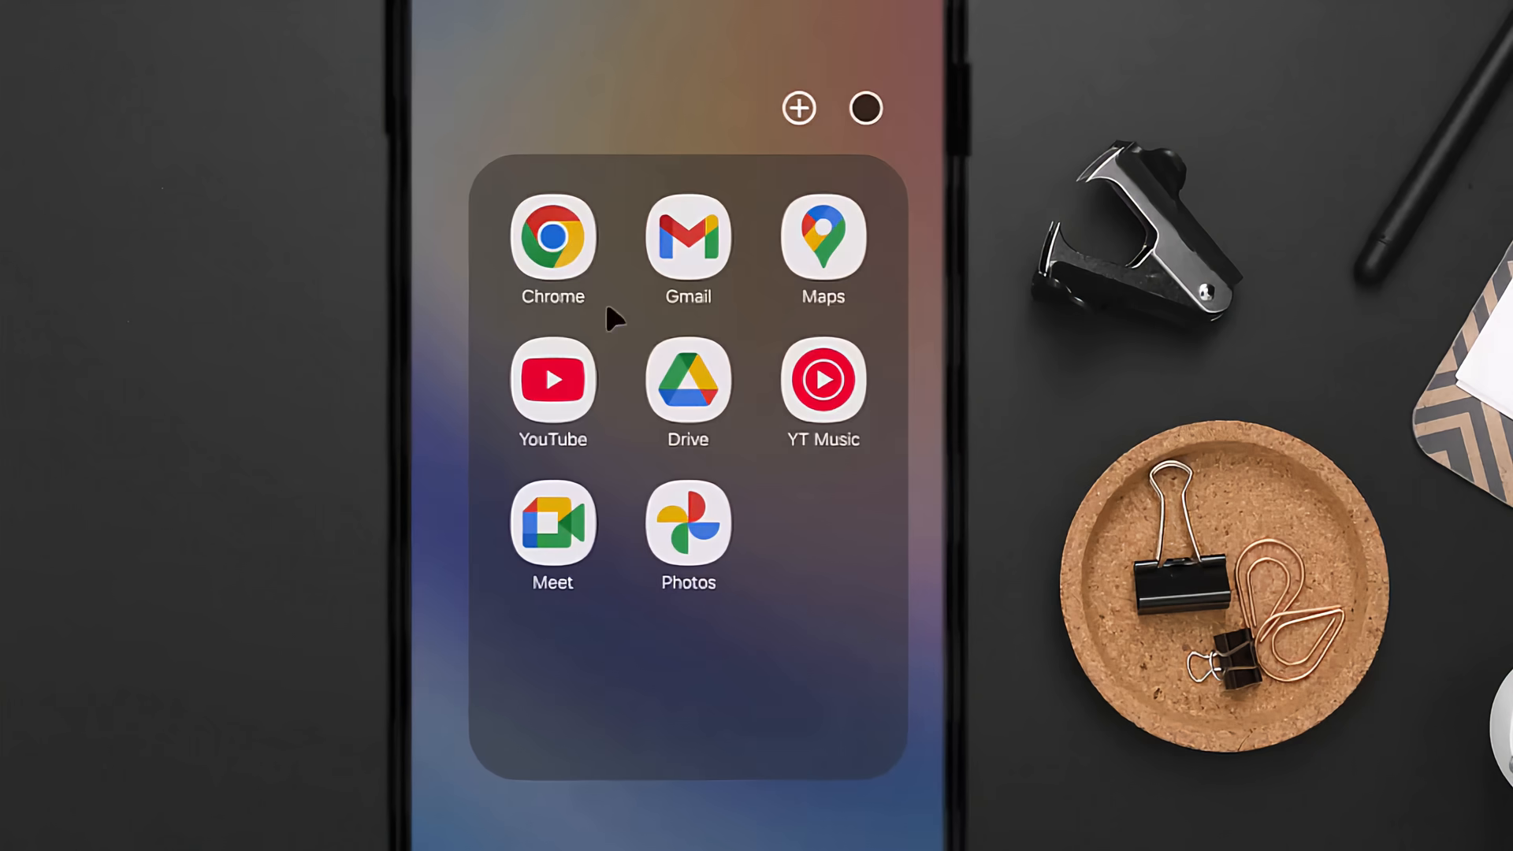
click(552, 241)
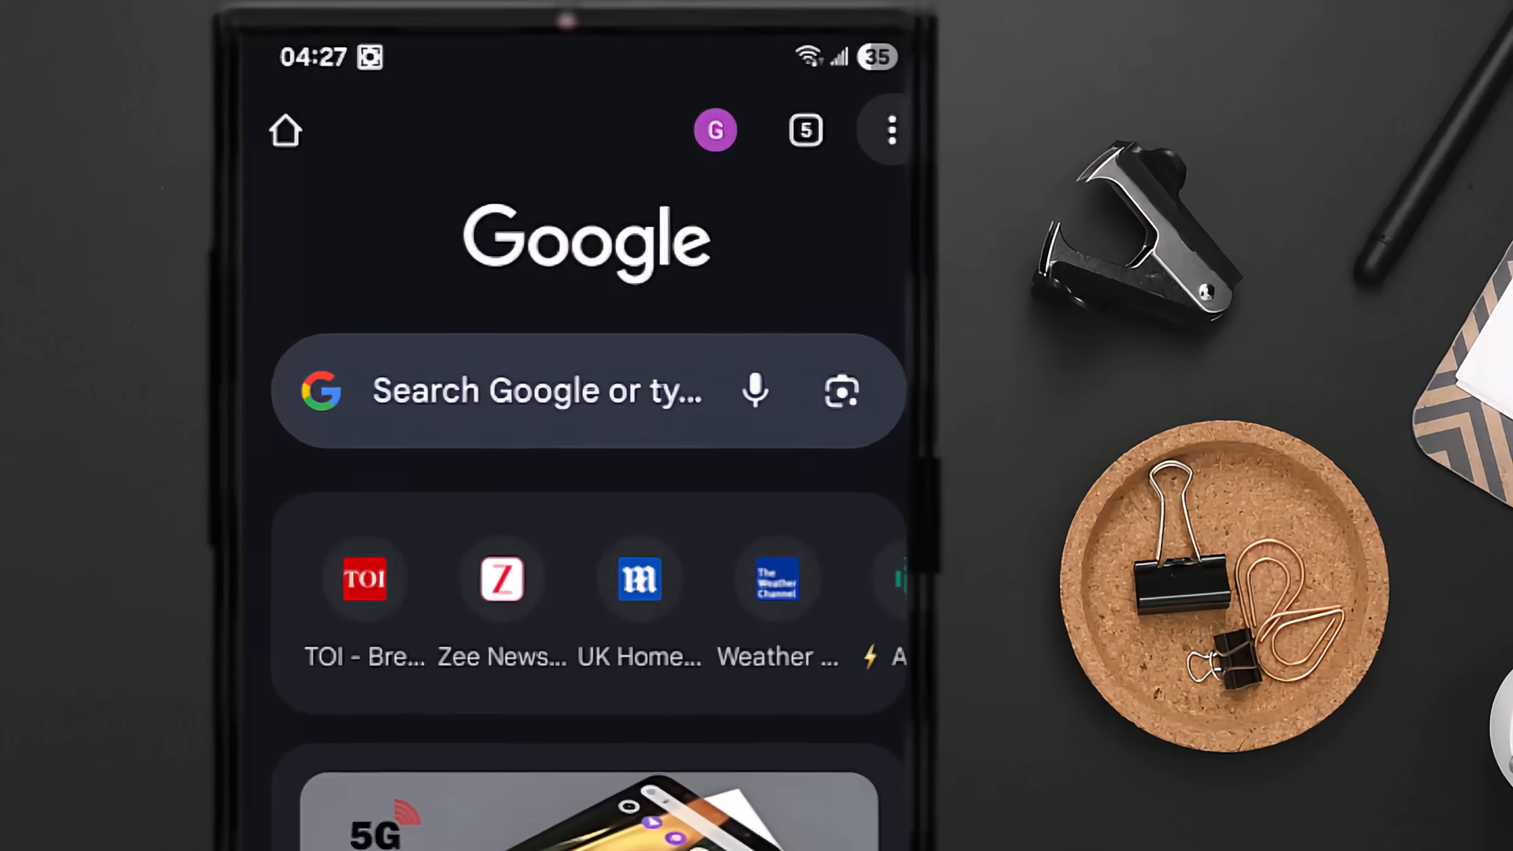
click(887, 127)
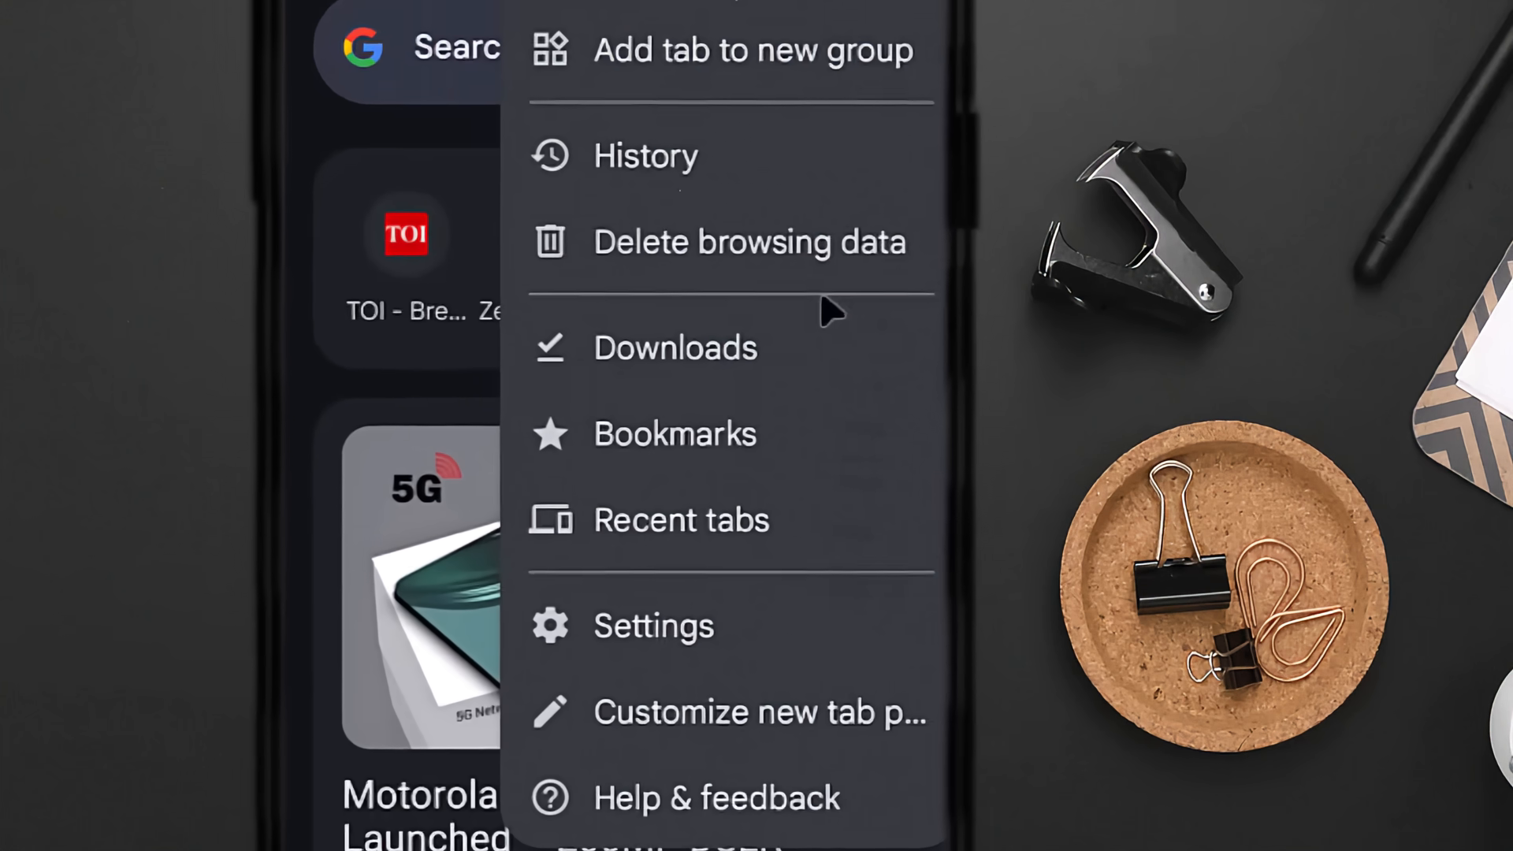
click(654, 626)
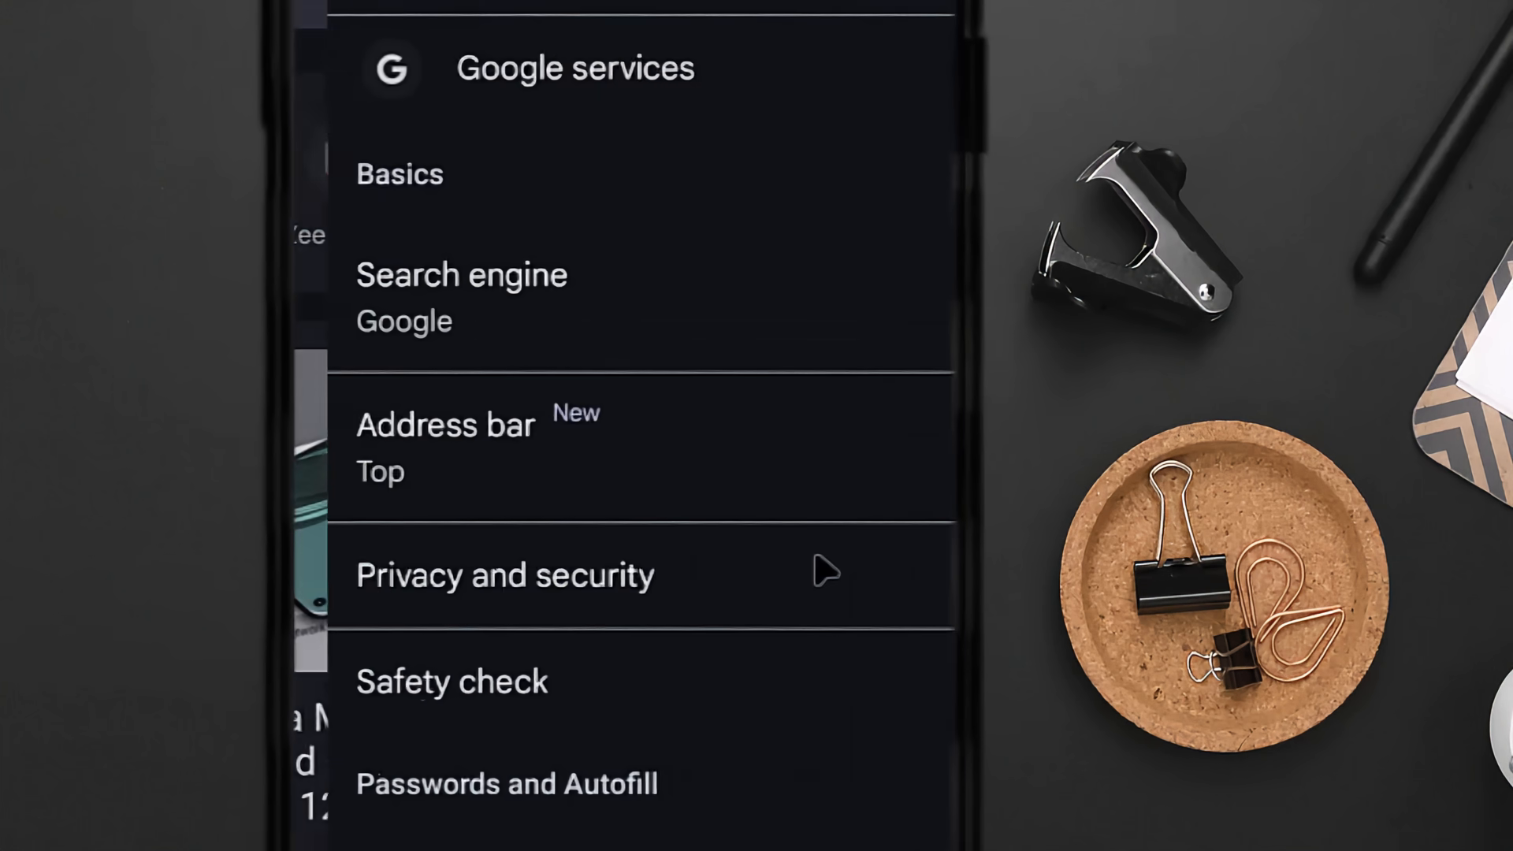
scroll(down, 3)
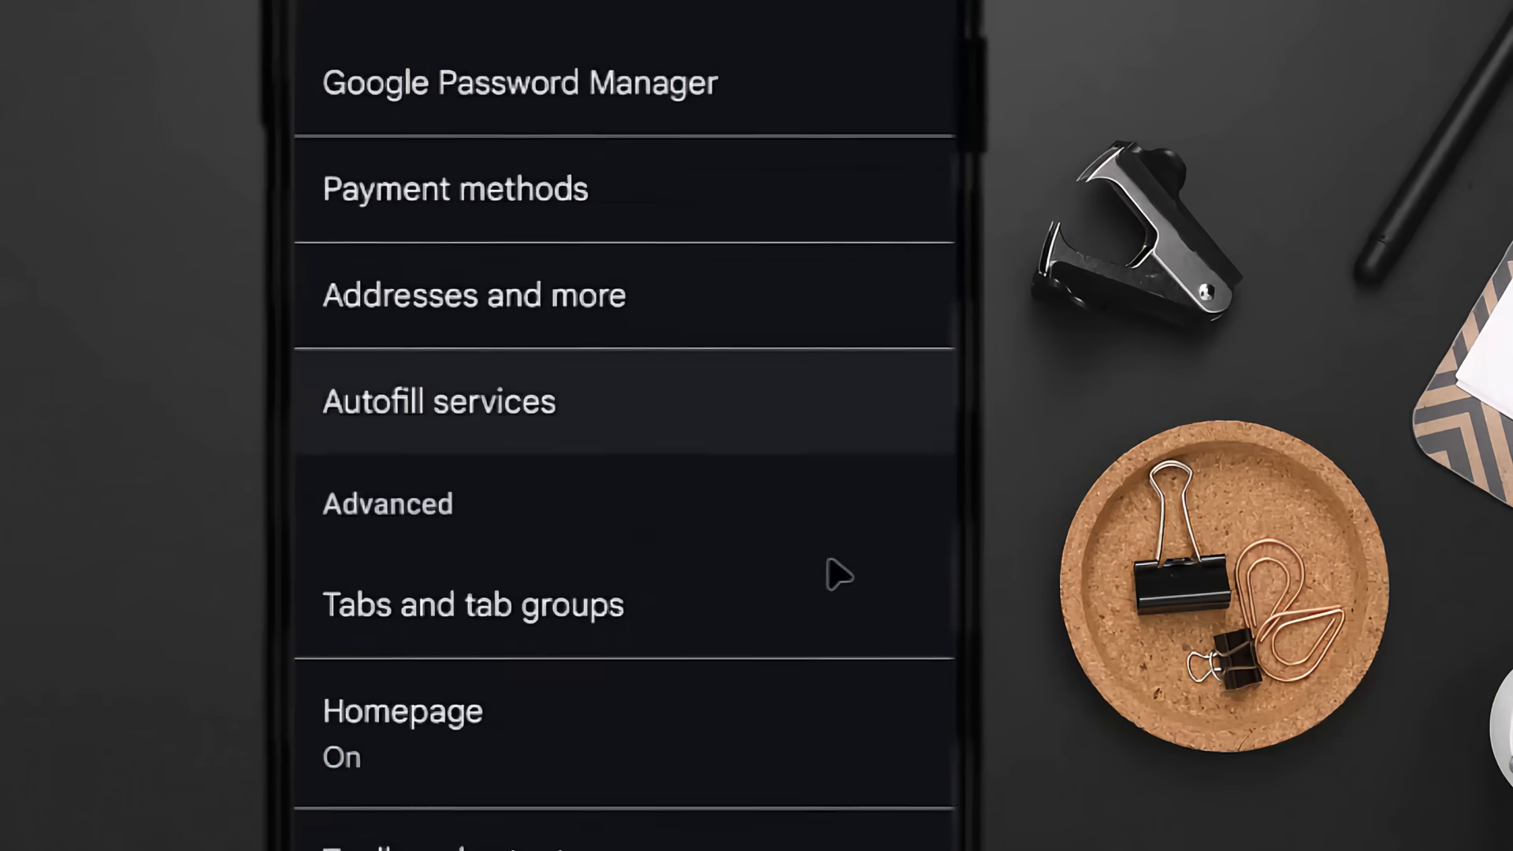
scroll(down, 3)
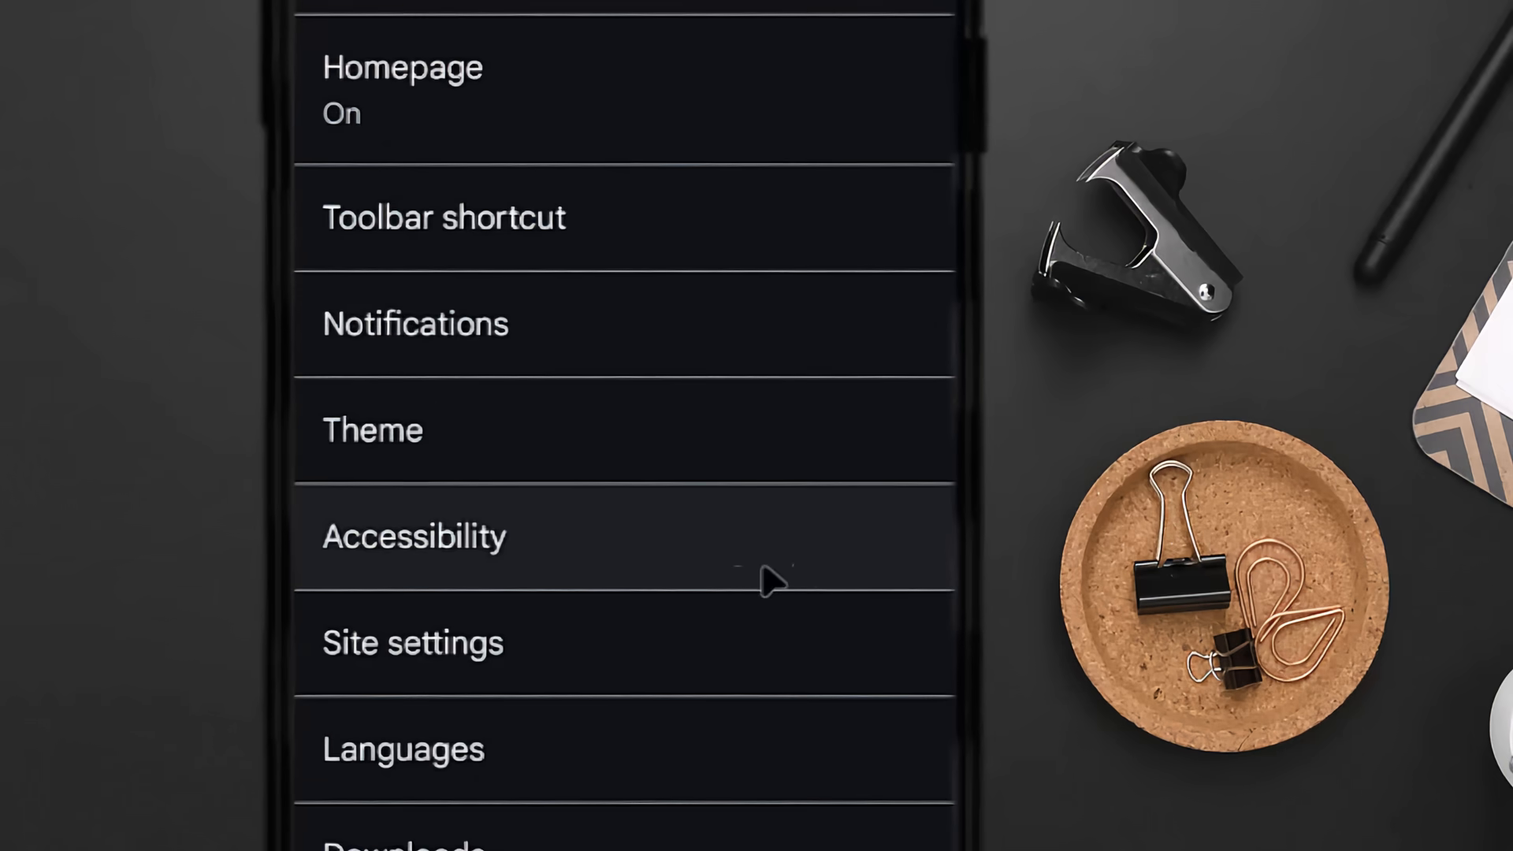
click(412, 642)
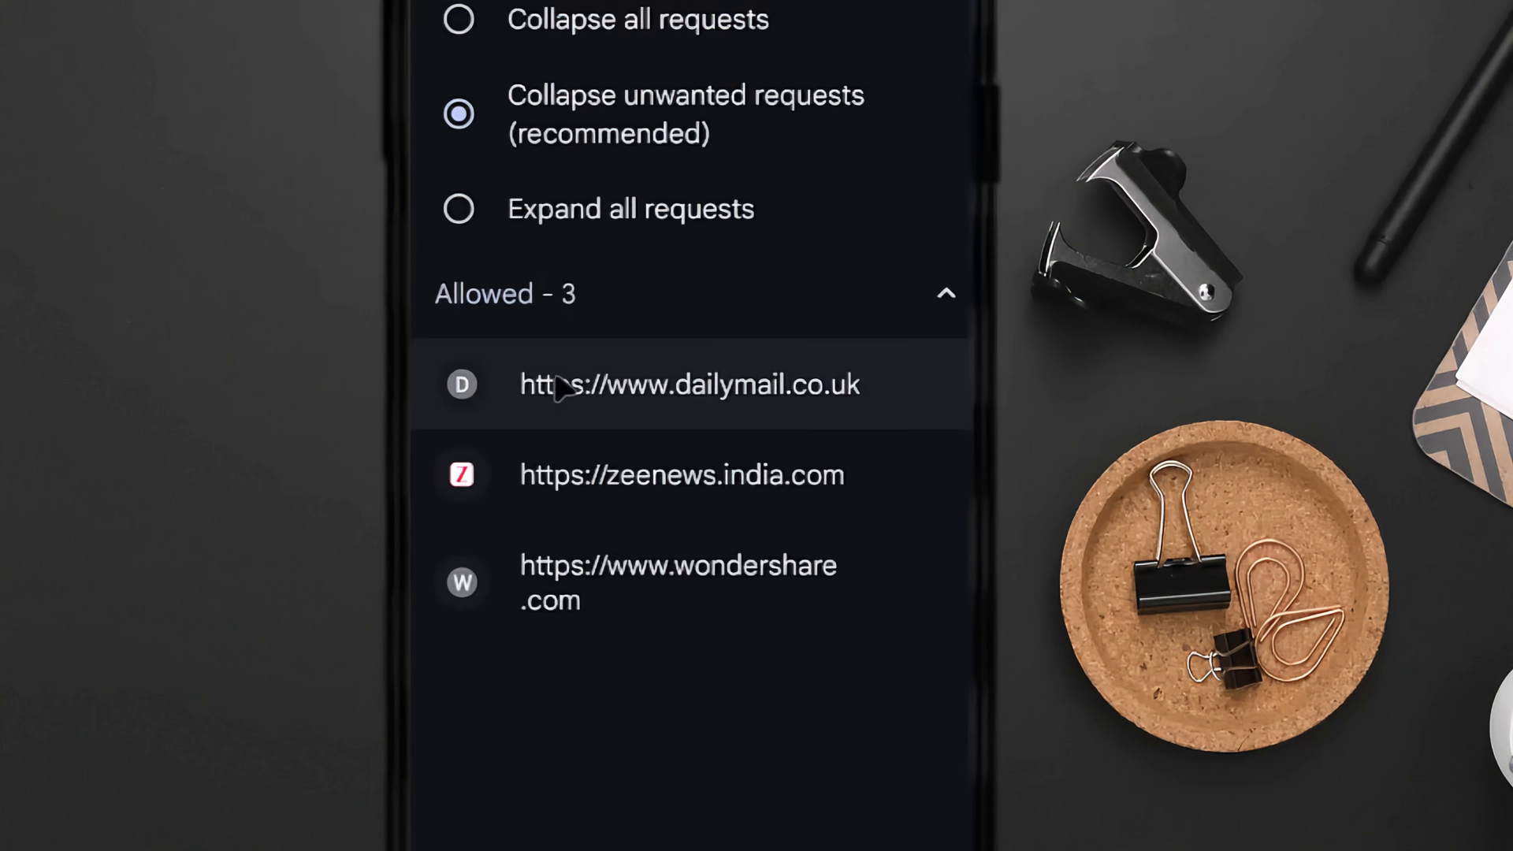
mouse_move(732, 415)
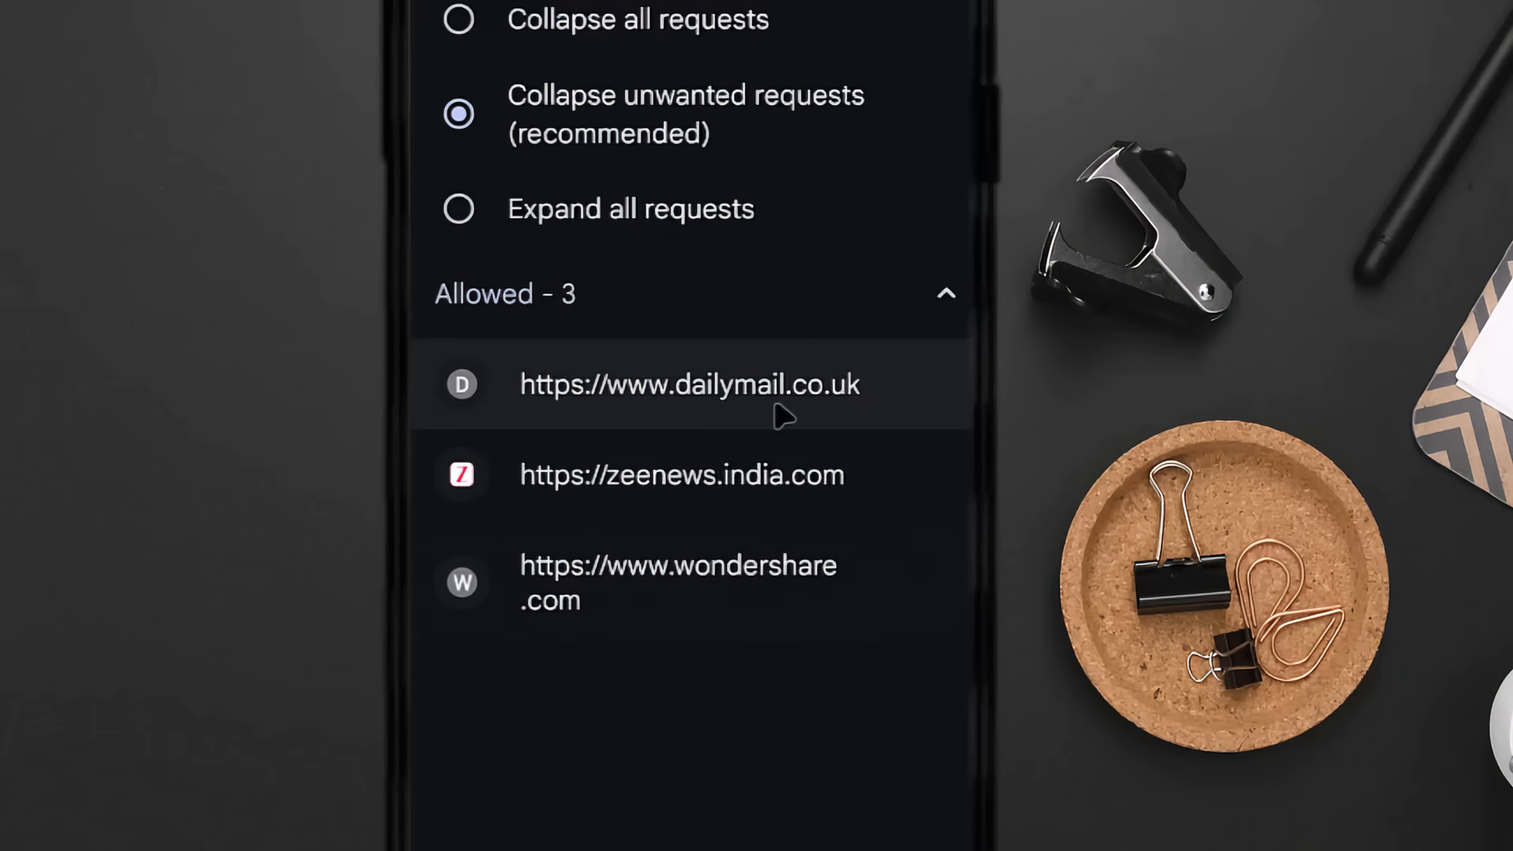
Turn off notifications for dailymail.co.uk, zeenews.india.com and wondershare.com.
click(689, 385)
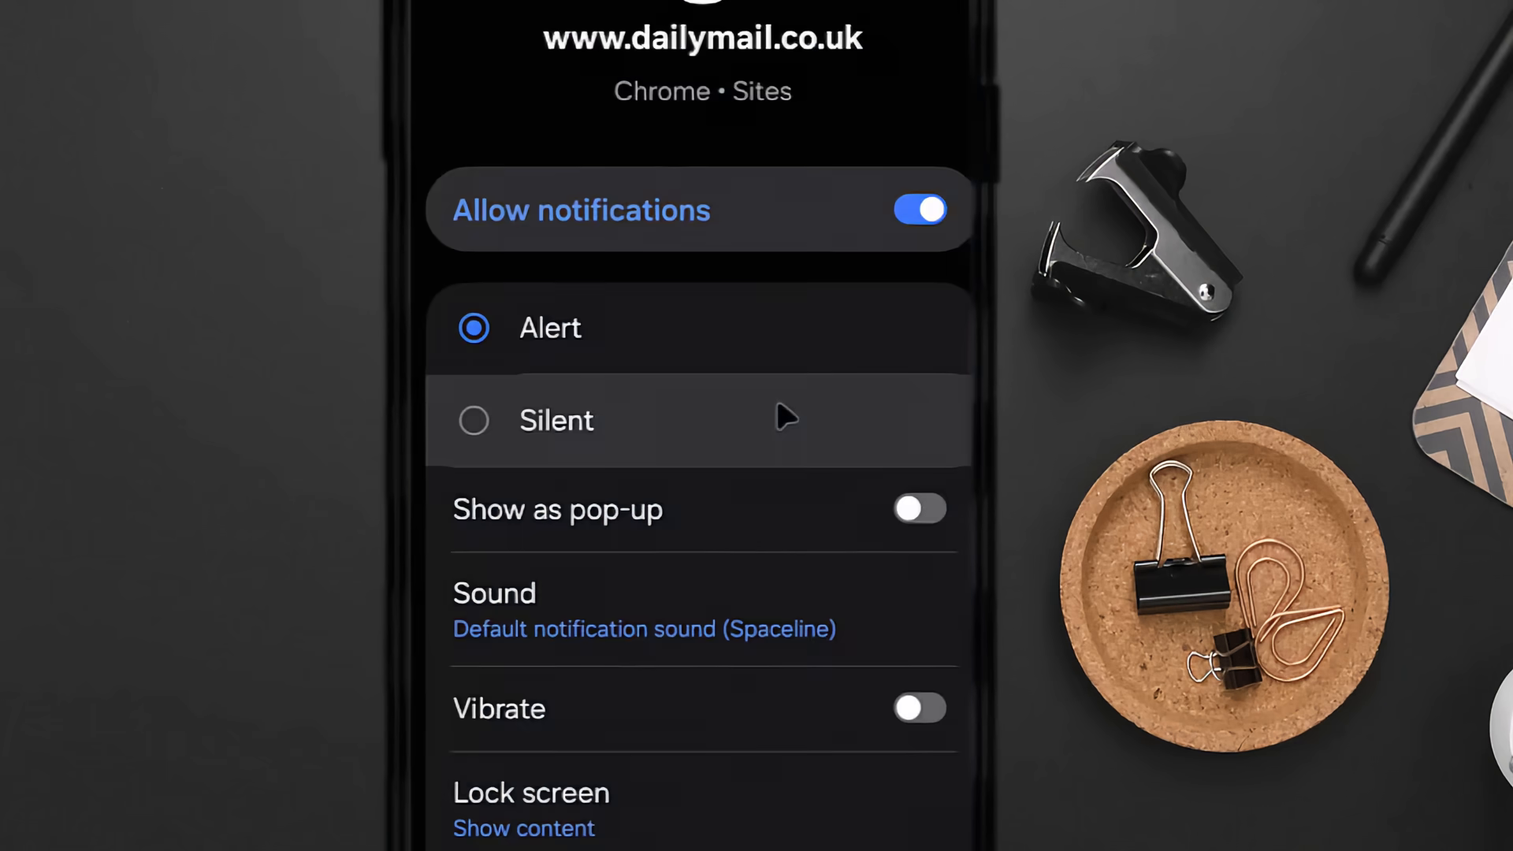
click(919, 209)
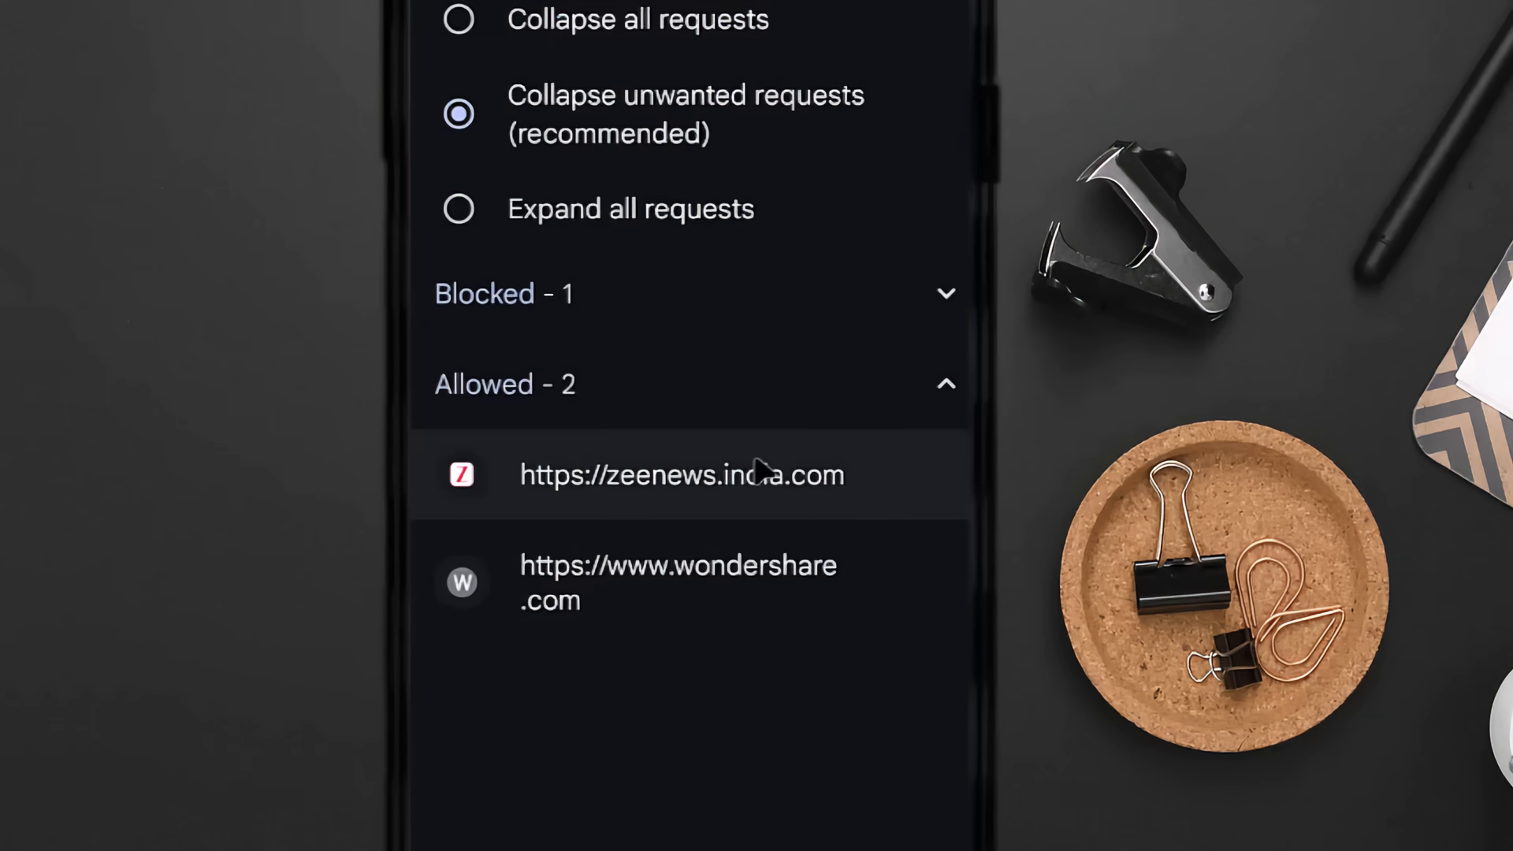
click(680, 475)
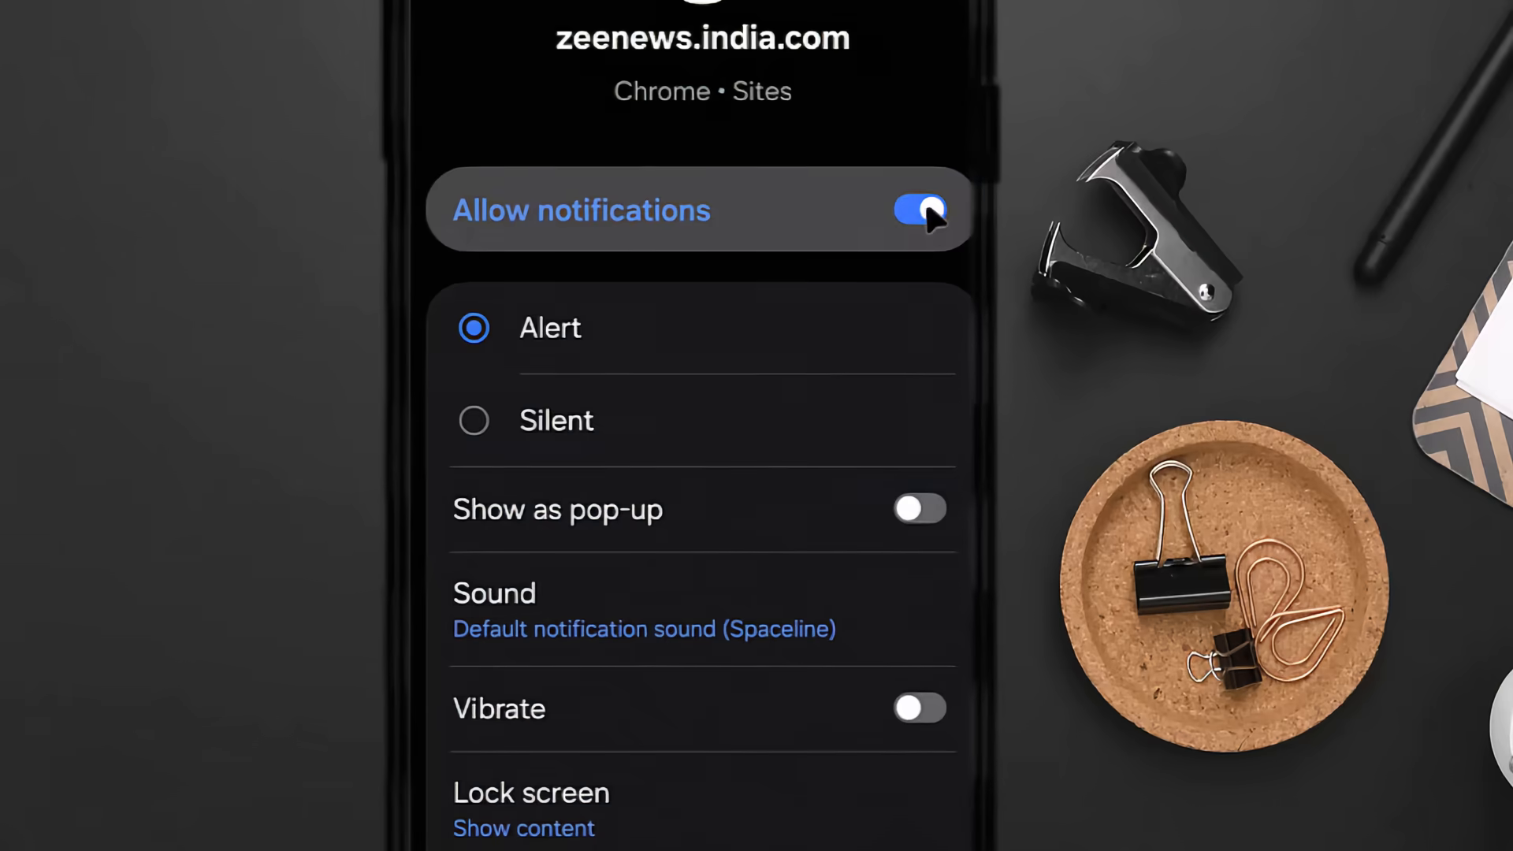
click(919, 209)
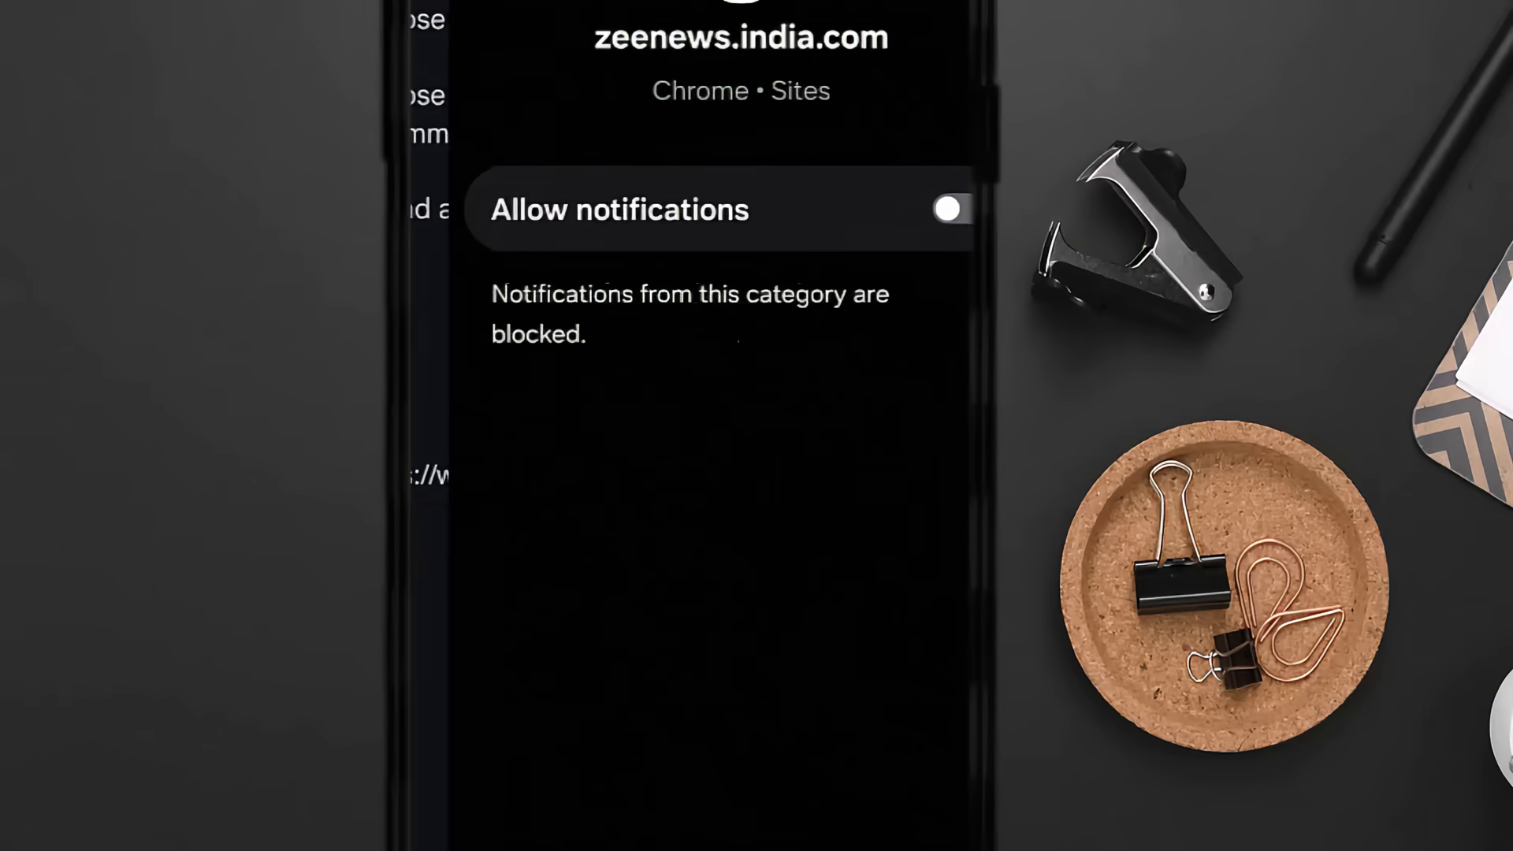
click(946, 209)
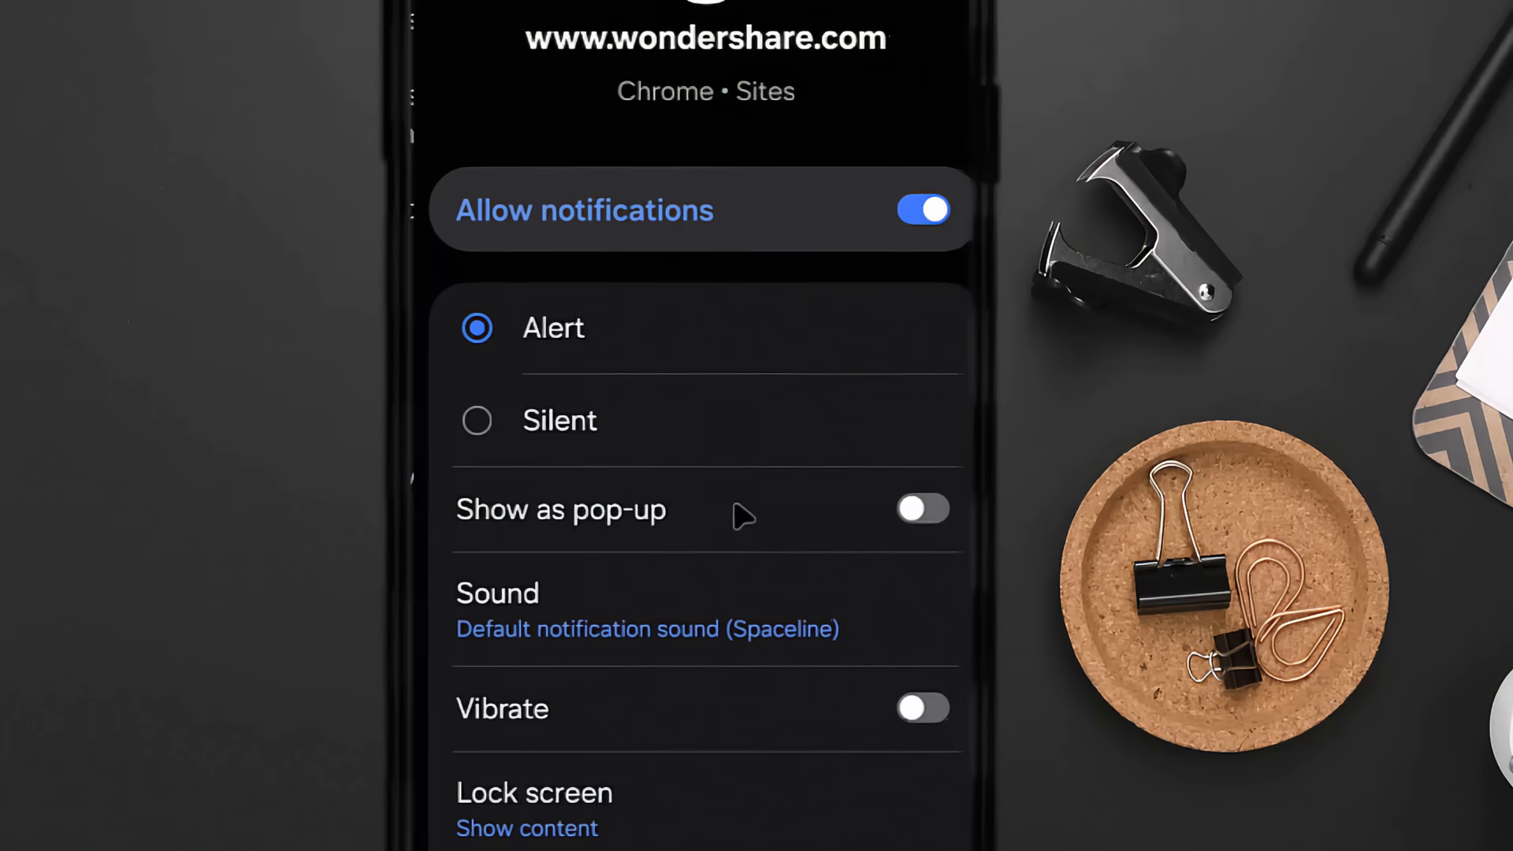
click(923, 209)
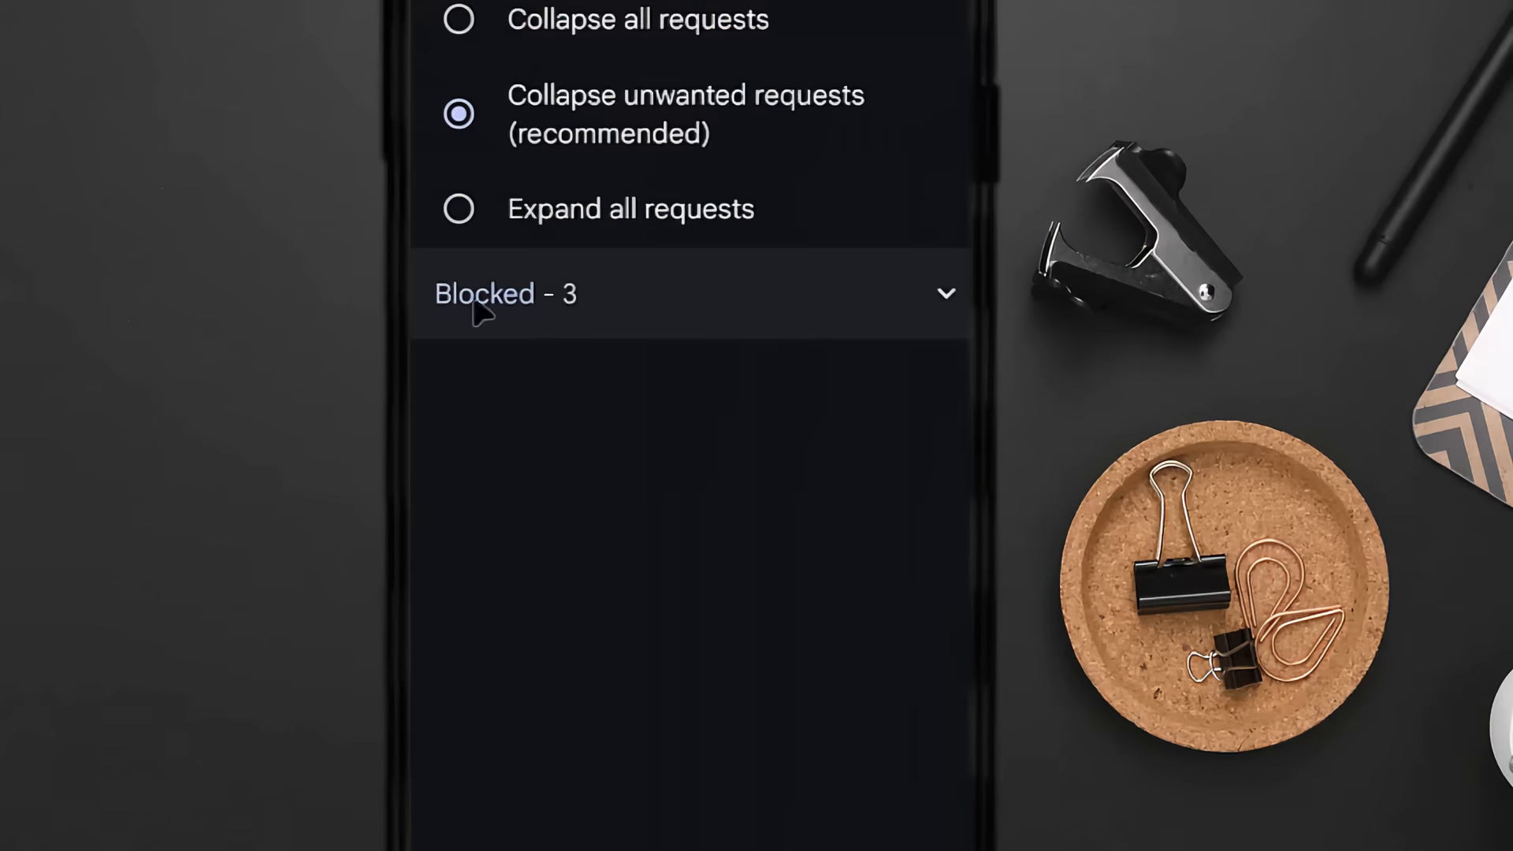
mouse_move(739, 563)
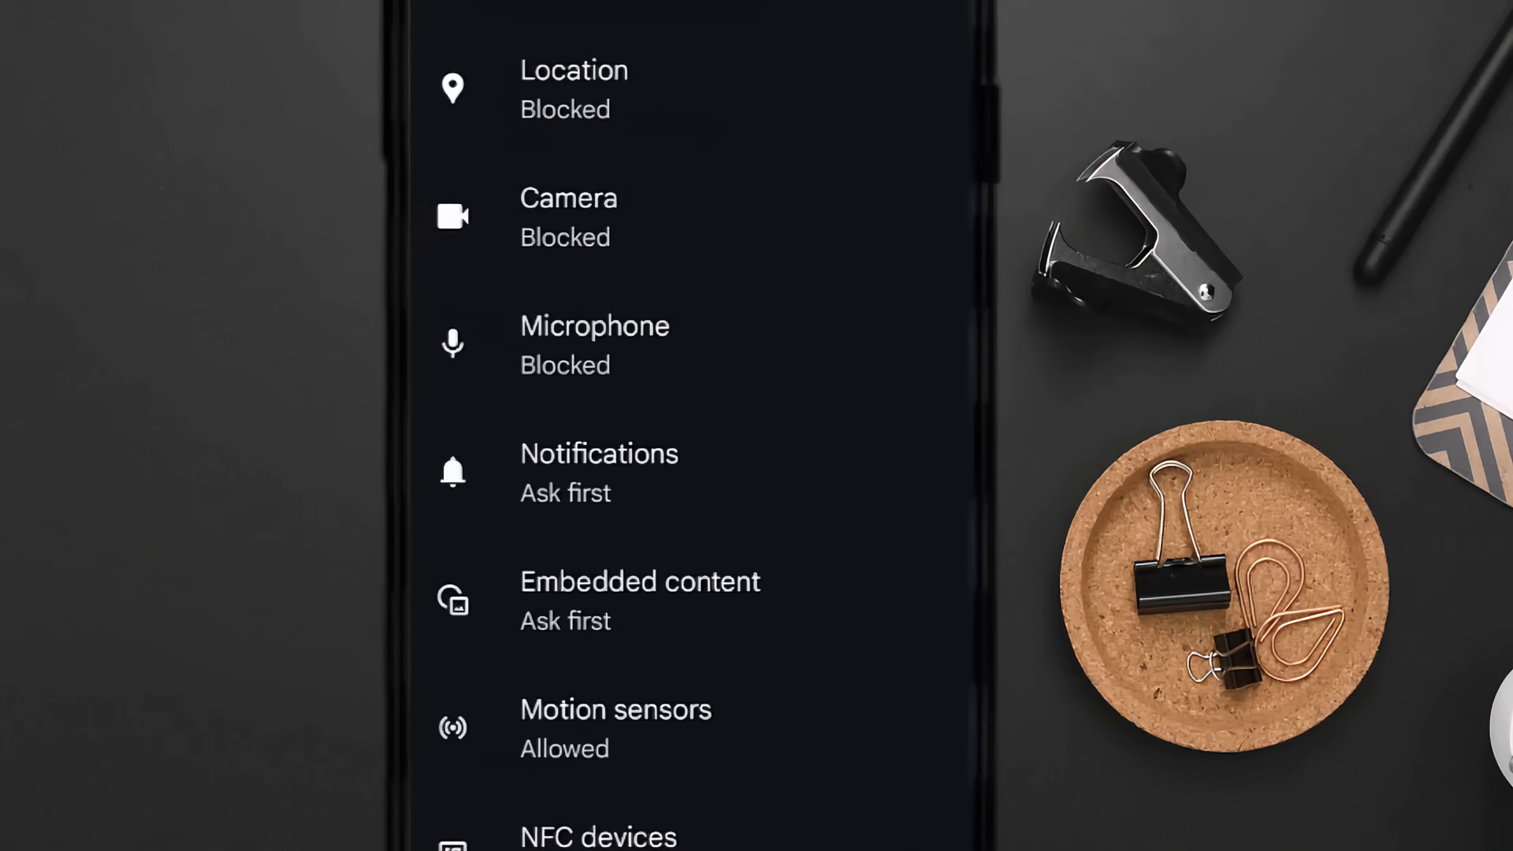
Switch Chrome's Pop-ups and redirects site setting to Blocked.
scroll(down, 3)
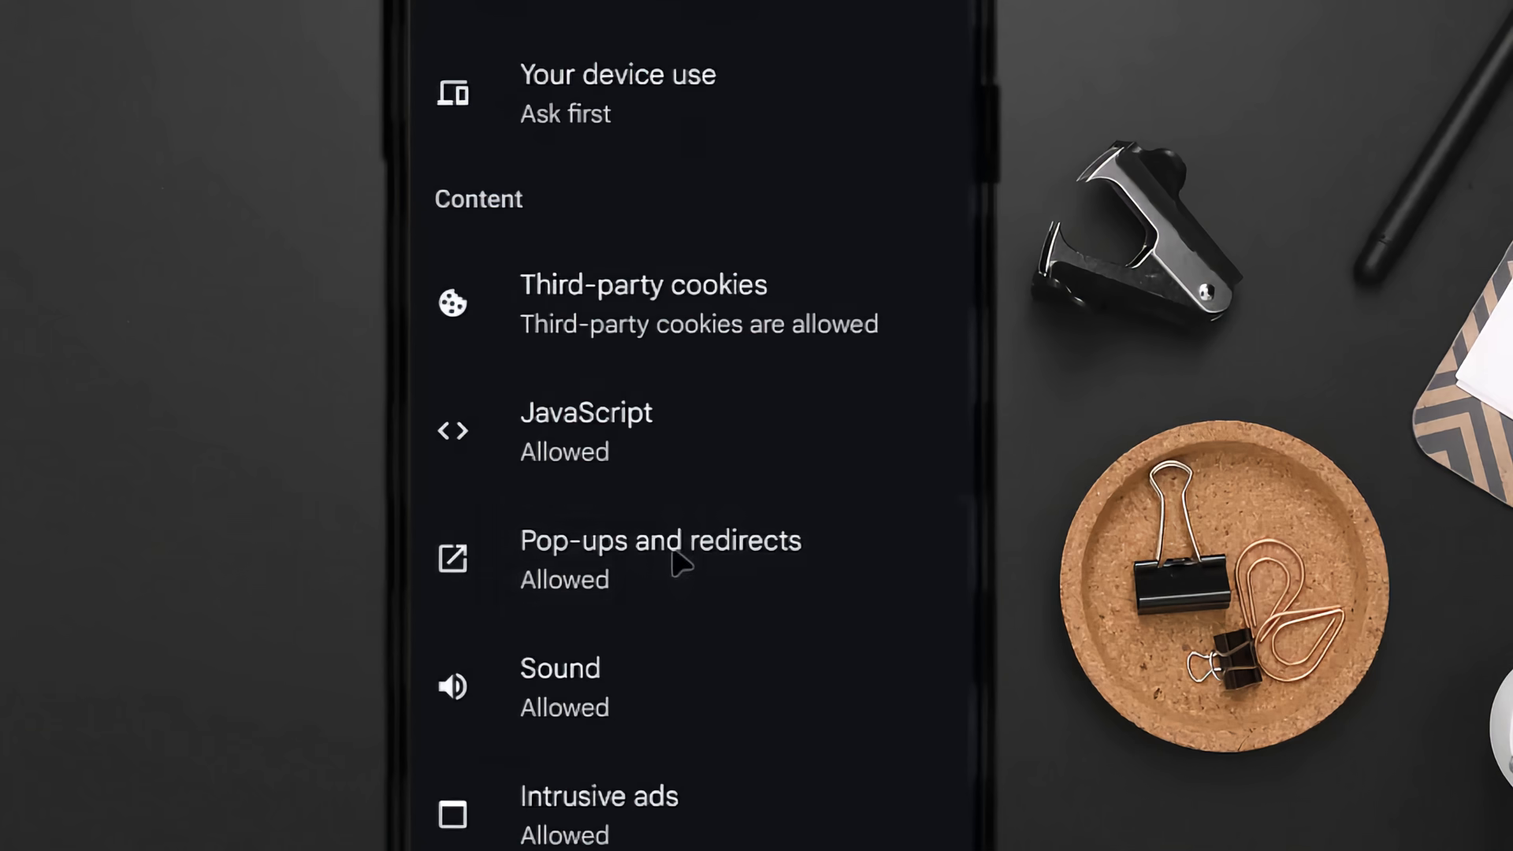
click(659, 558)
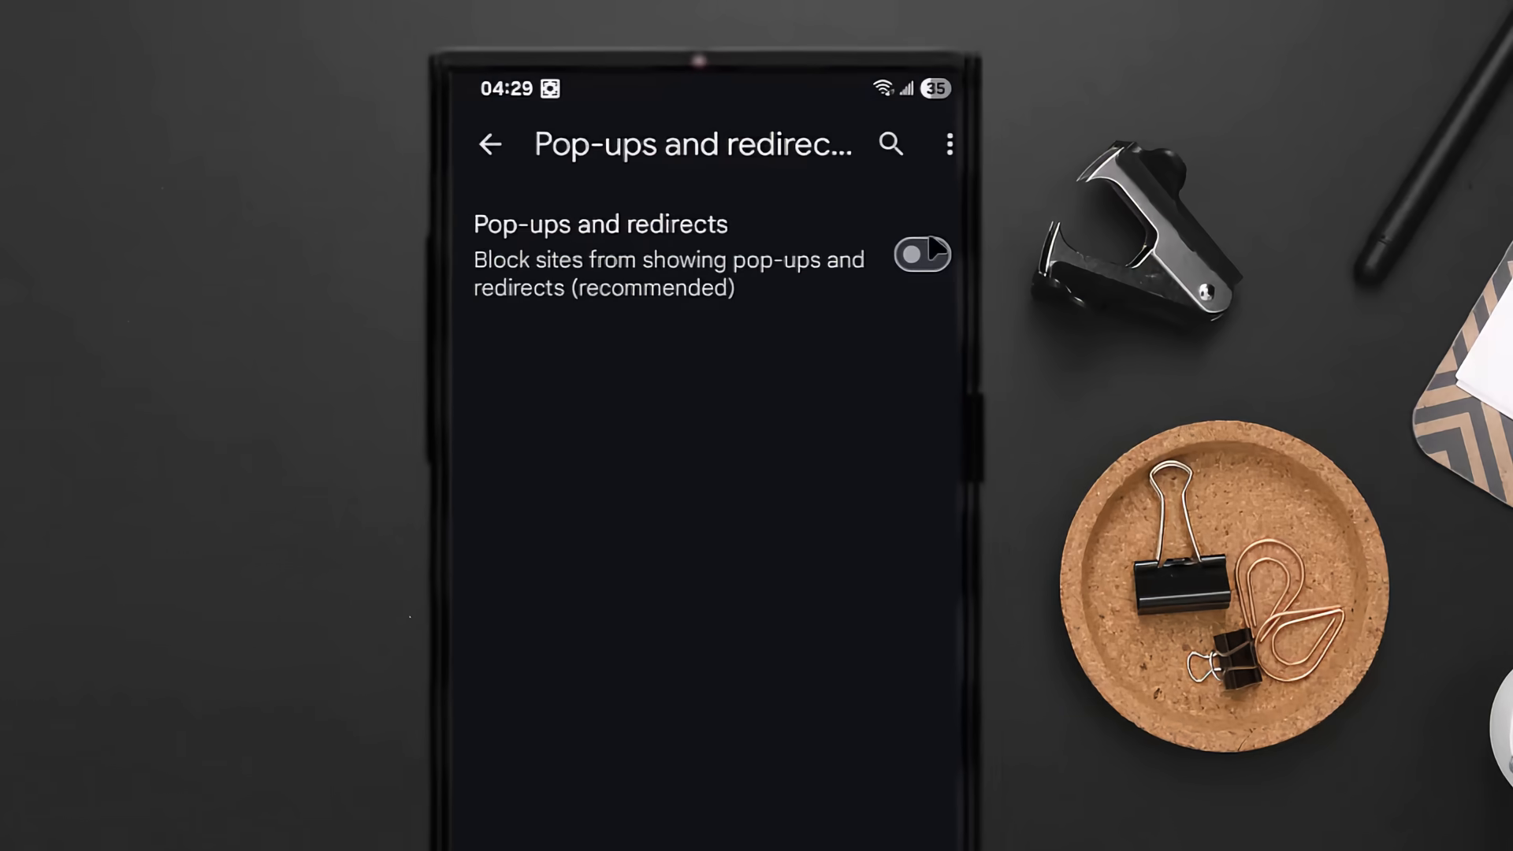
click(923, 255)
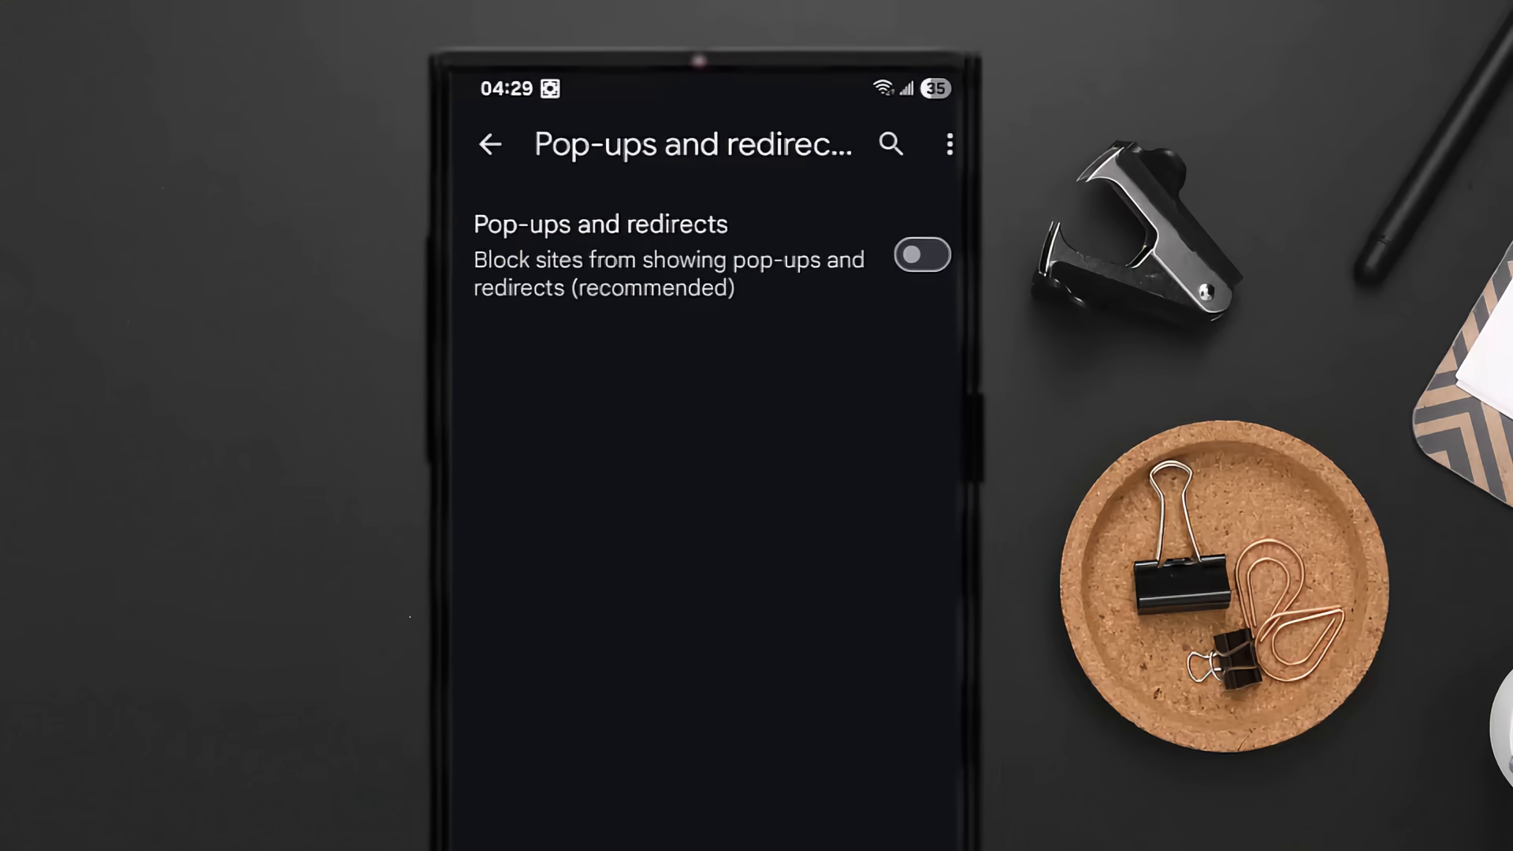
click(489, 145)
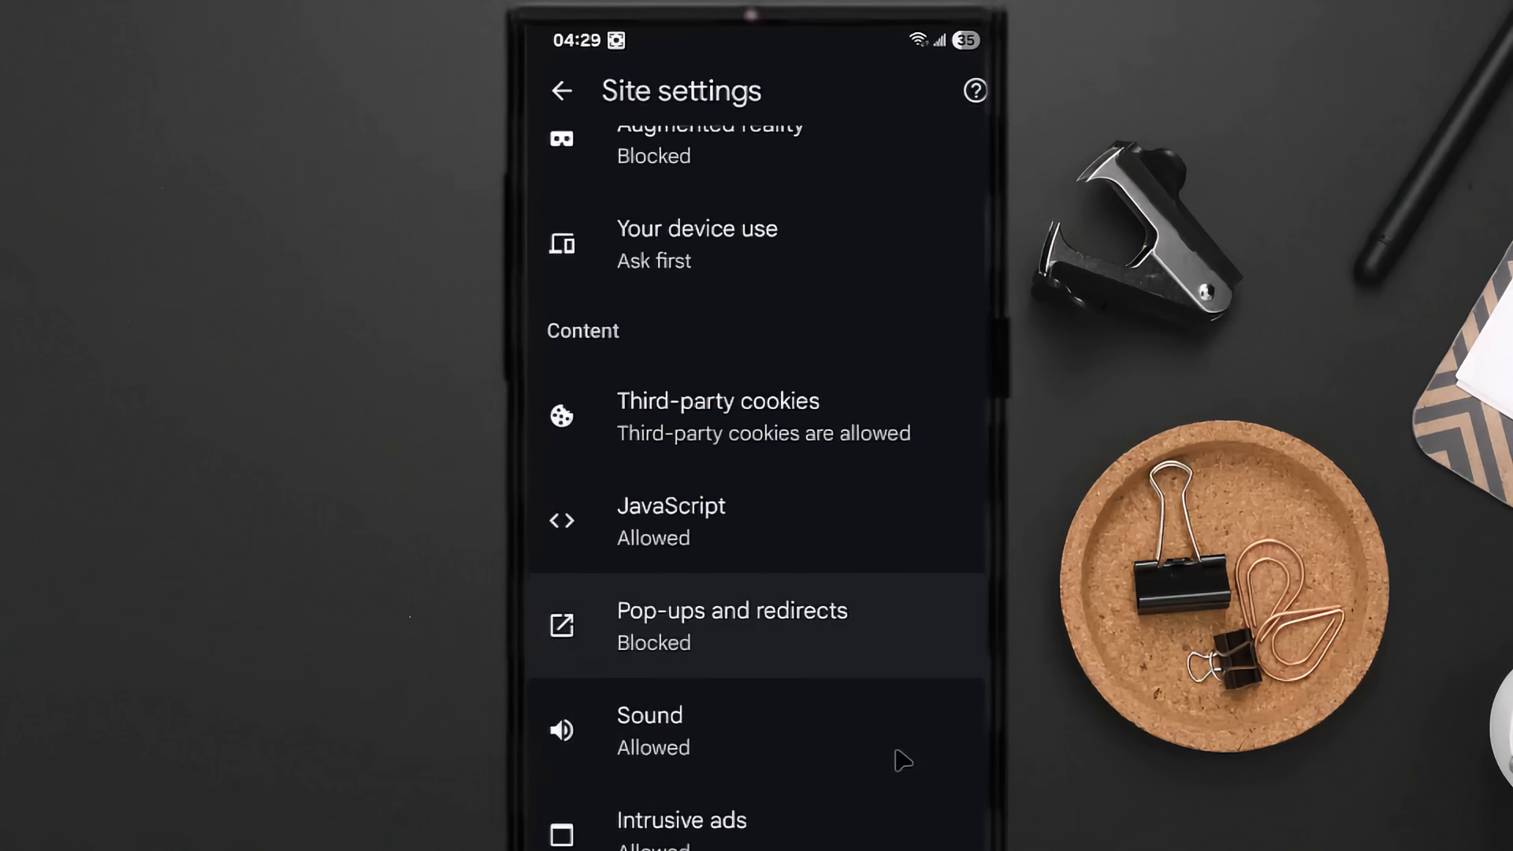
Set Chrome's Intrusive ads site setting to Blocked, then go to Samsung Settings.
click(681, 841)
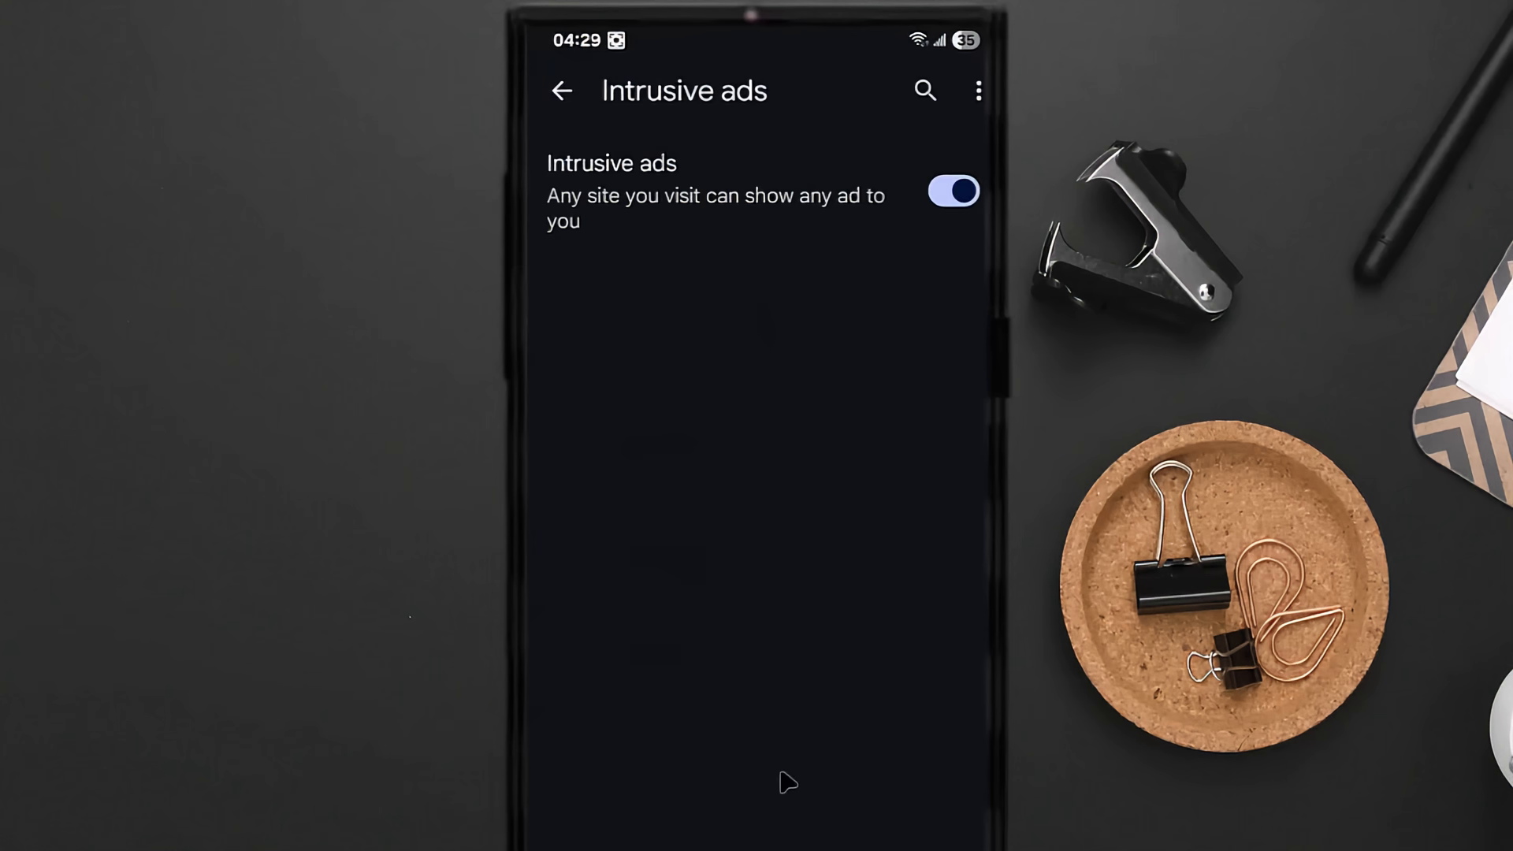
click(952, 191)
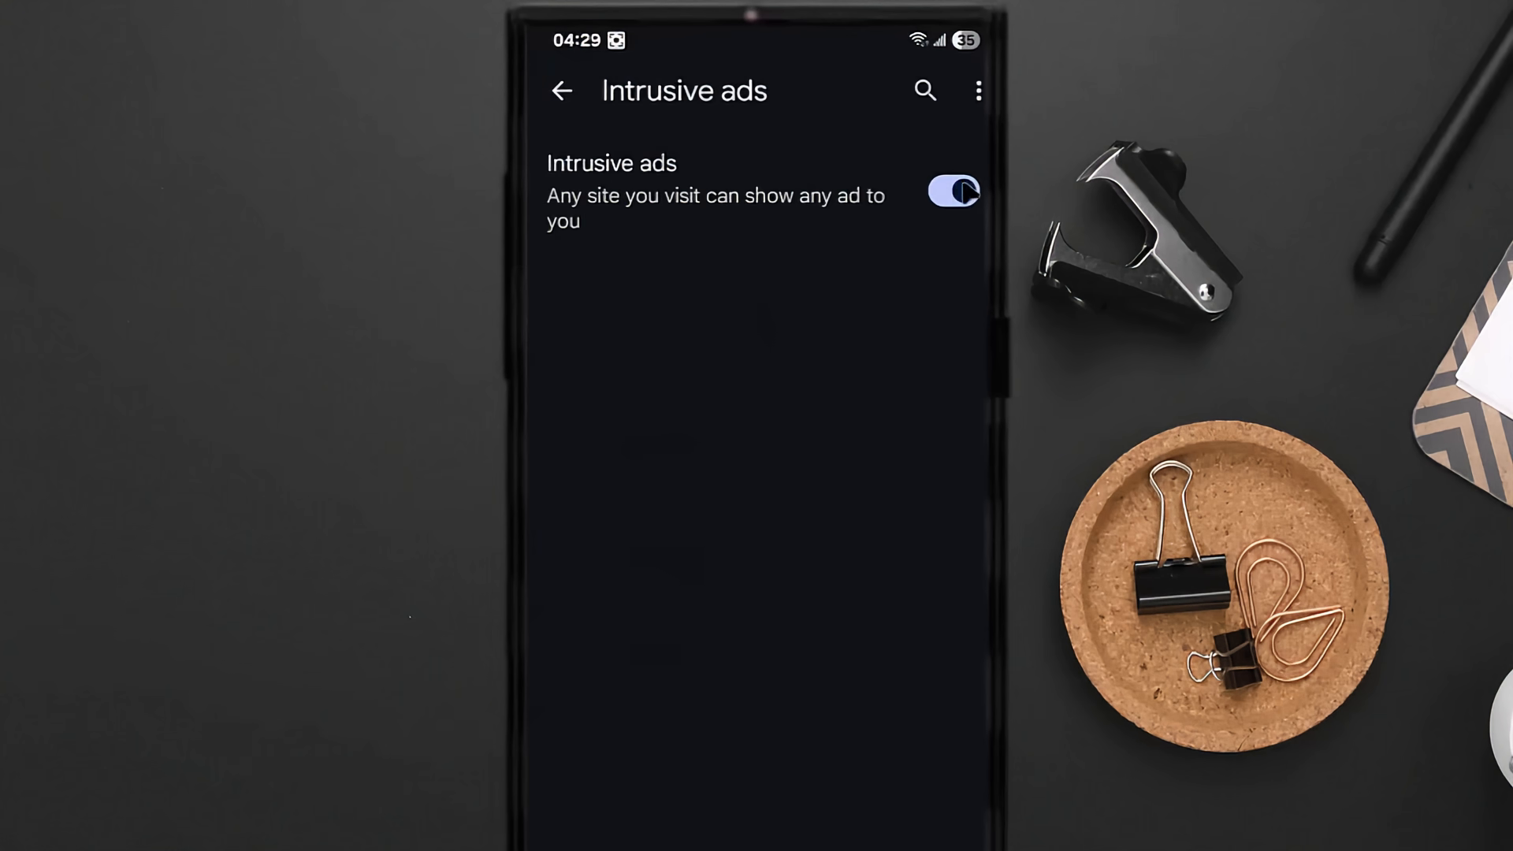
click(953, 191)
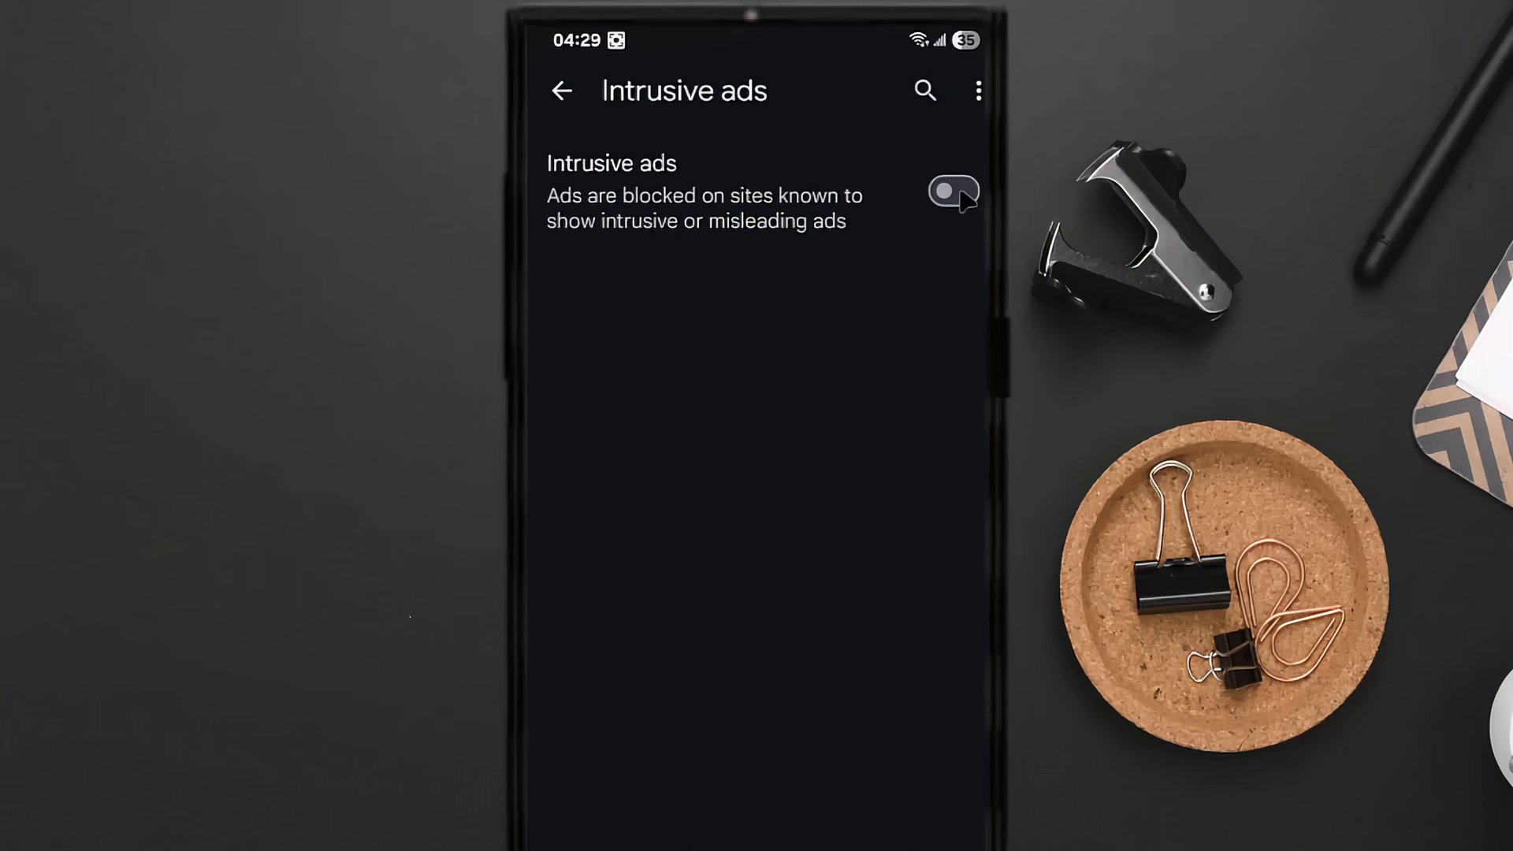
click(949, 192)
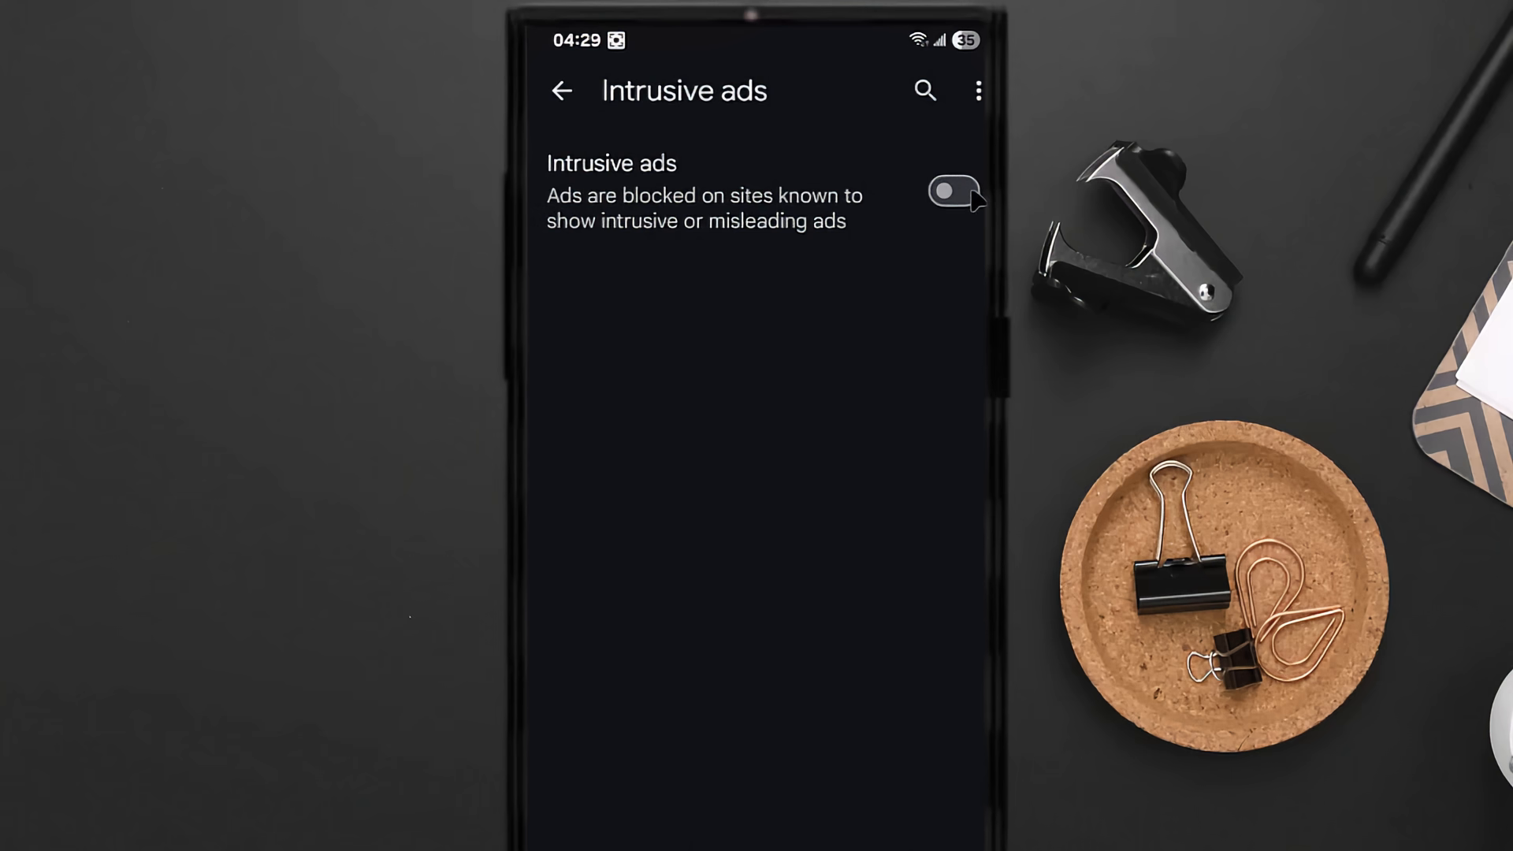
click(564, 91)
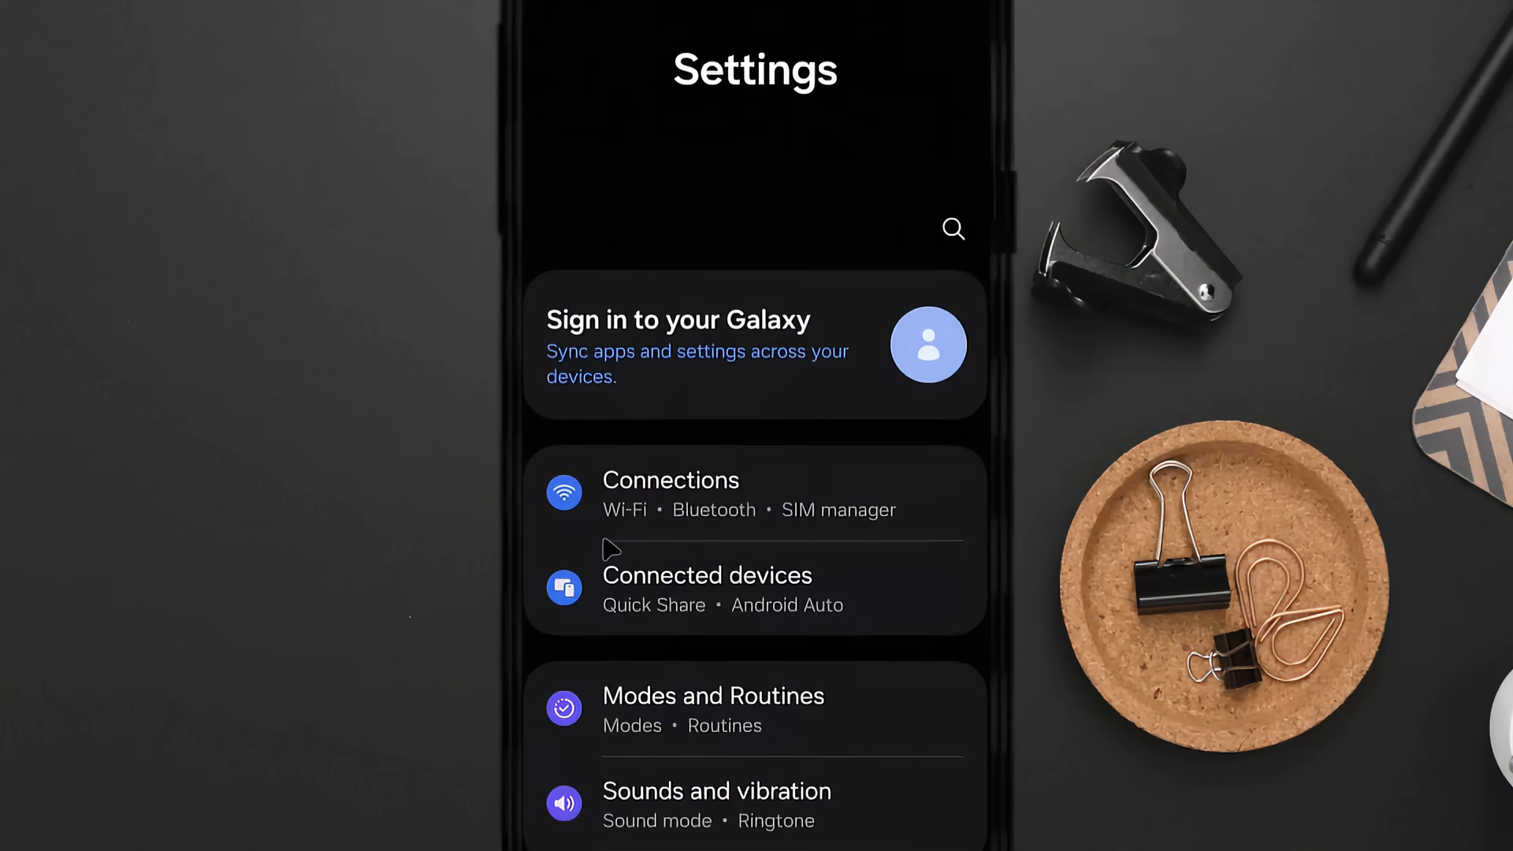
Reach the Special access page from the Apps page's more-options menu.
scroll(down, 3)
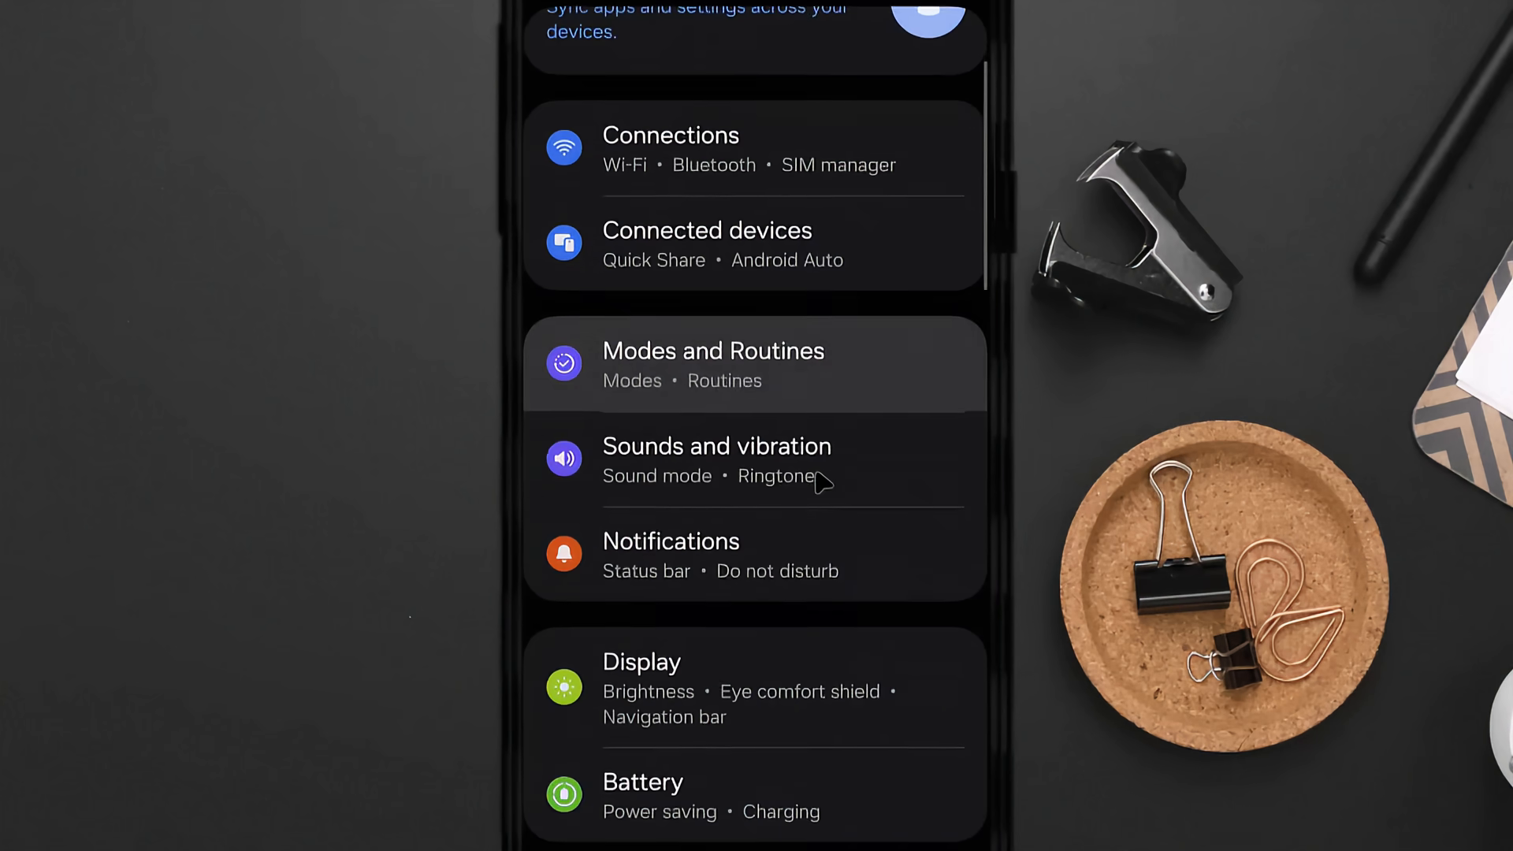
scroll(down, 3)
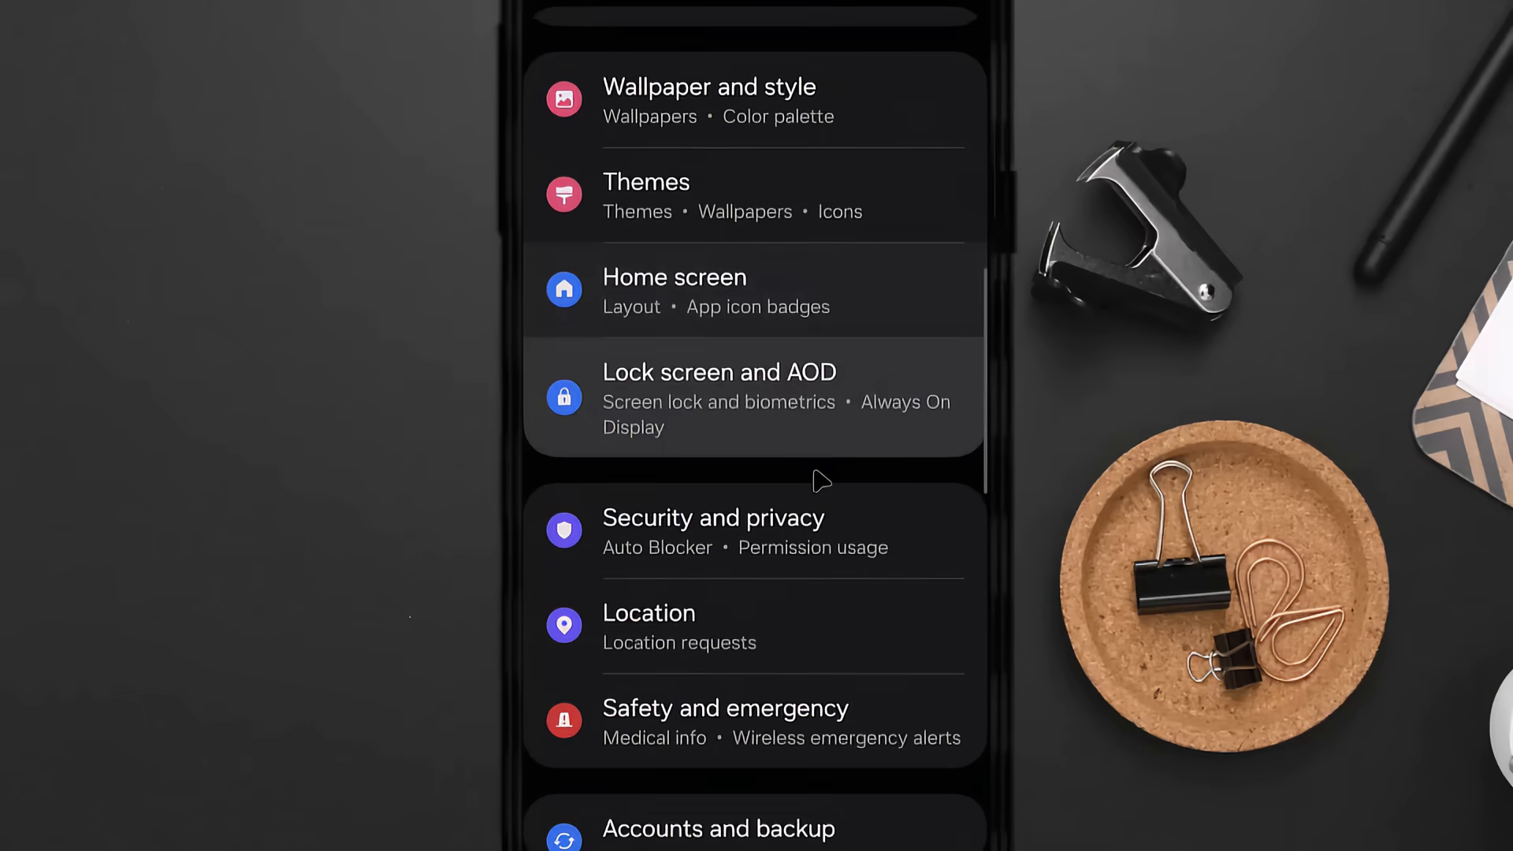
scroll(down, 3)
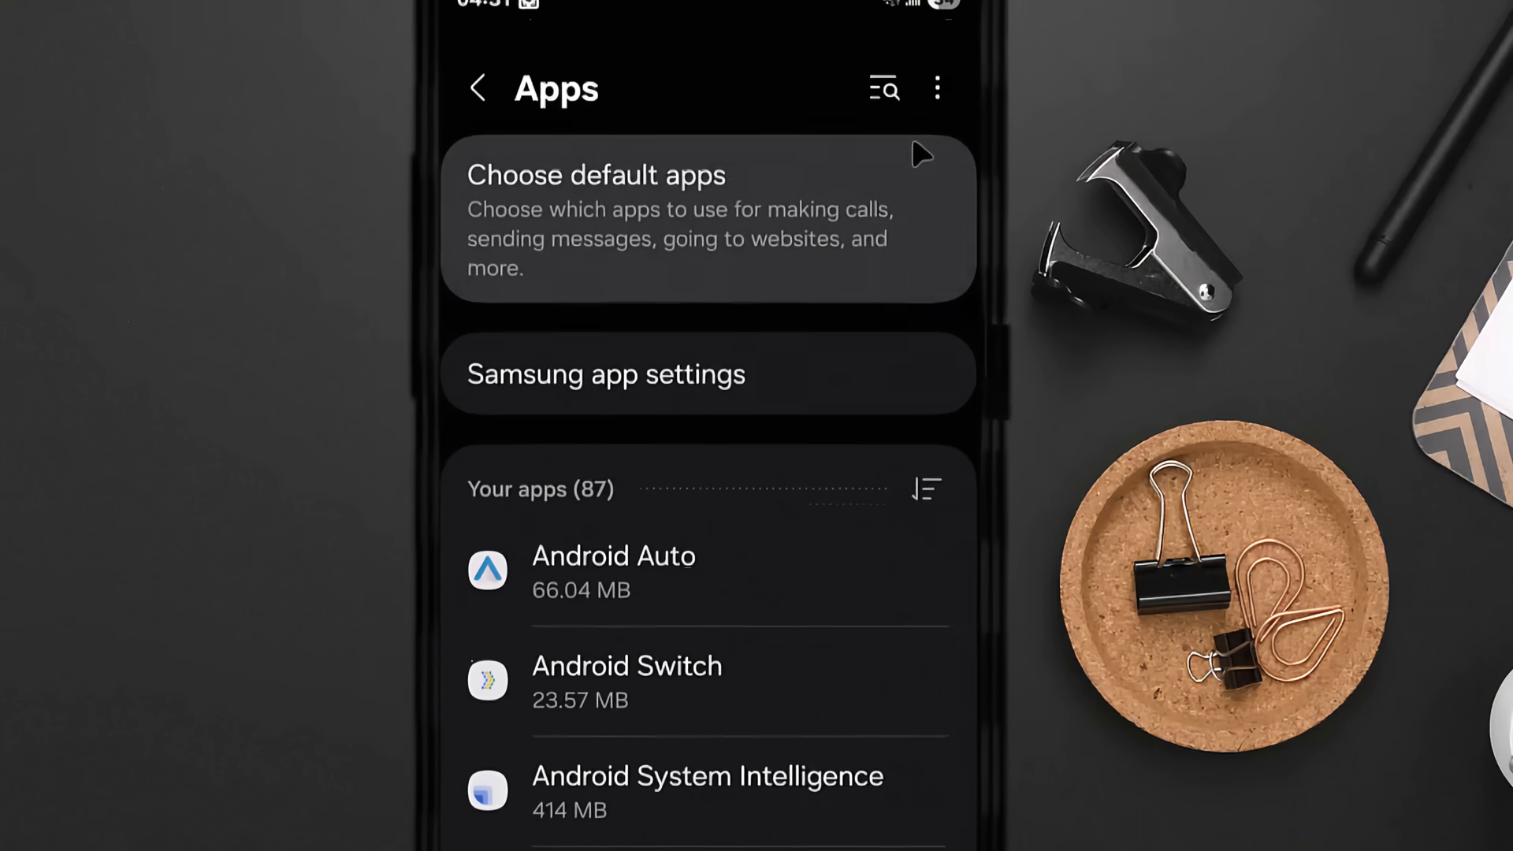
click(940, 89)
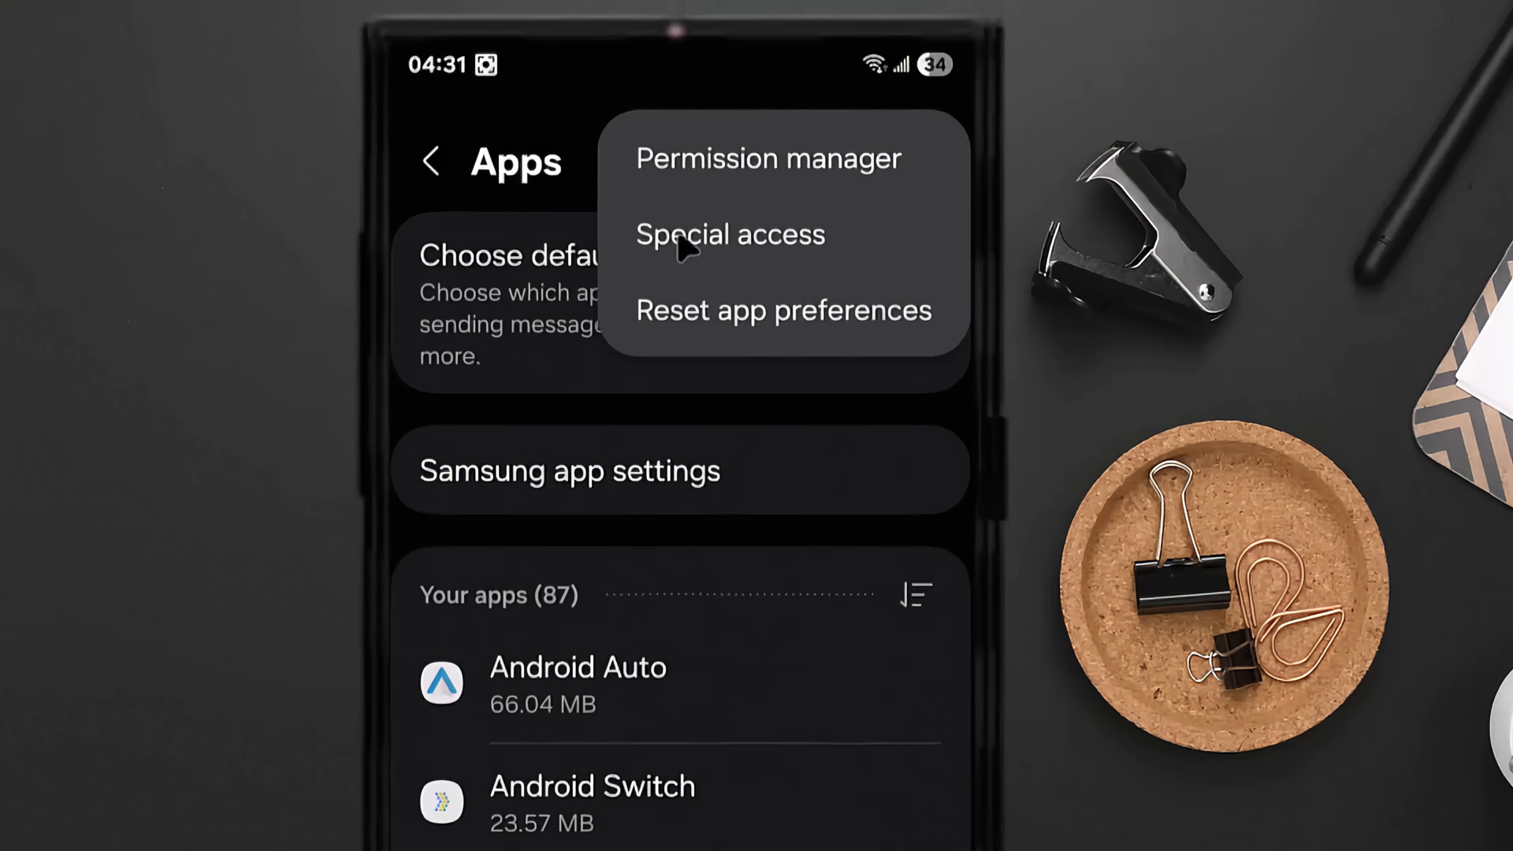
click(689, 234)
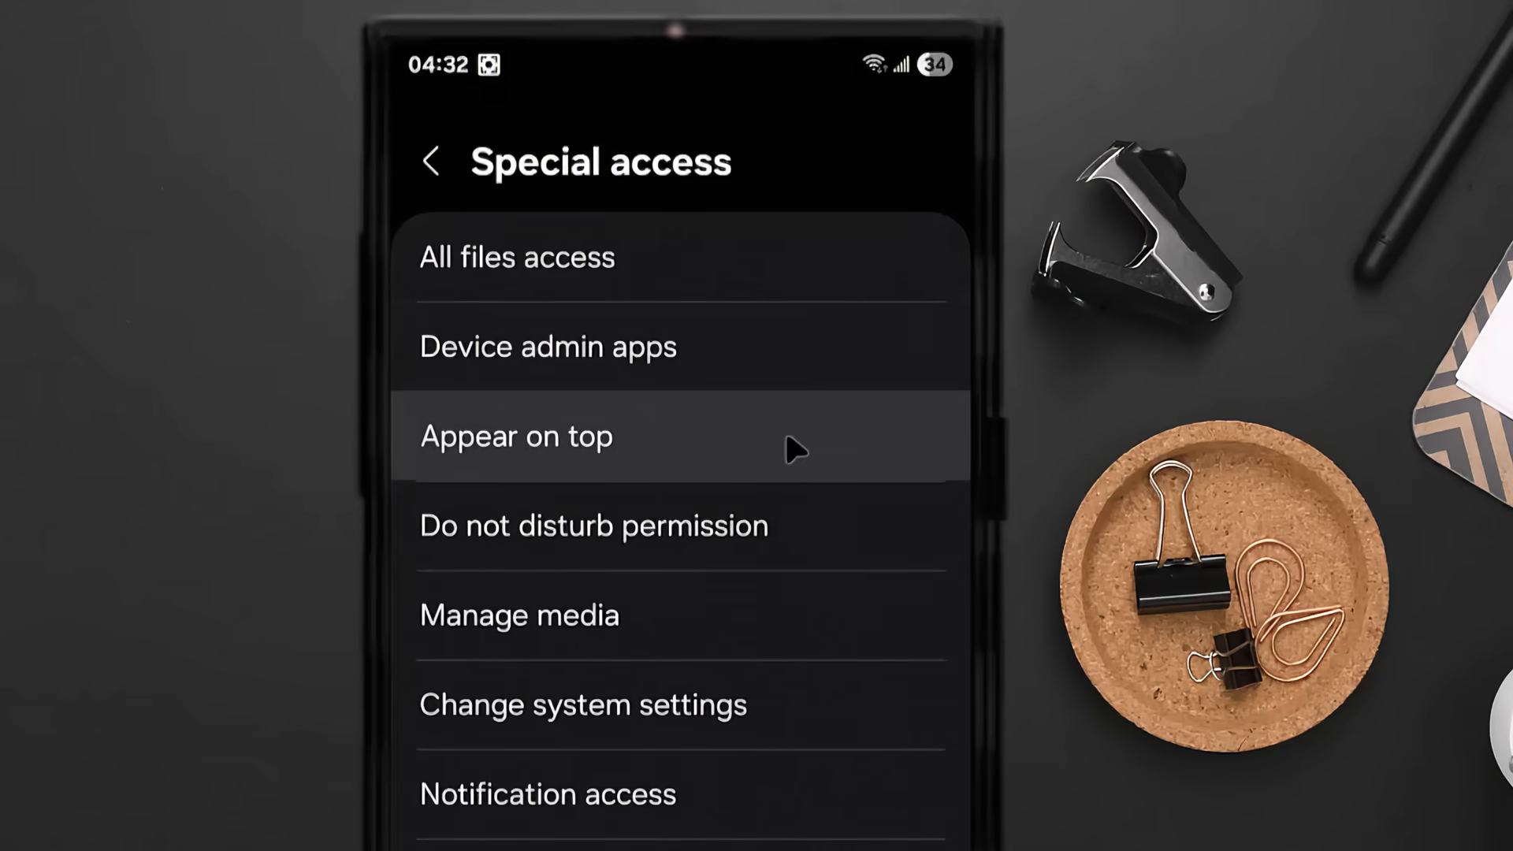
Open the Appear on top permission list and scroll down to Floating Notes.
click(516, 436)
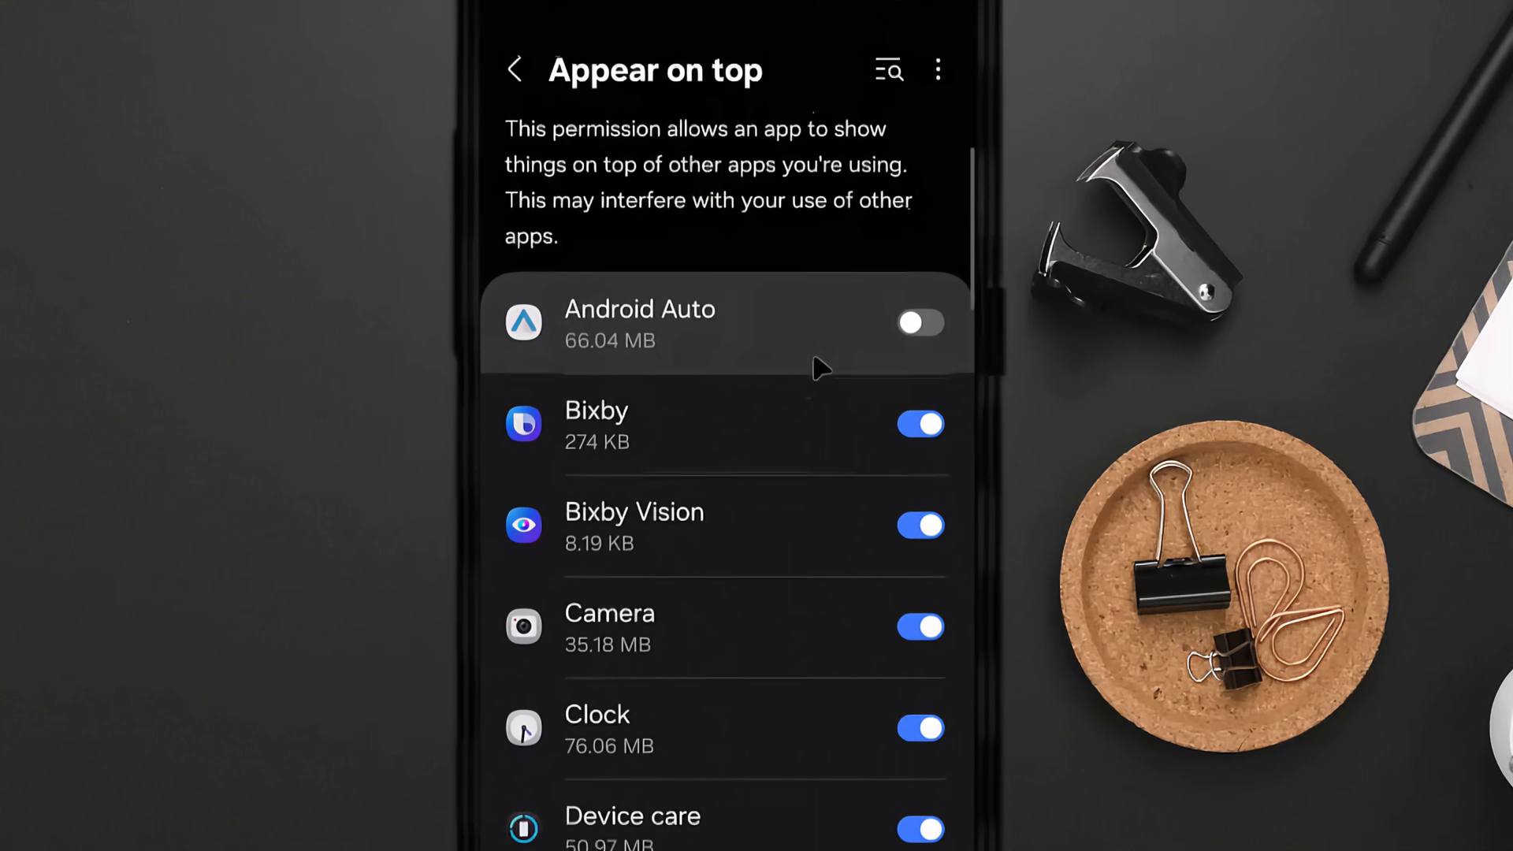
scroll(down, 3)
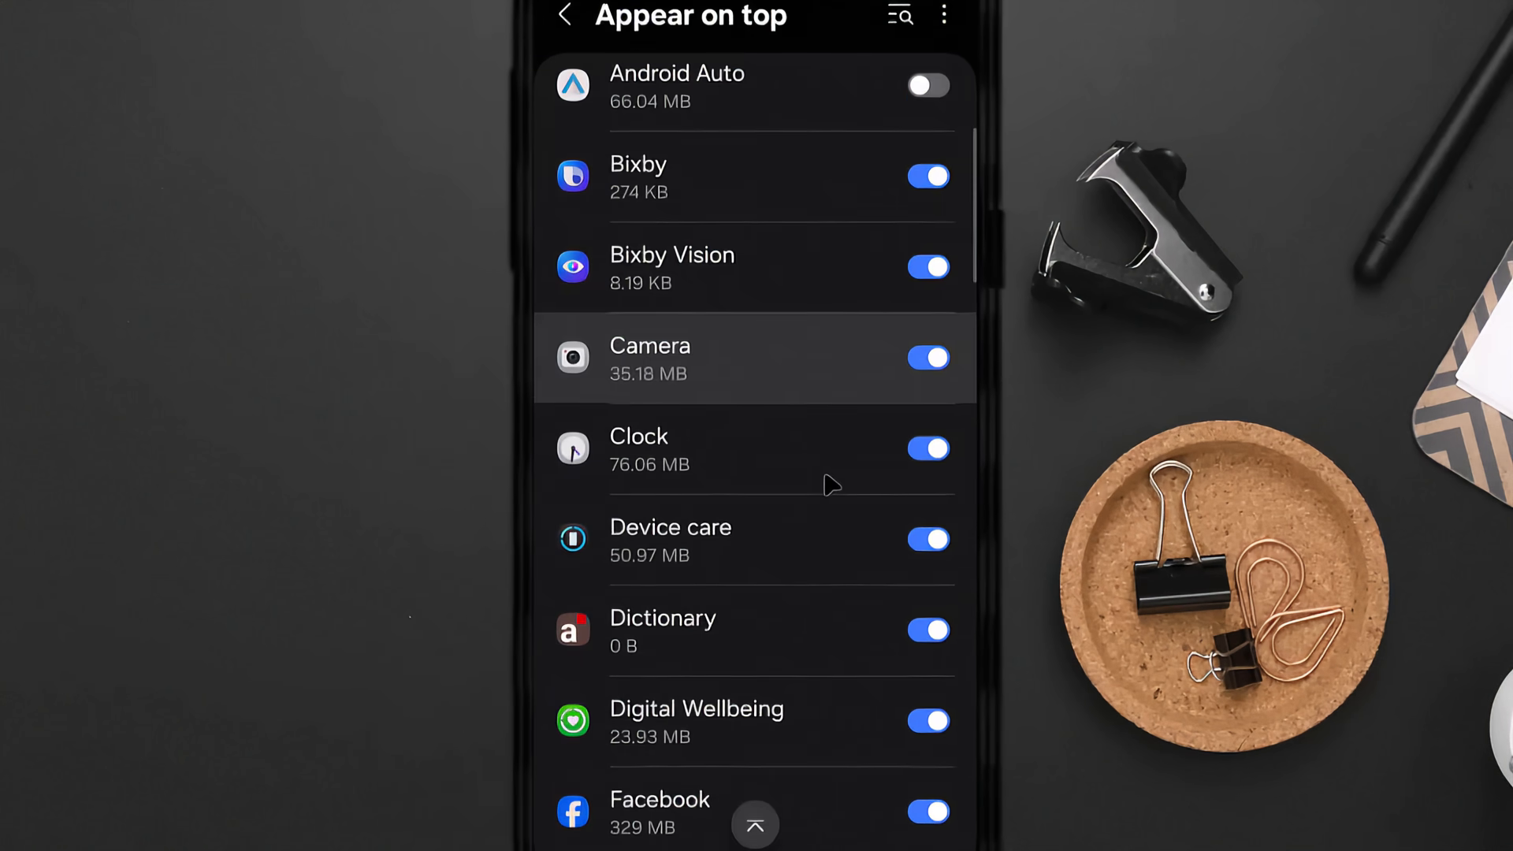
scroll(down, 3)
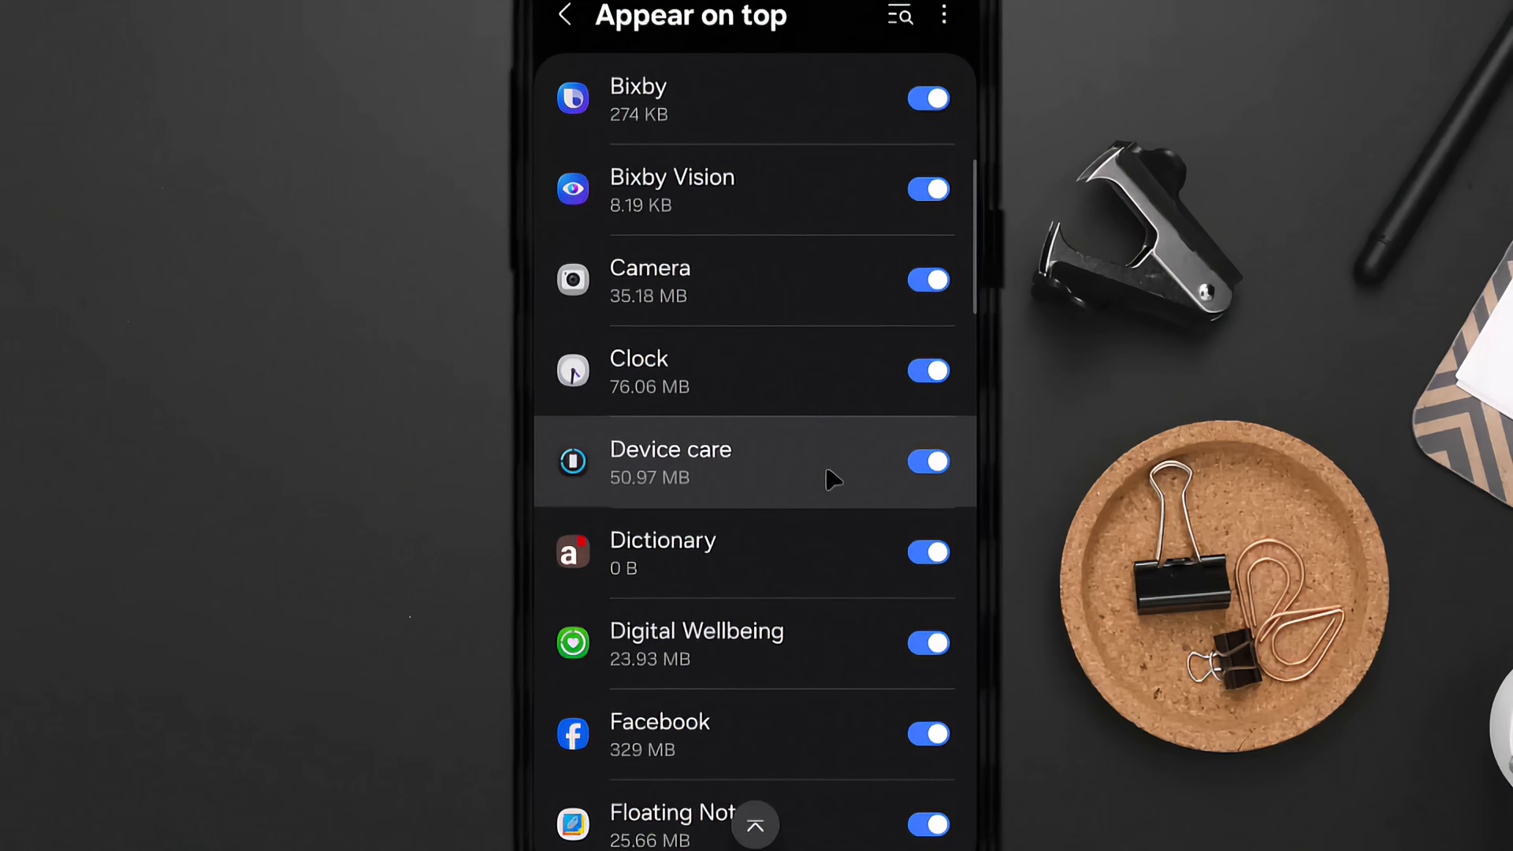
scroll(down, 3)
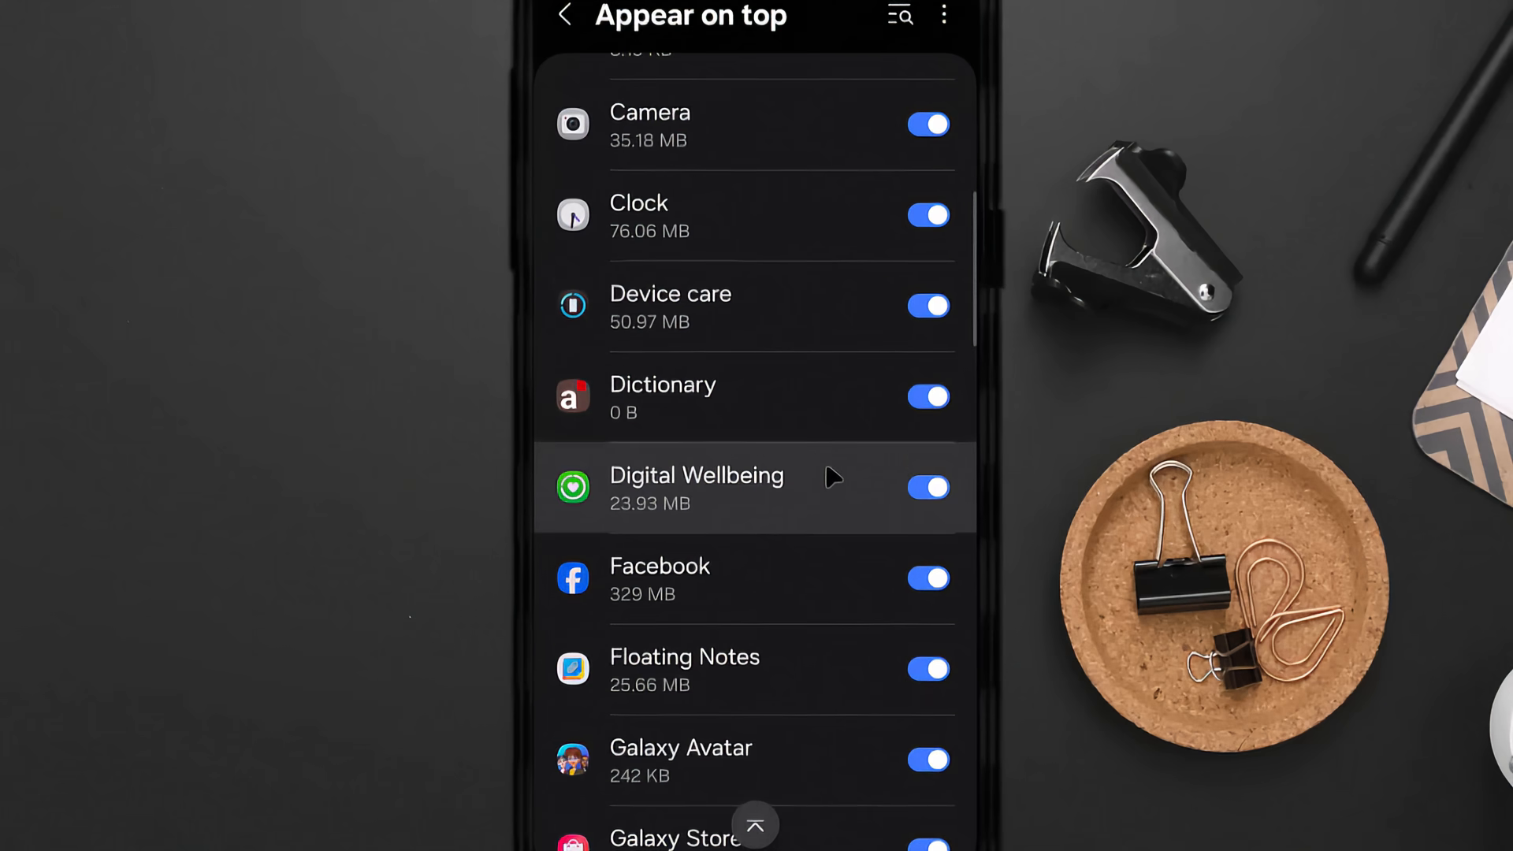
scroll(down, 3)
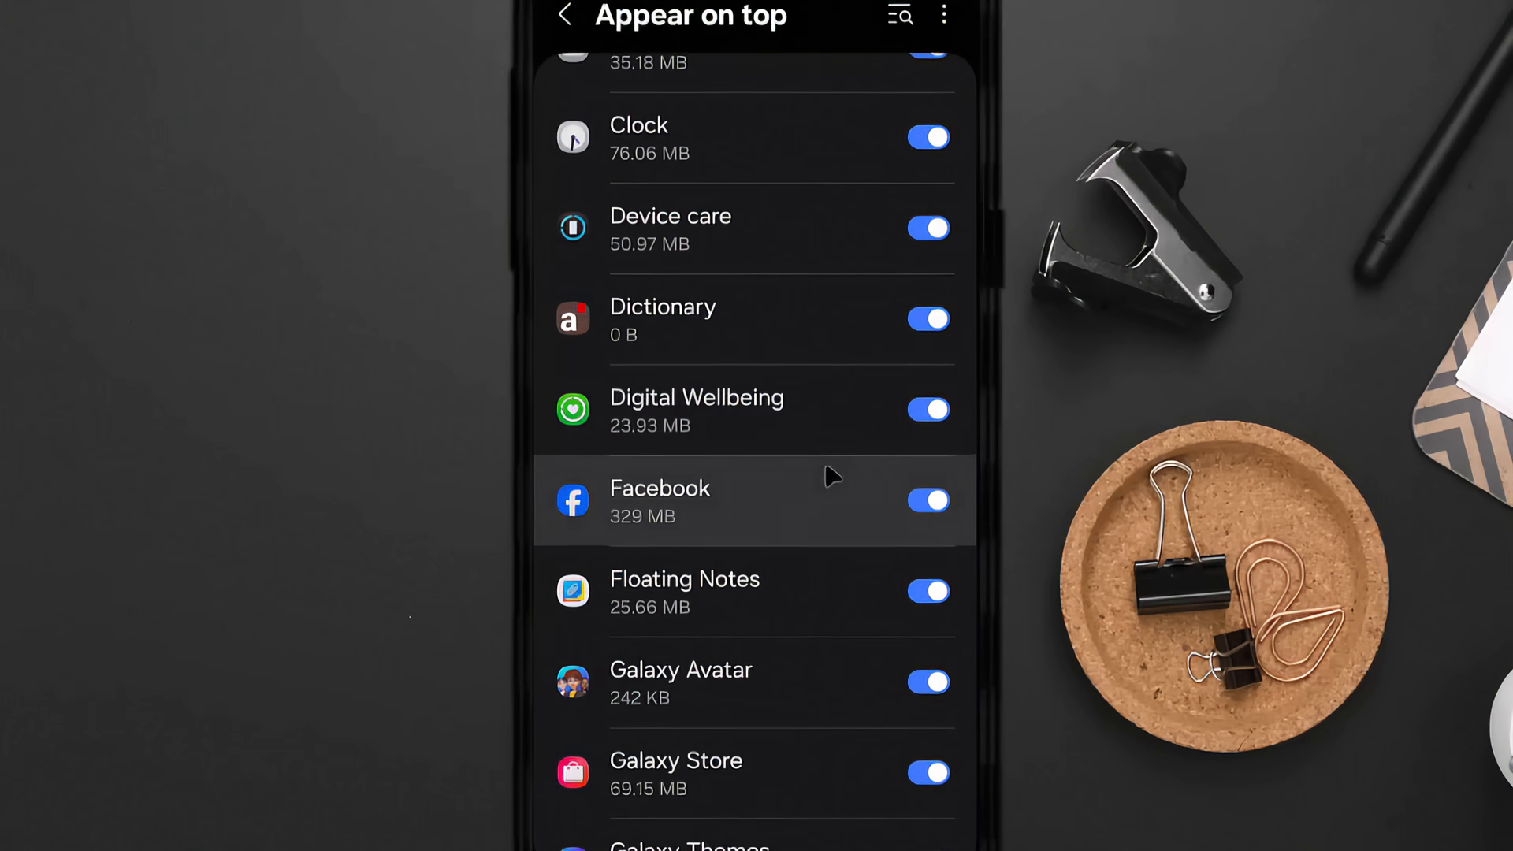
scroll(down, 3)
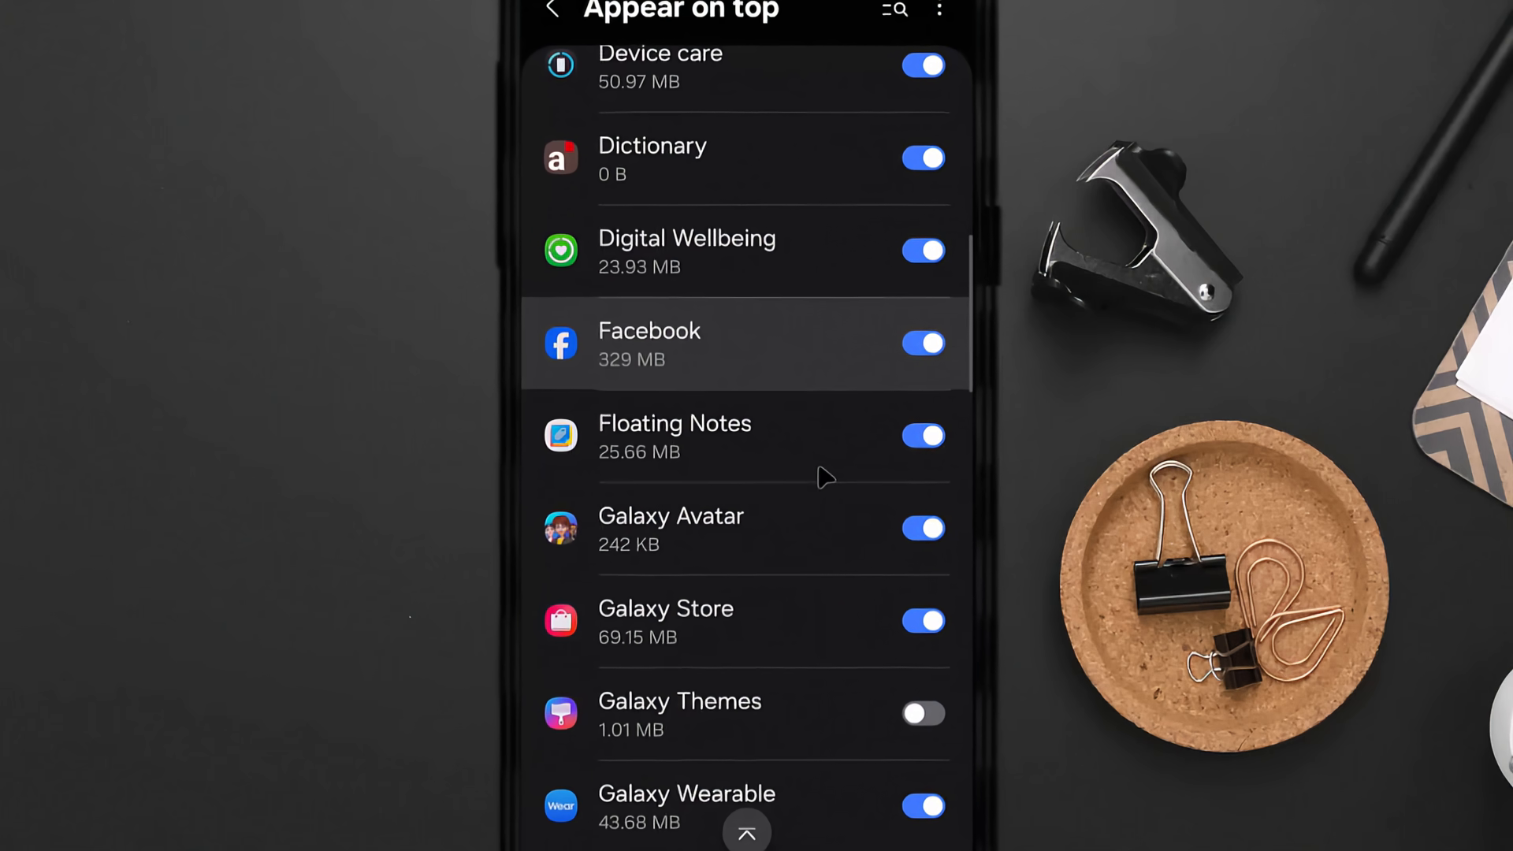
scroll(down, 3)
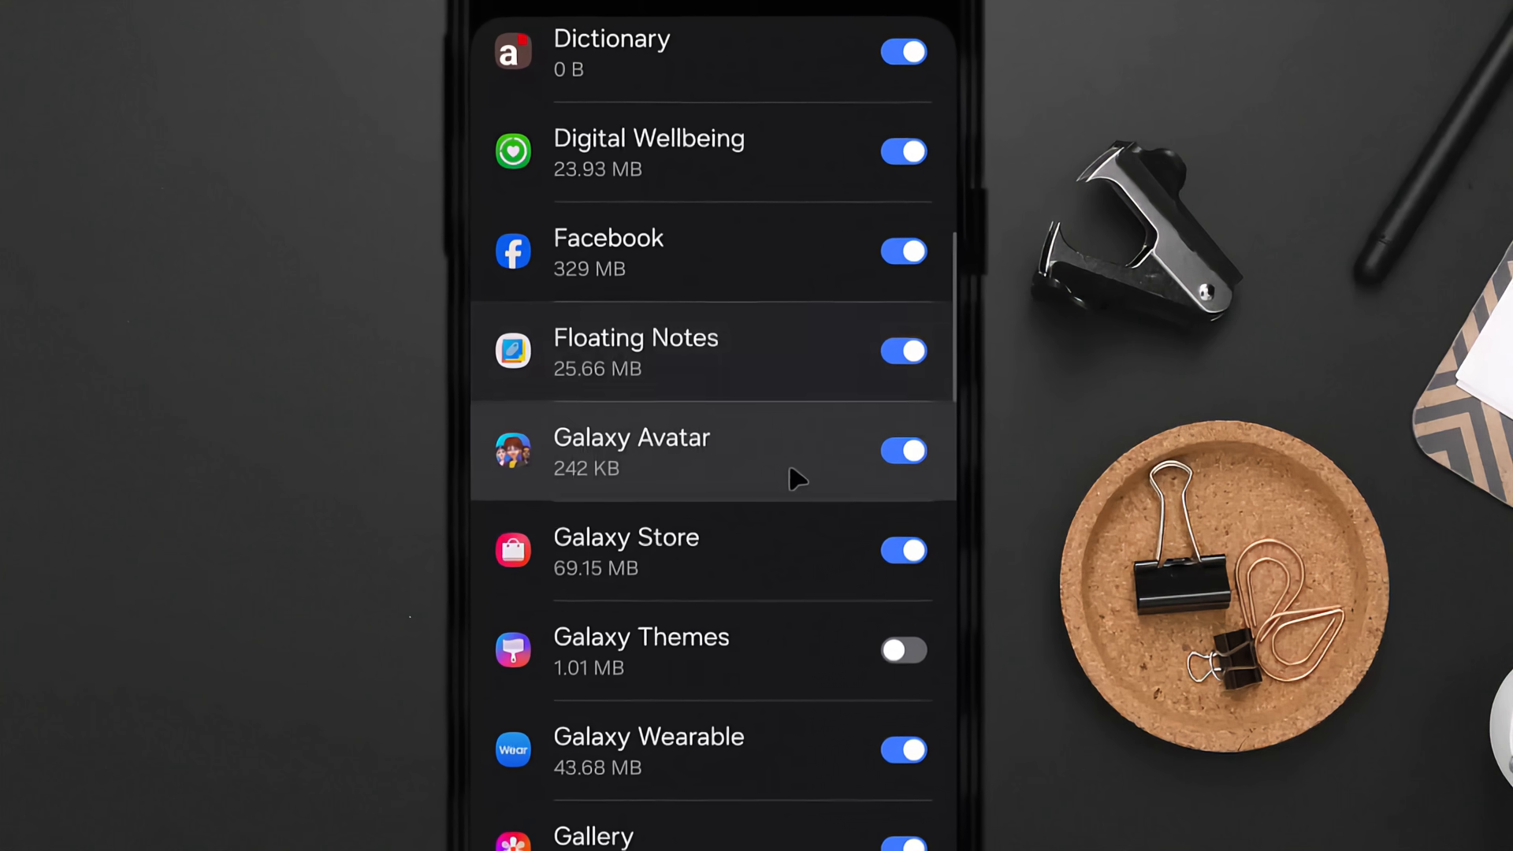
scroll(down, 3)
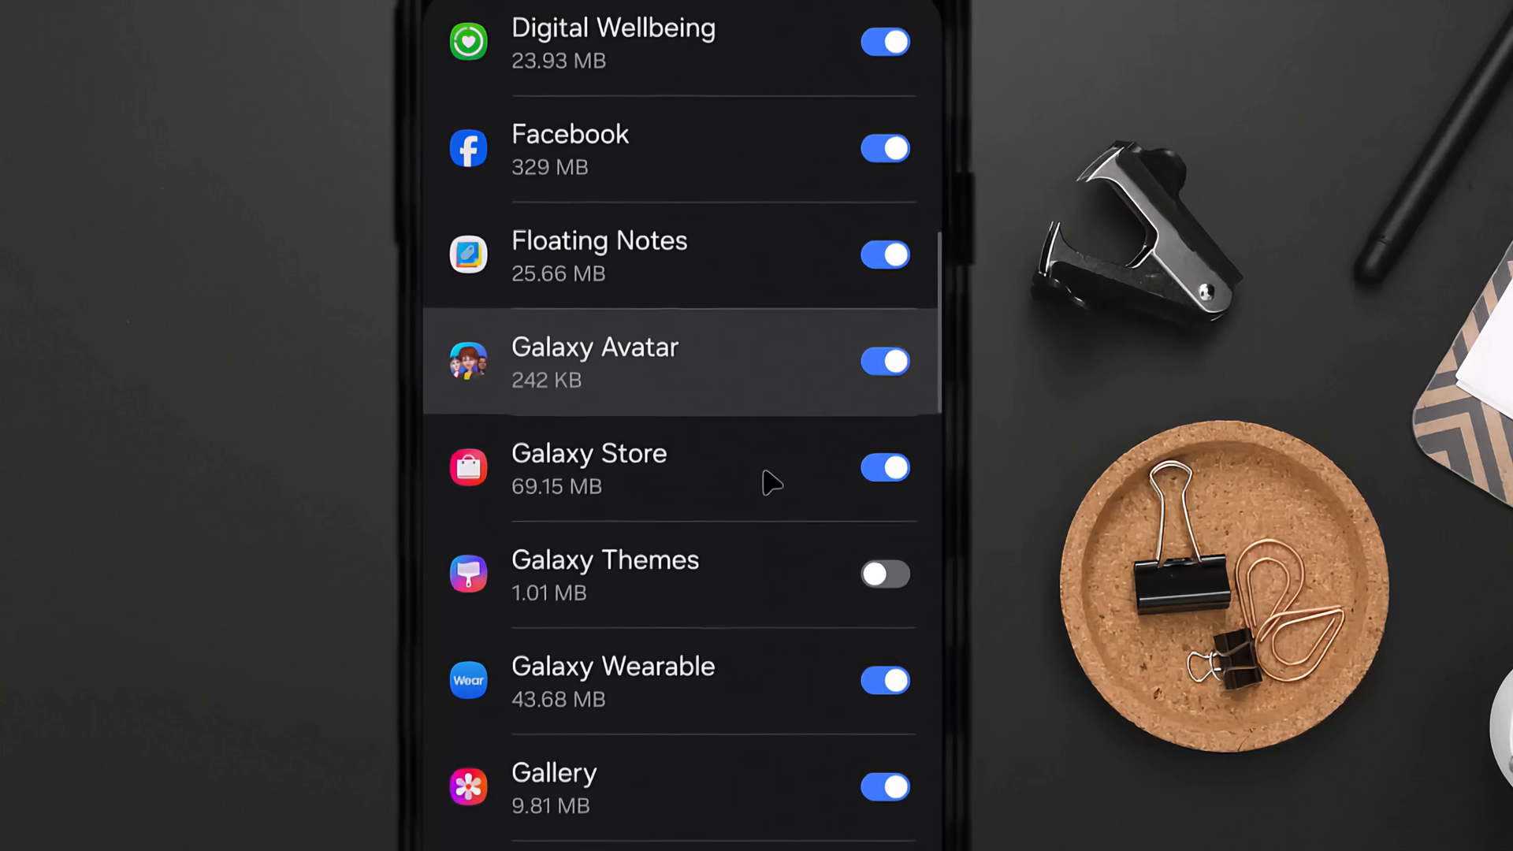
scroll(down, 3)
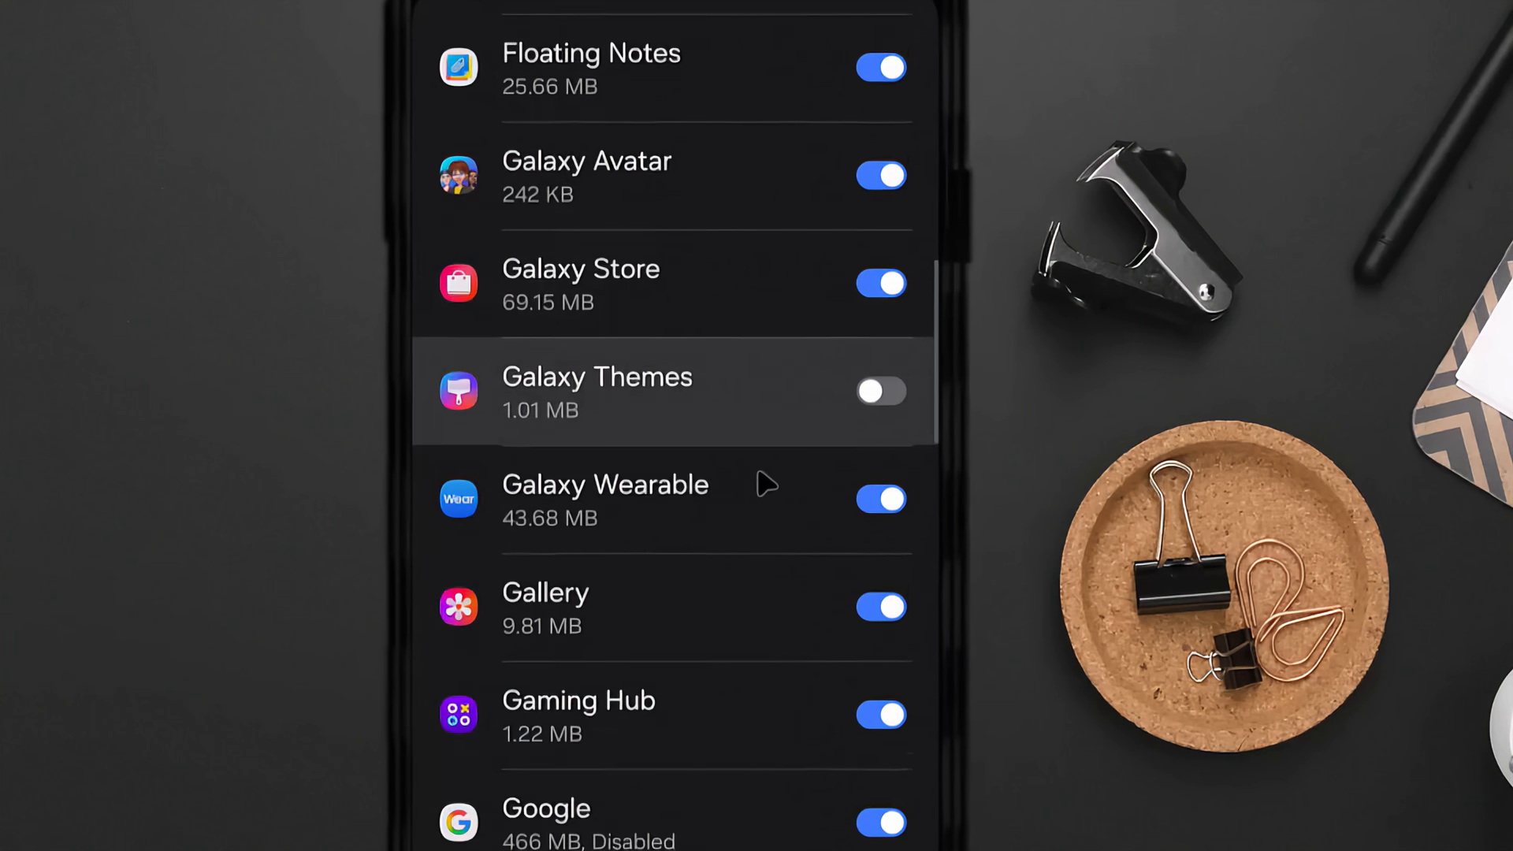
scroll(down, 3)
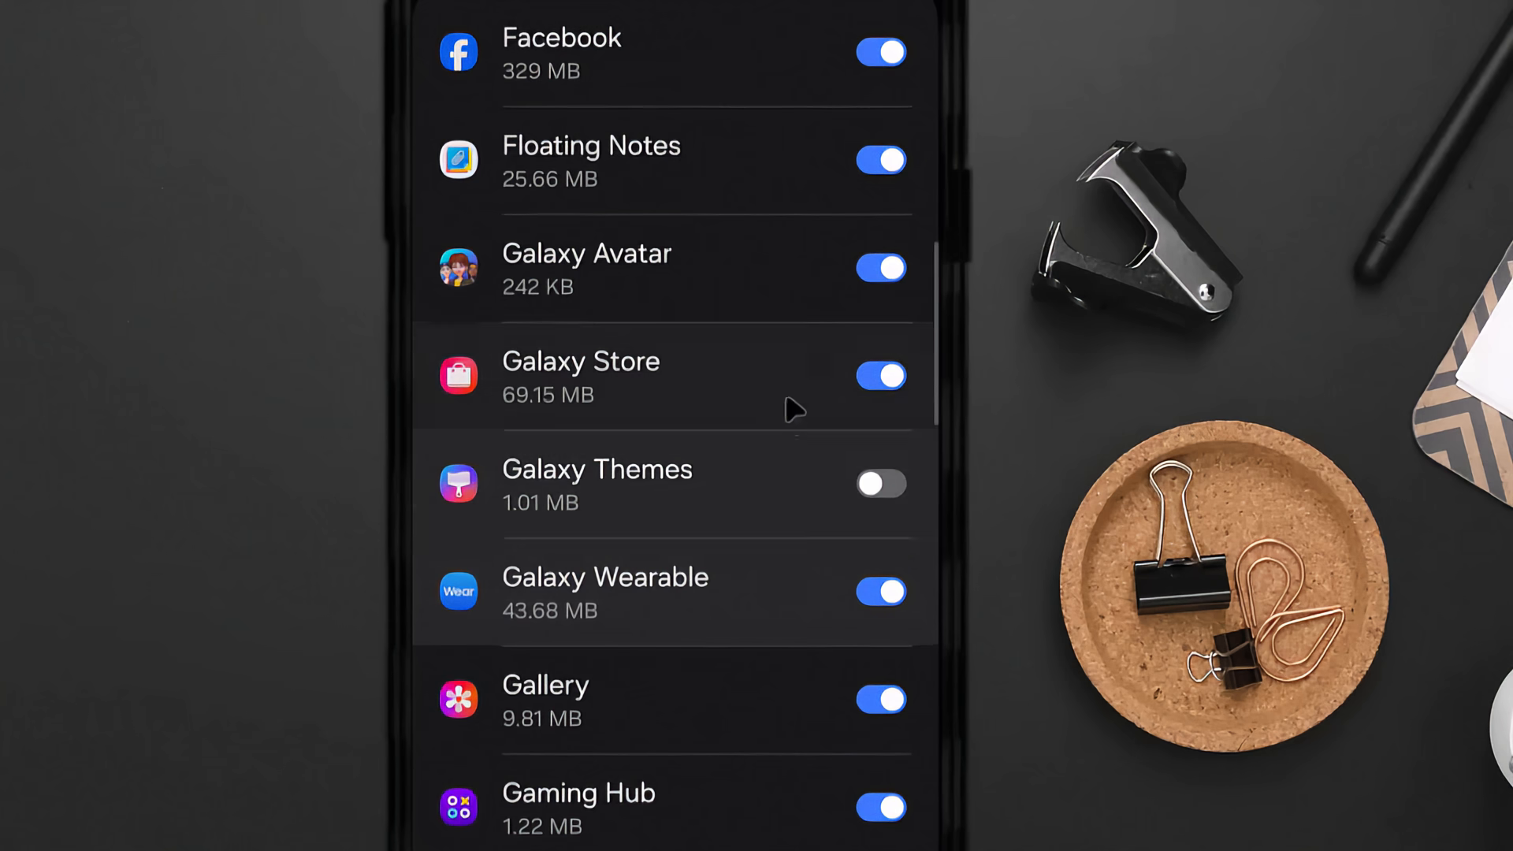
Switch off Appear on top for Floating Notes and Galaxy Avatar, then scroll further.
click(889, 159)
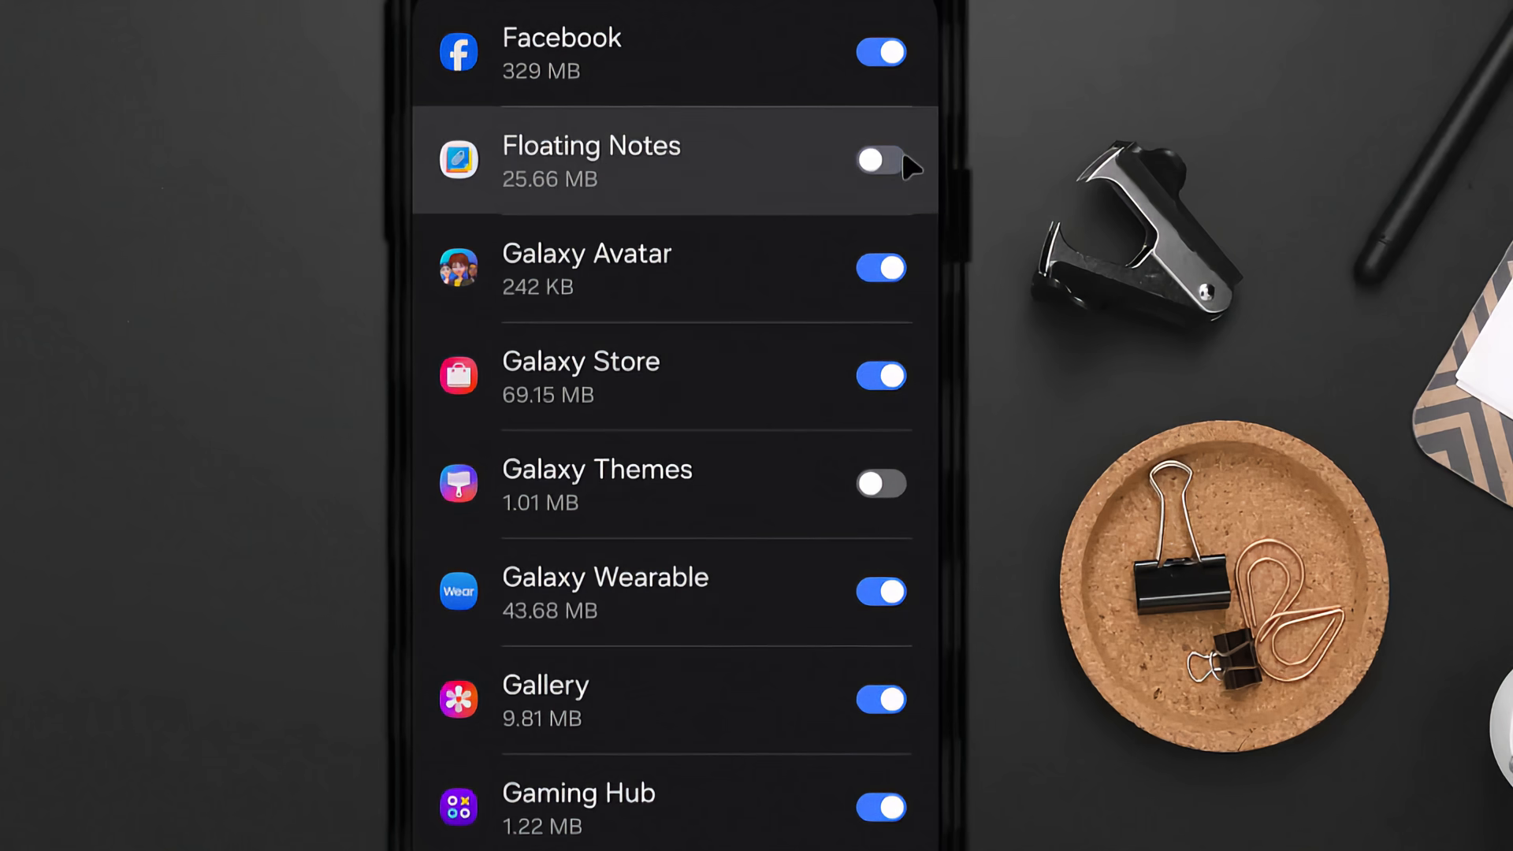
click(885, 268)
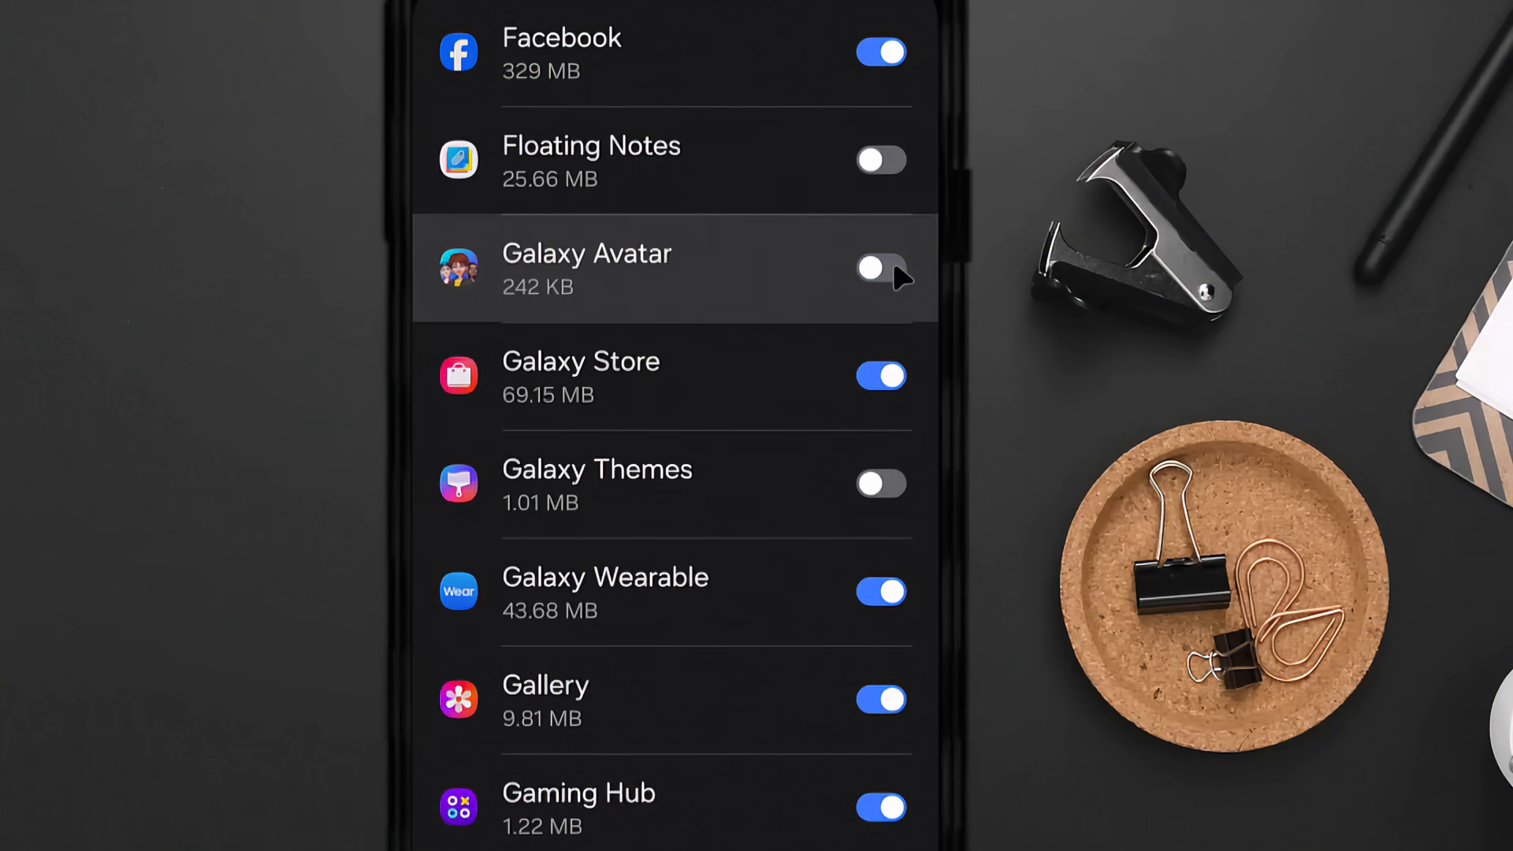
scroll(down, 3)
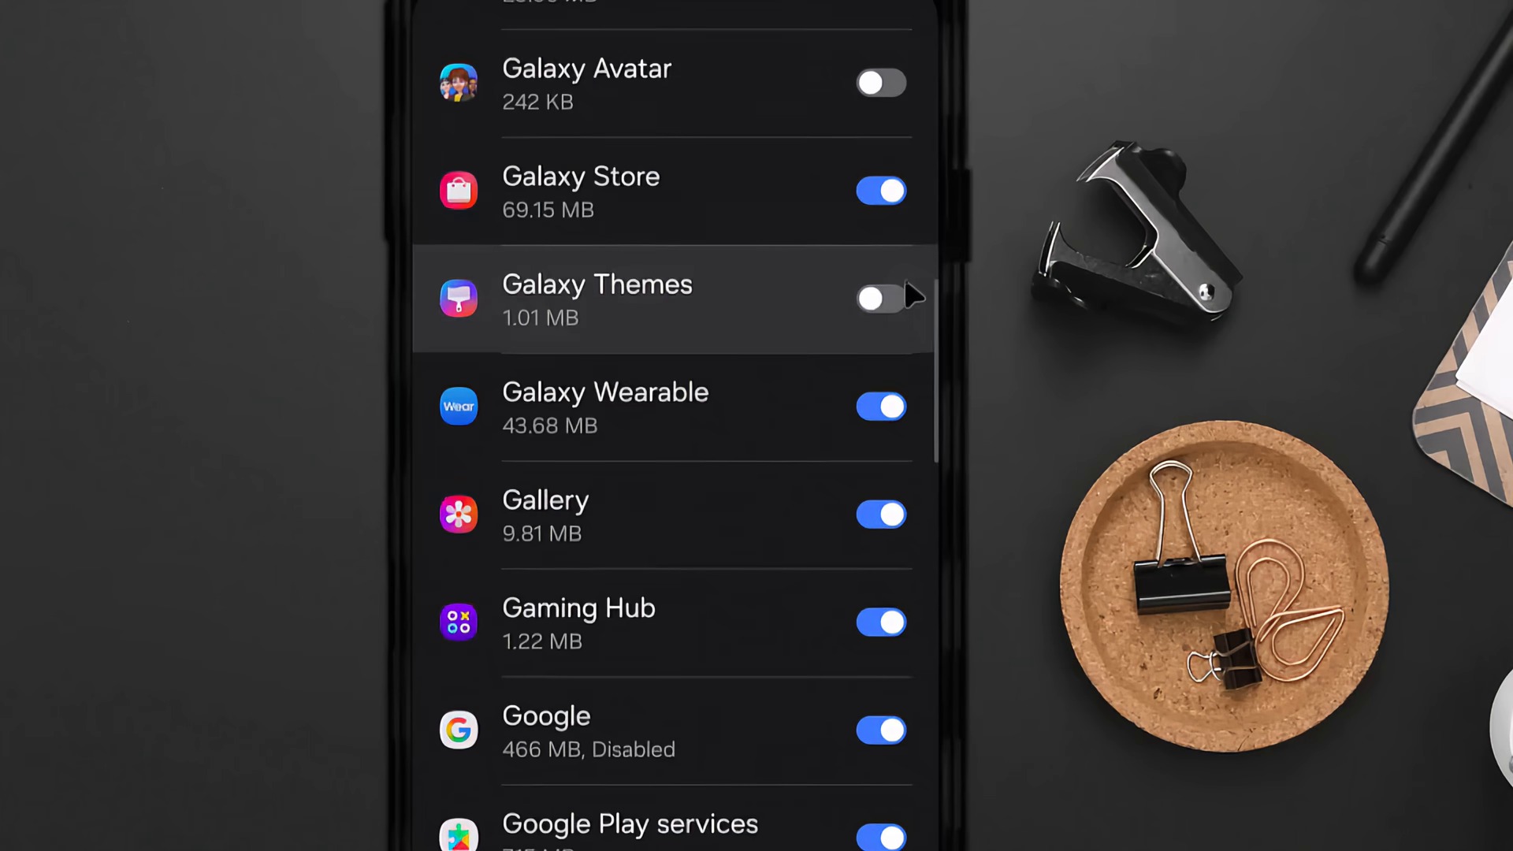
scroll(down, 3)
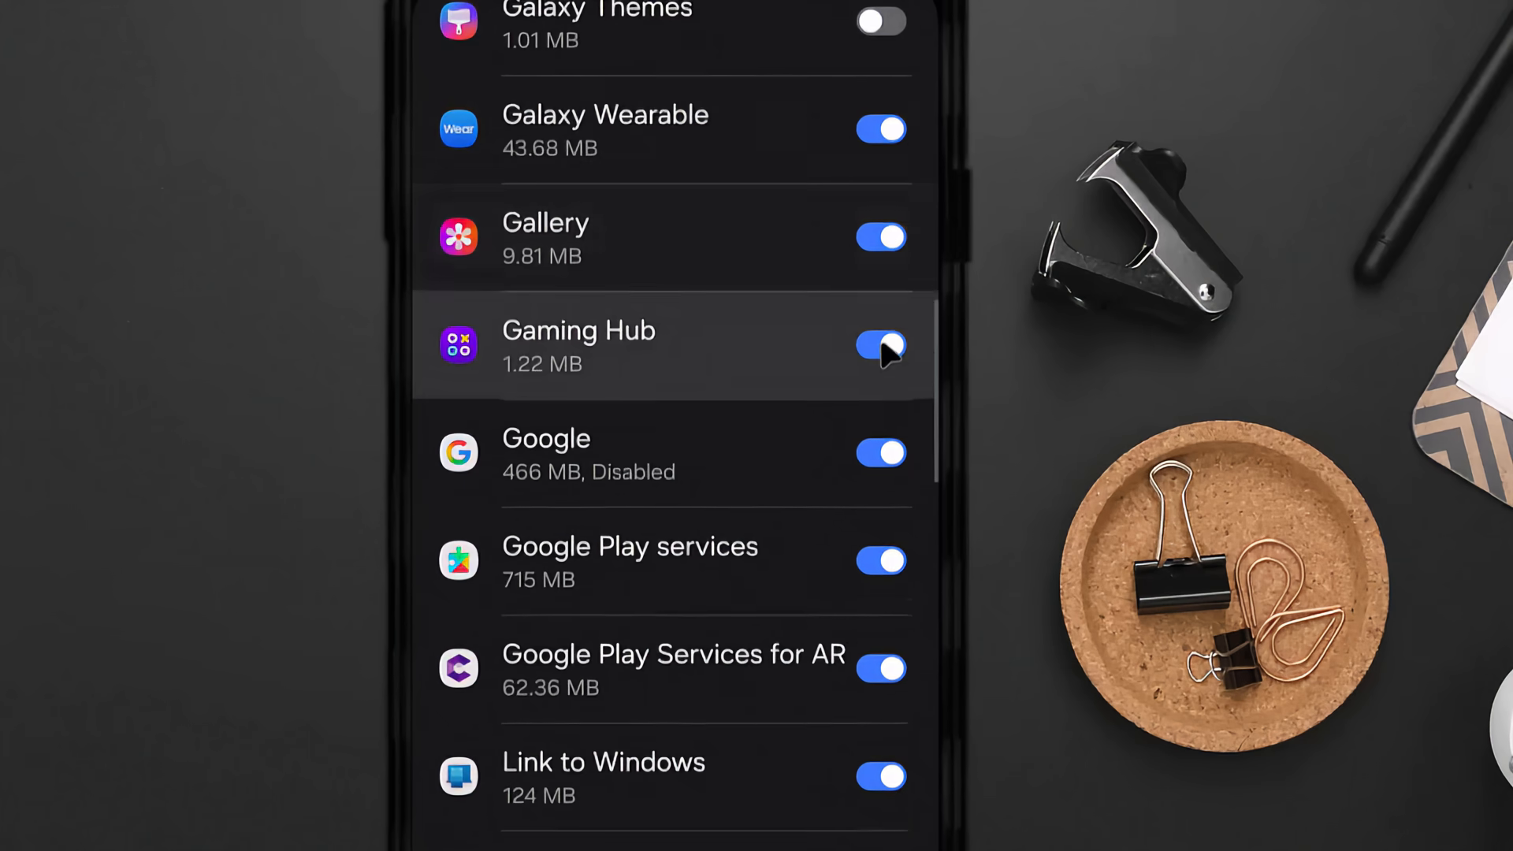
scroll(down, 3)
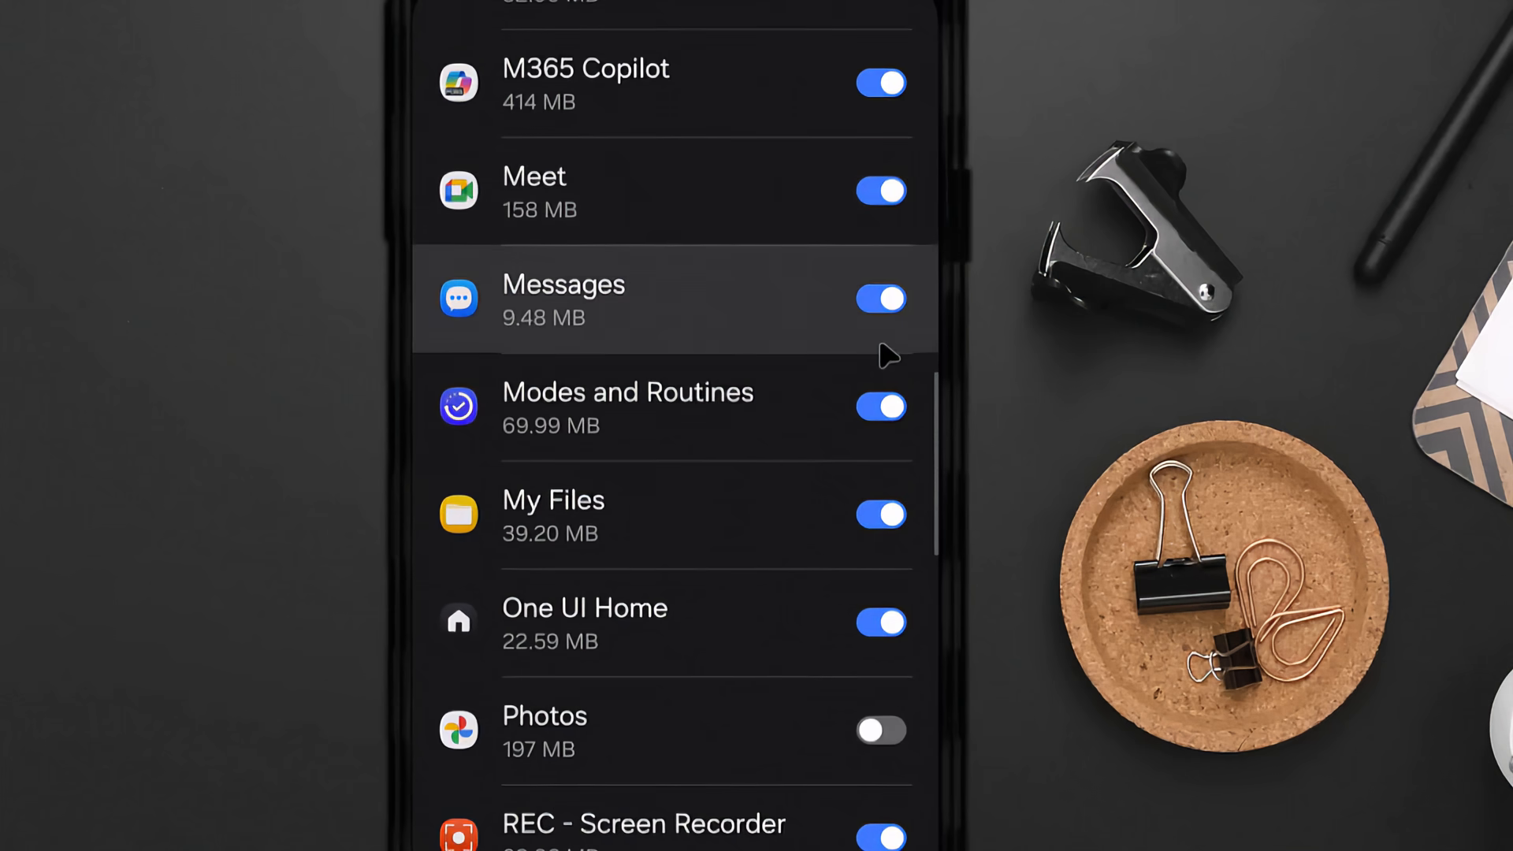
scroll(down, 3)
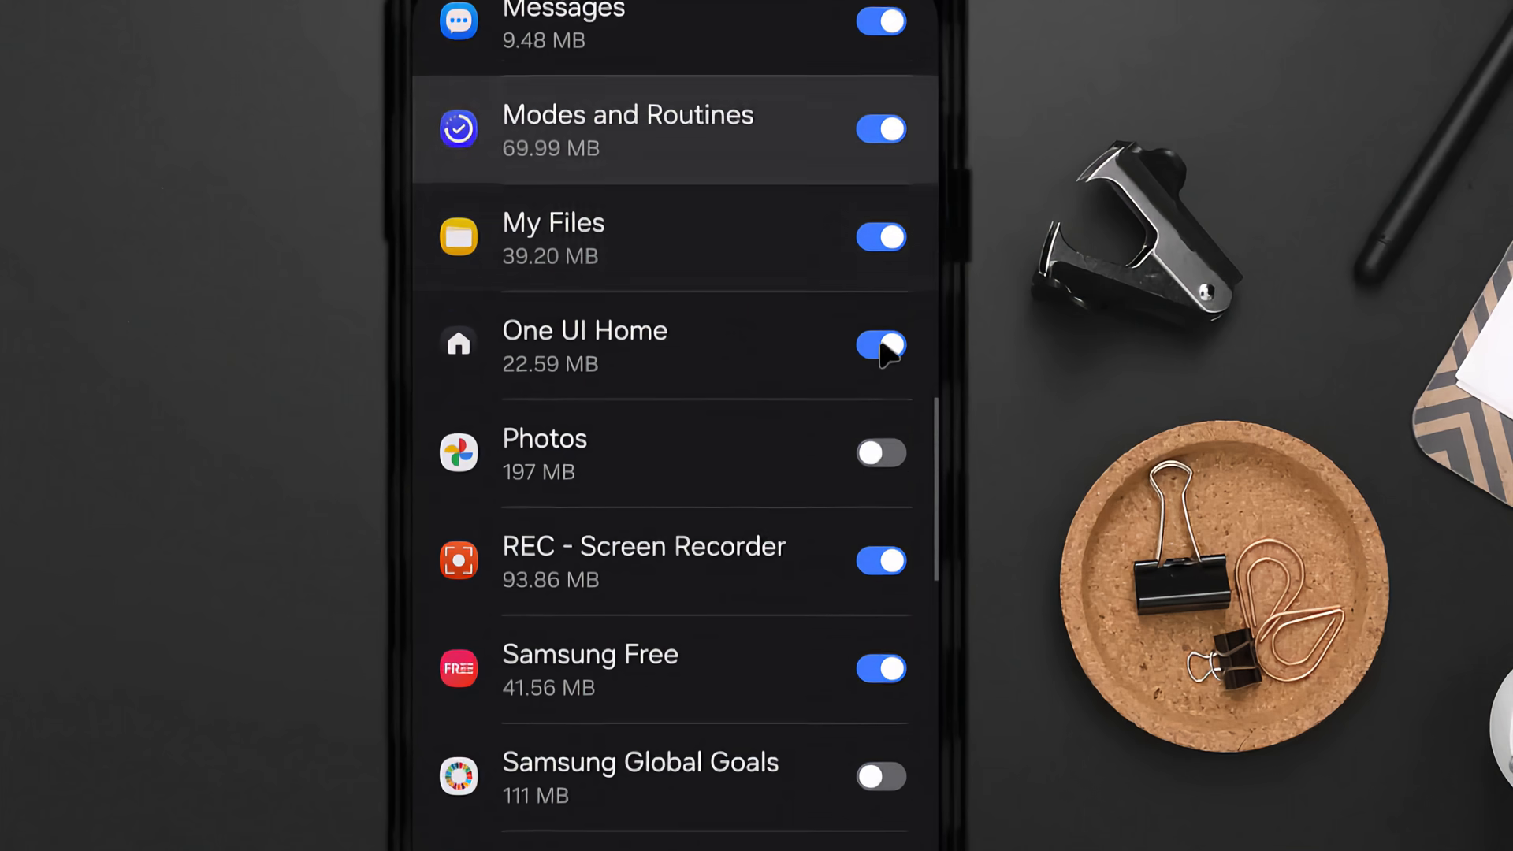
scroll(down, 3)
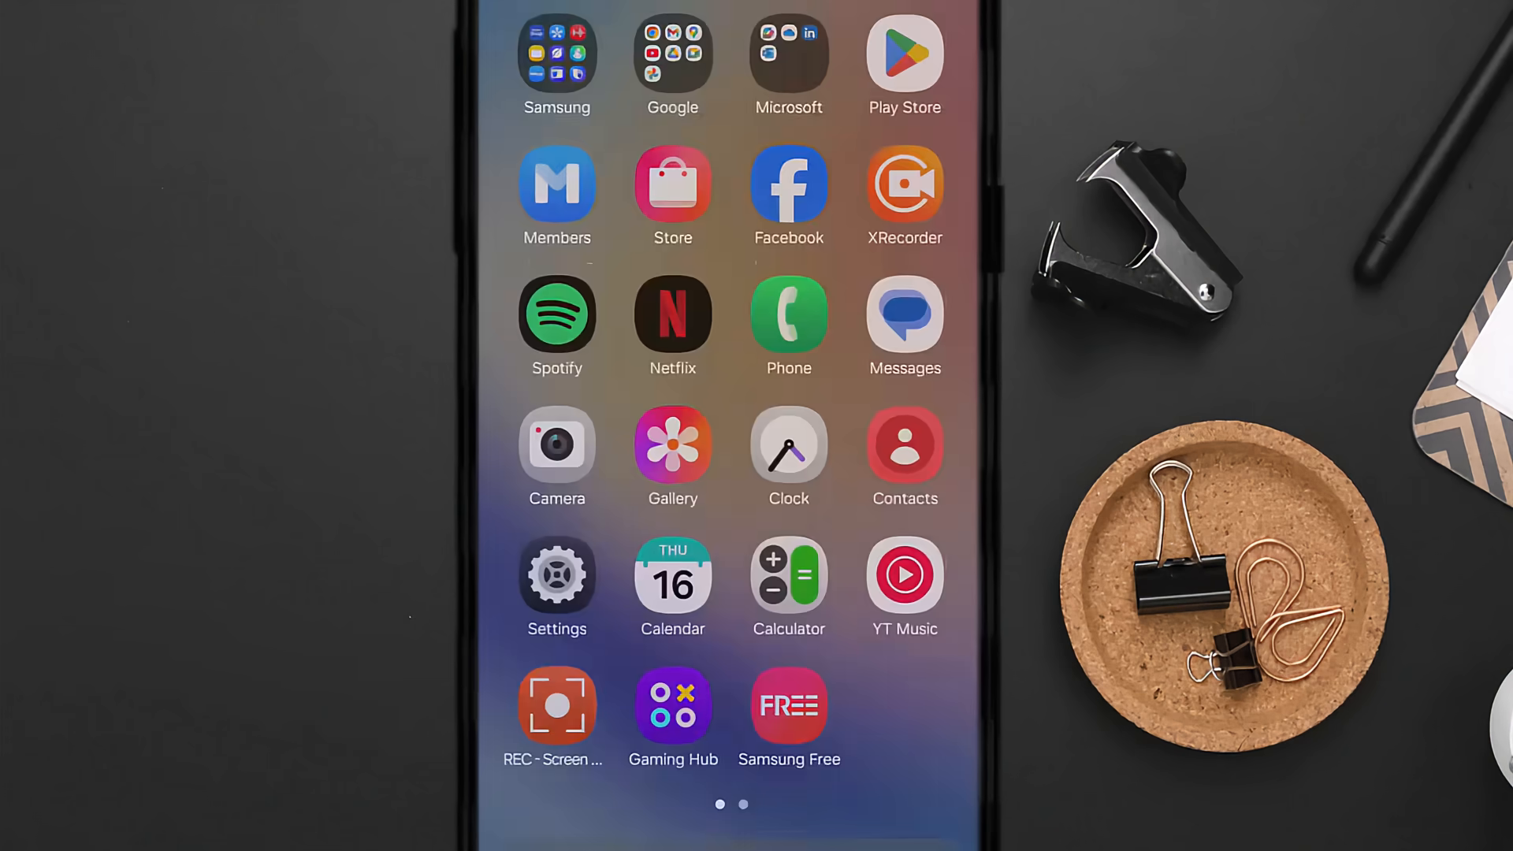
Go to Settings > Google > All services and scroll to Privacy & security.
click(556, 574)
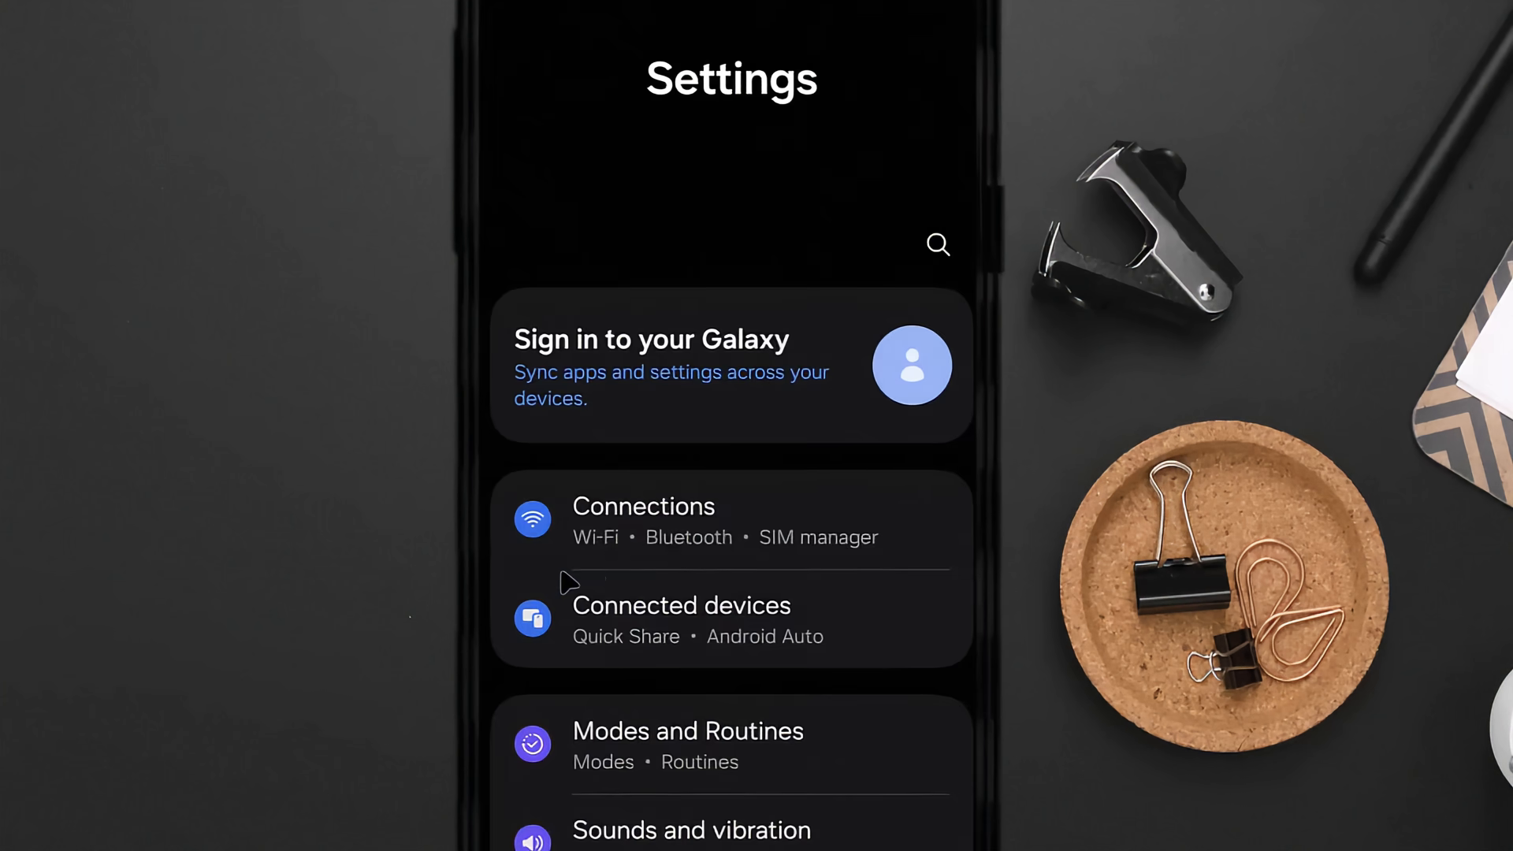
scroll(down, 3)
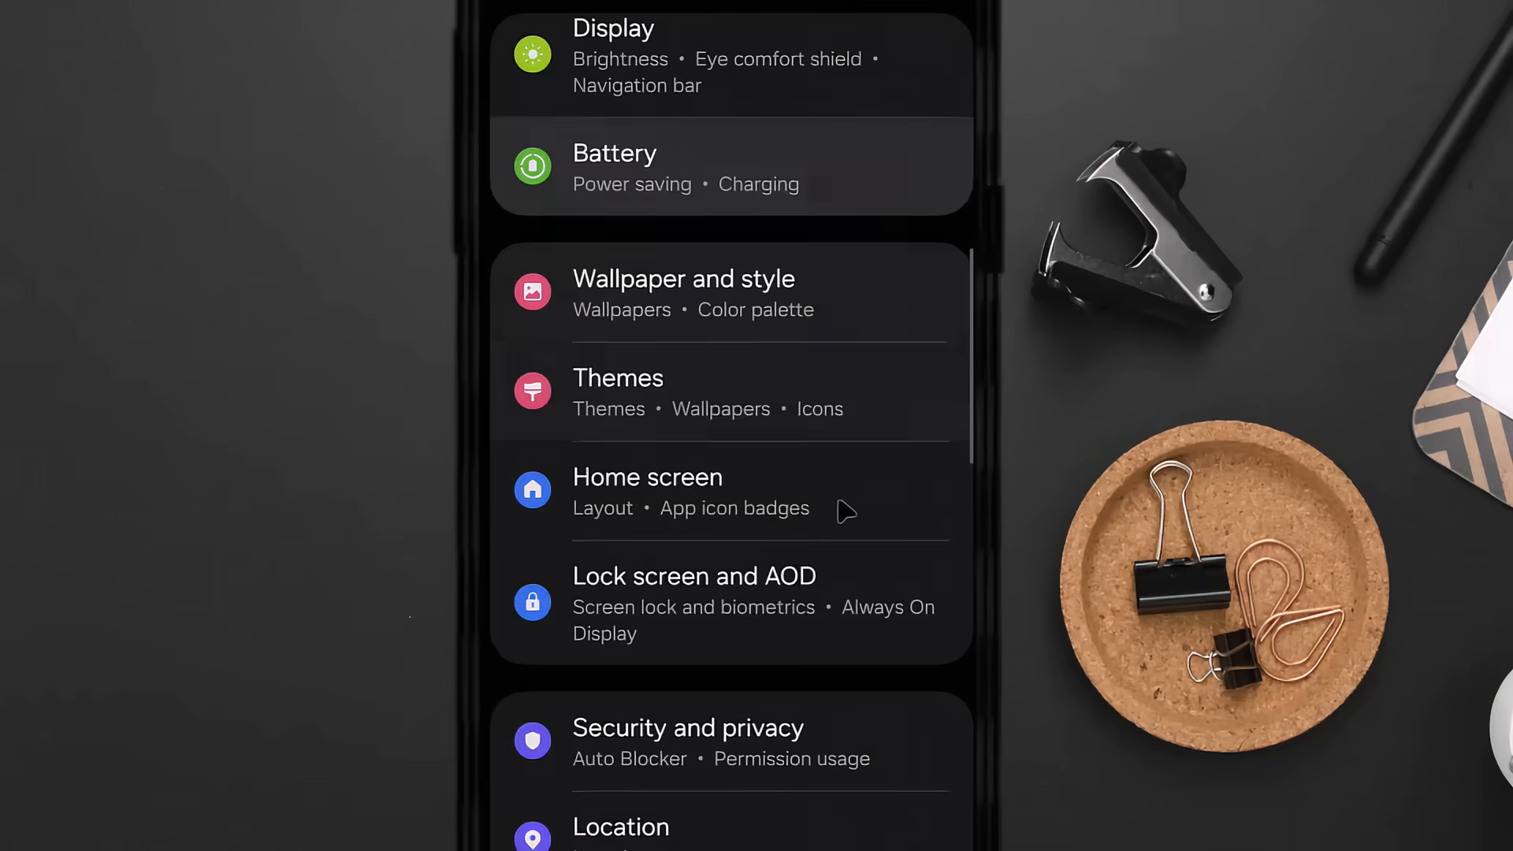
scroll(down, 3)
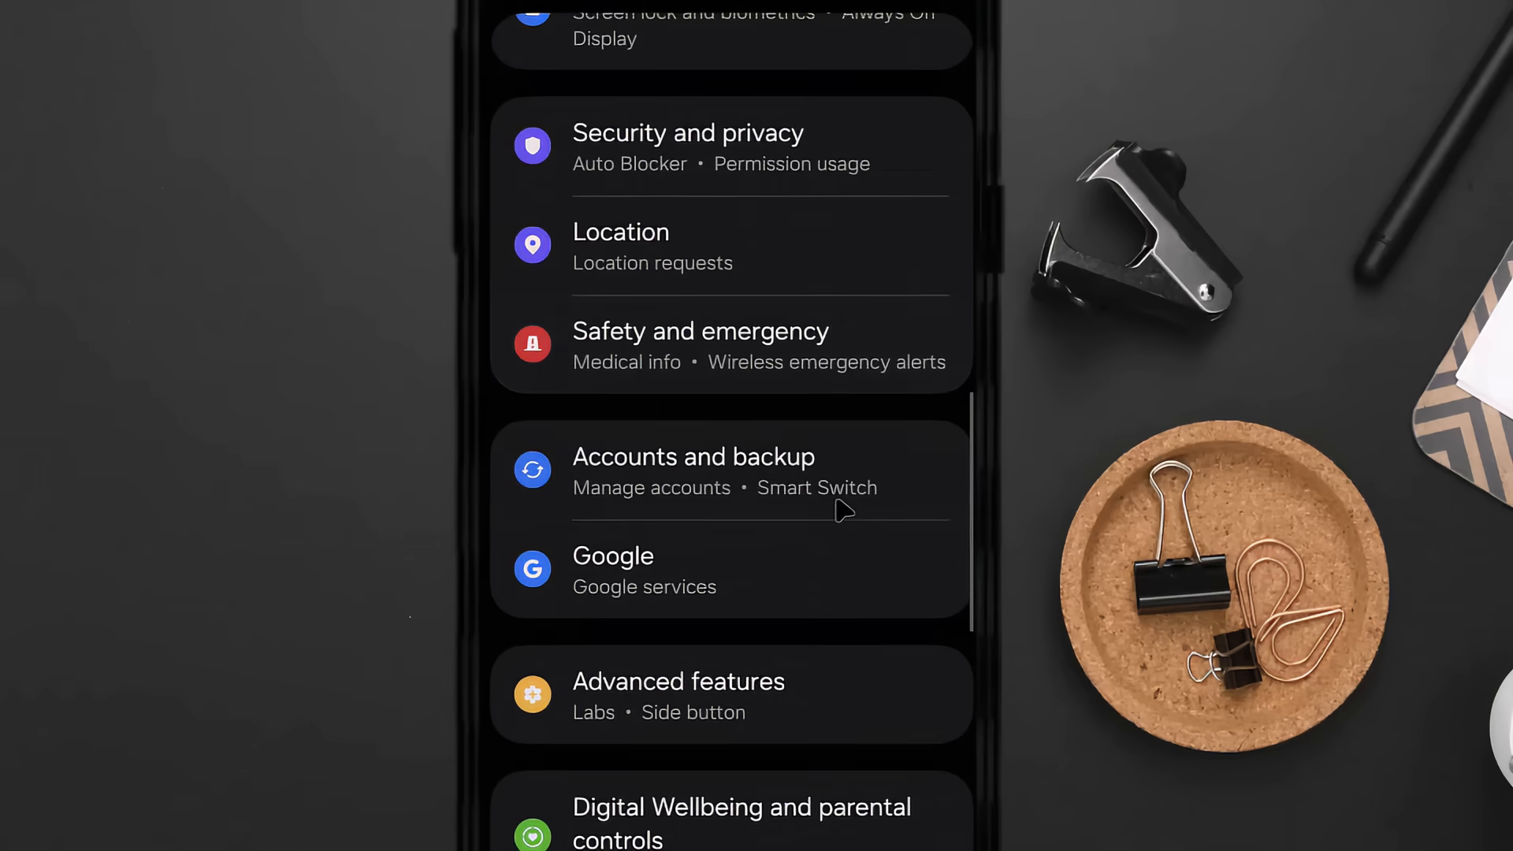
click(644, 569)
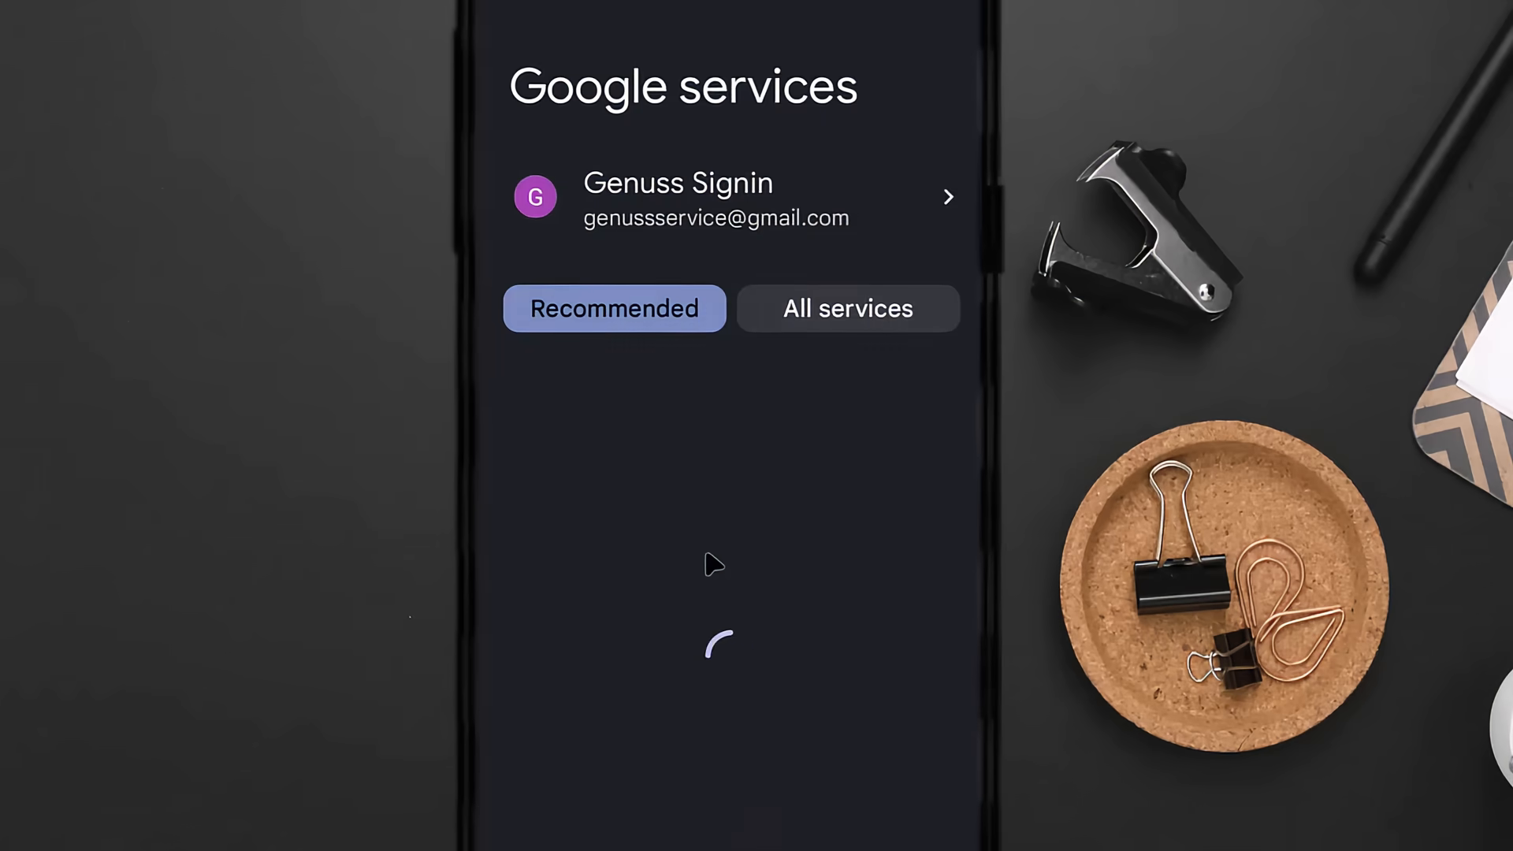
click(848, 309)
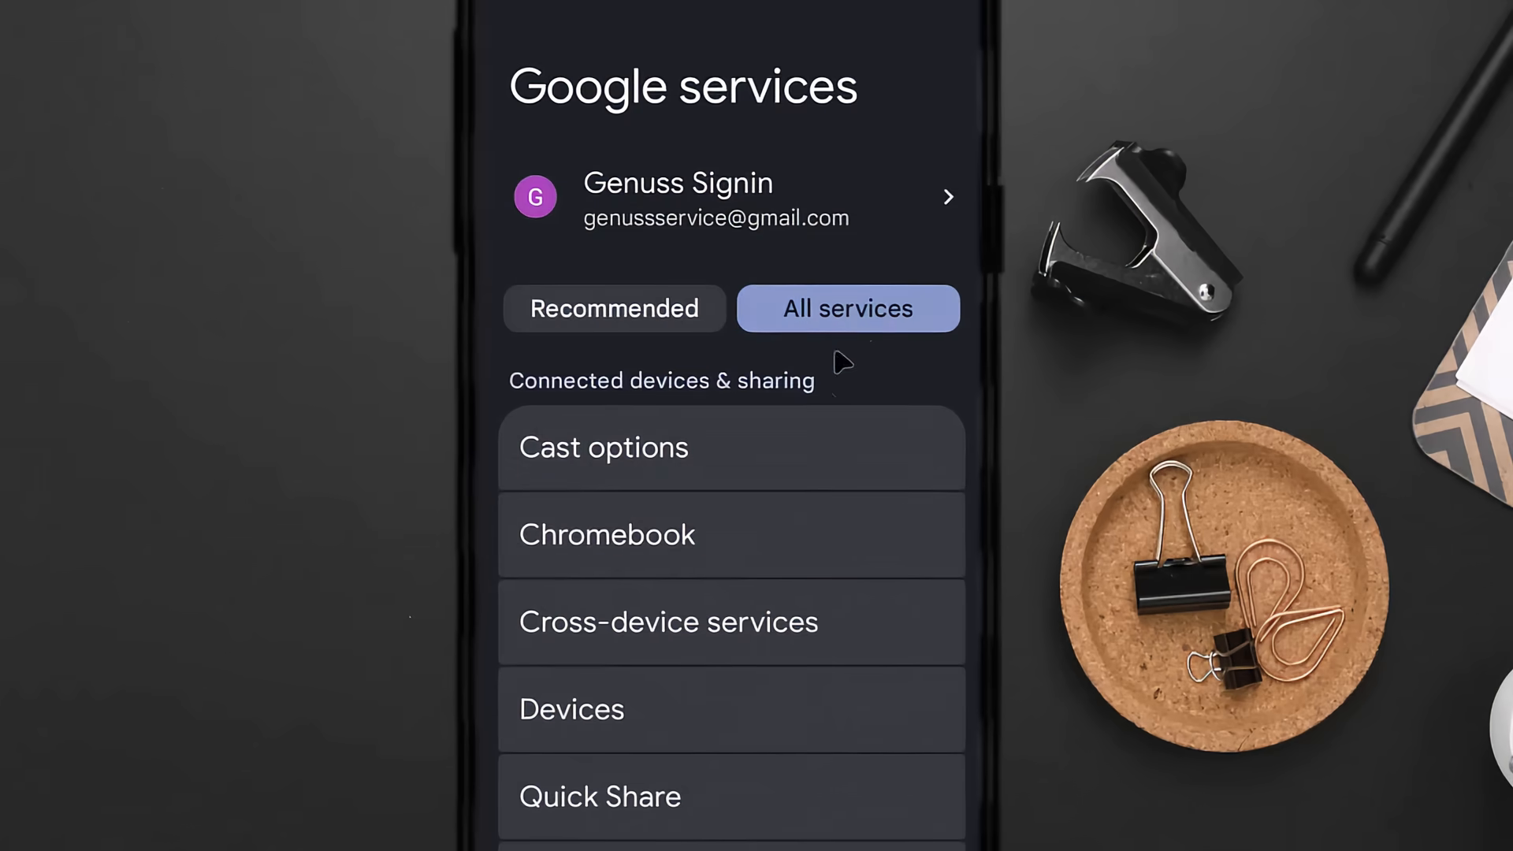
scroll(down, 3)
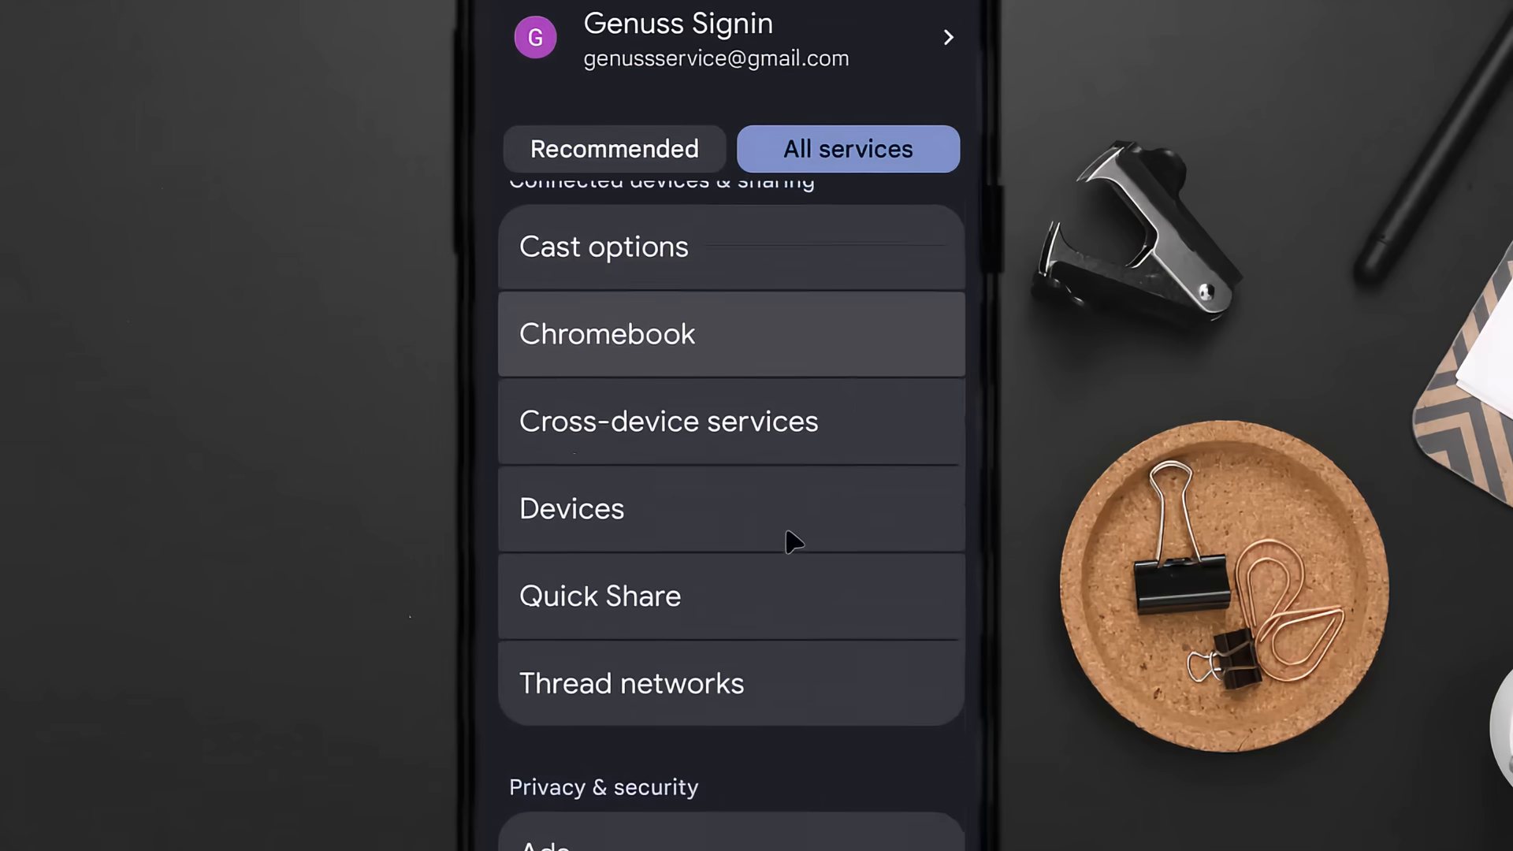
scroll(down, 3)
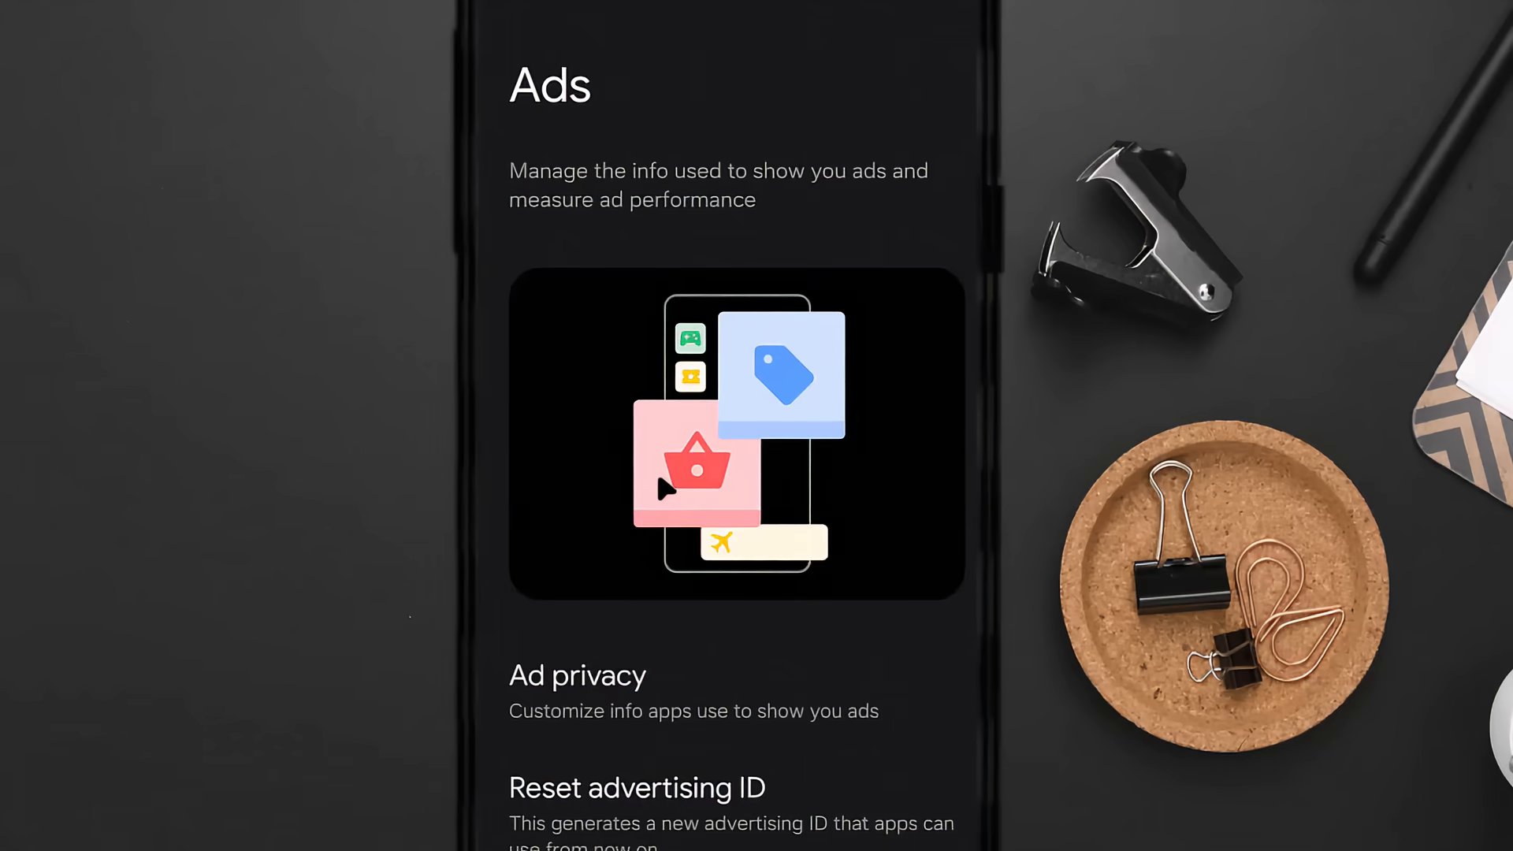
Delete and confirm the advertising ID, then reopen Ads to see Get new advertising ID.
scroll(down, 3)
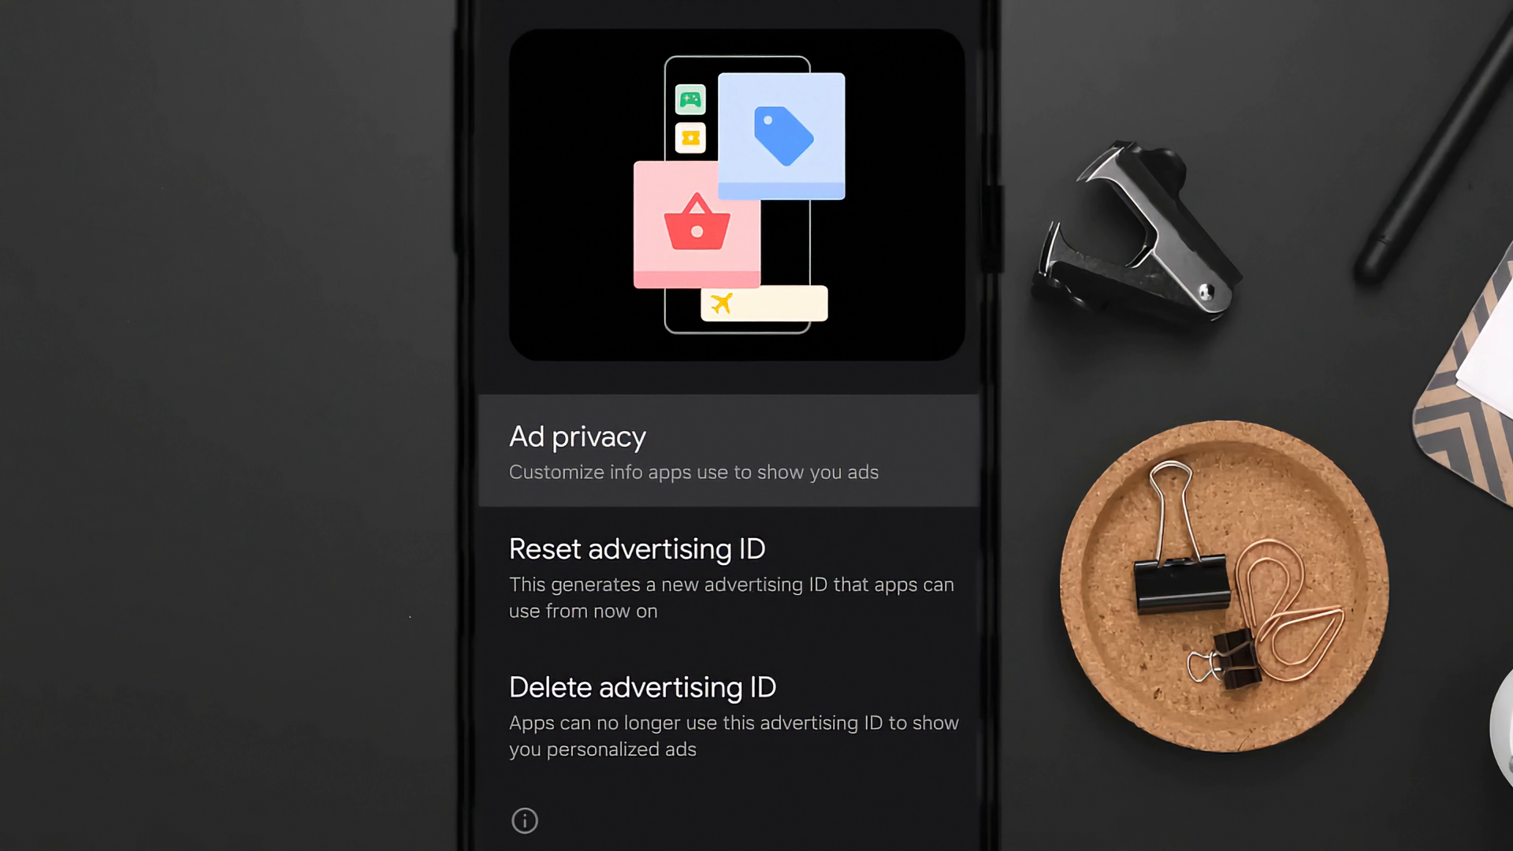
scroll(down, 3)
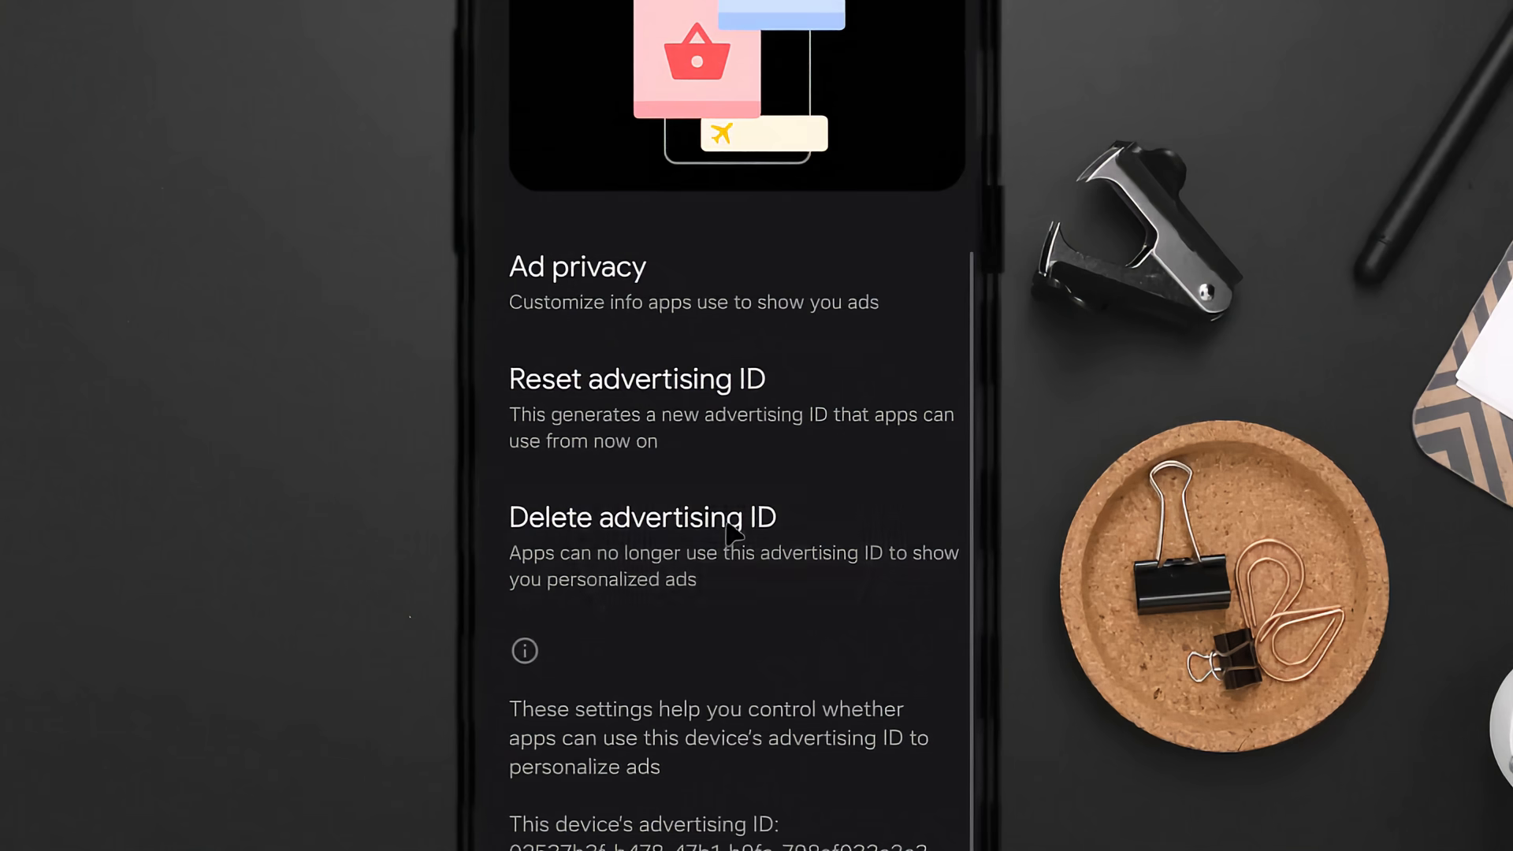
click(641, 517)
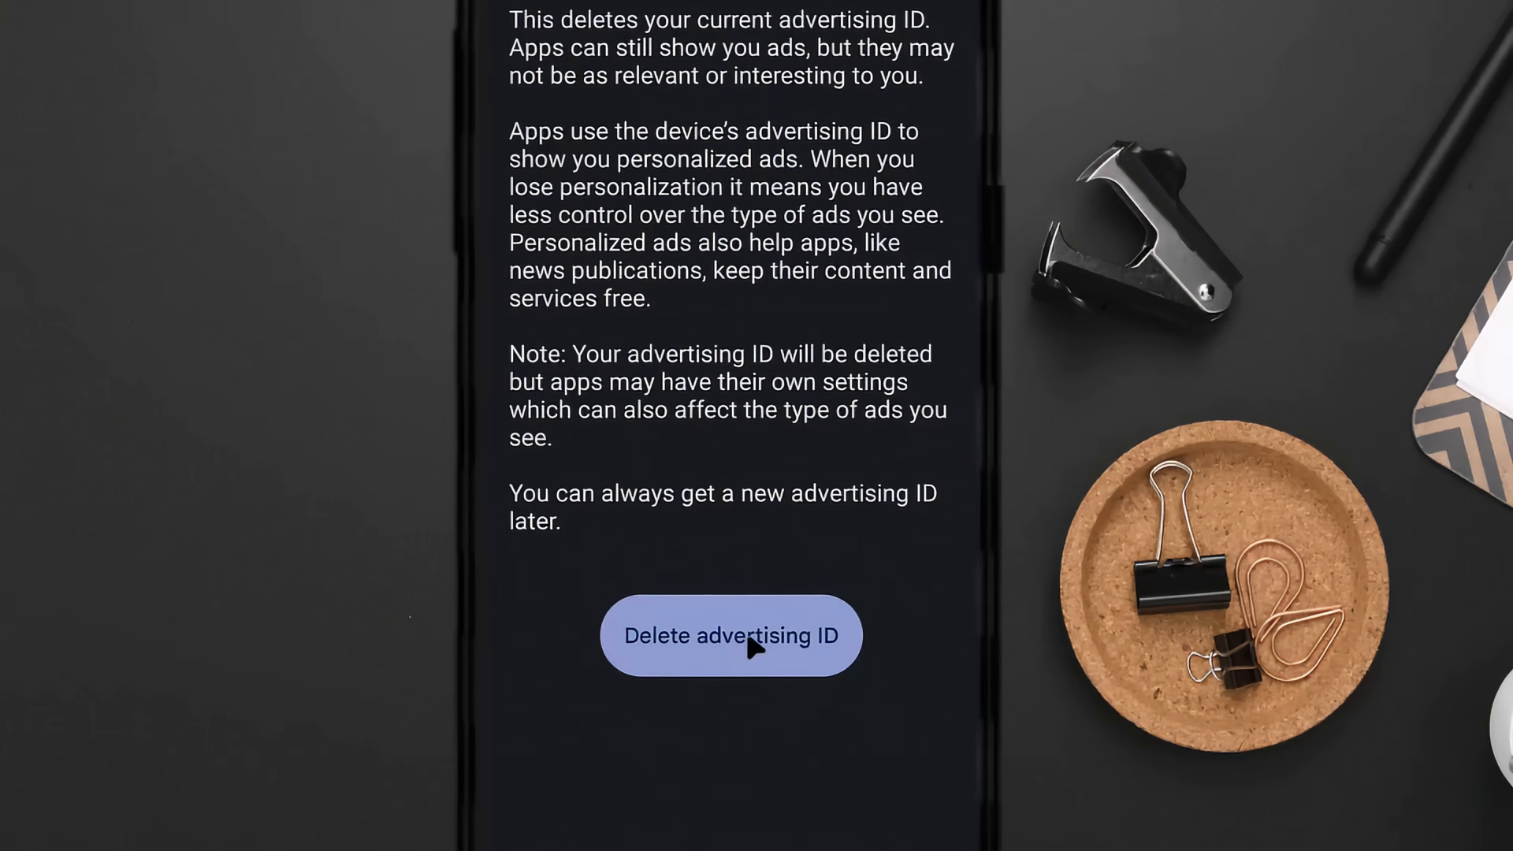
click(742, 636)
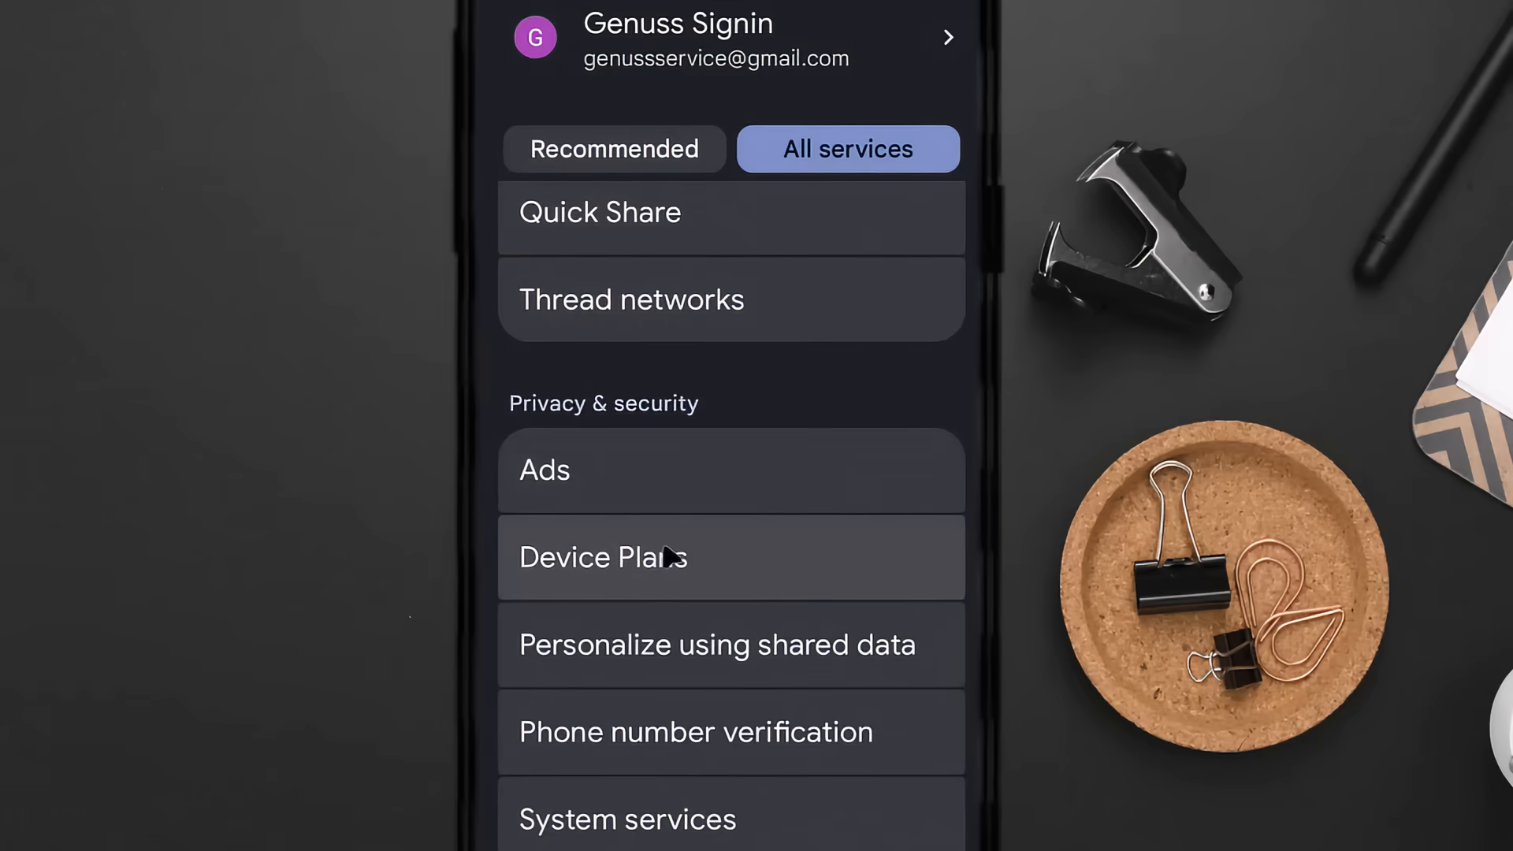
click(544, 471)
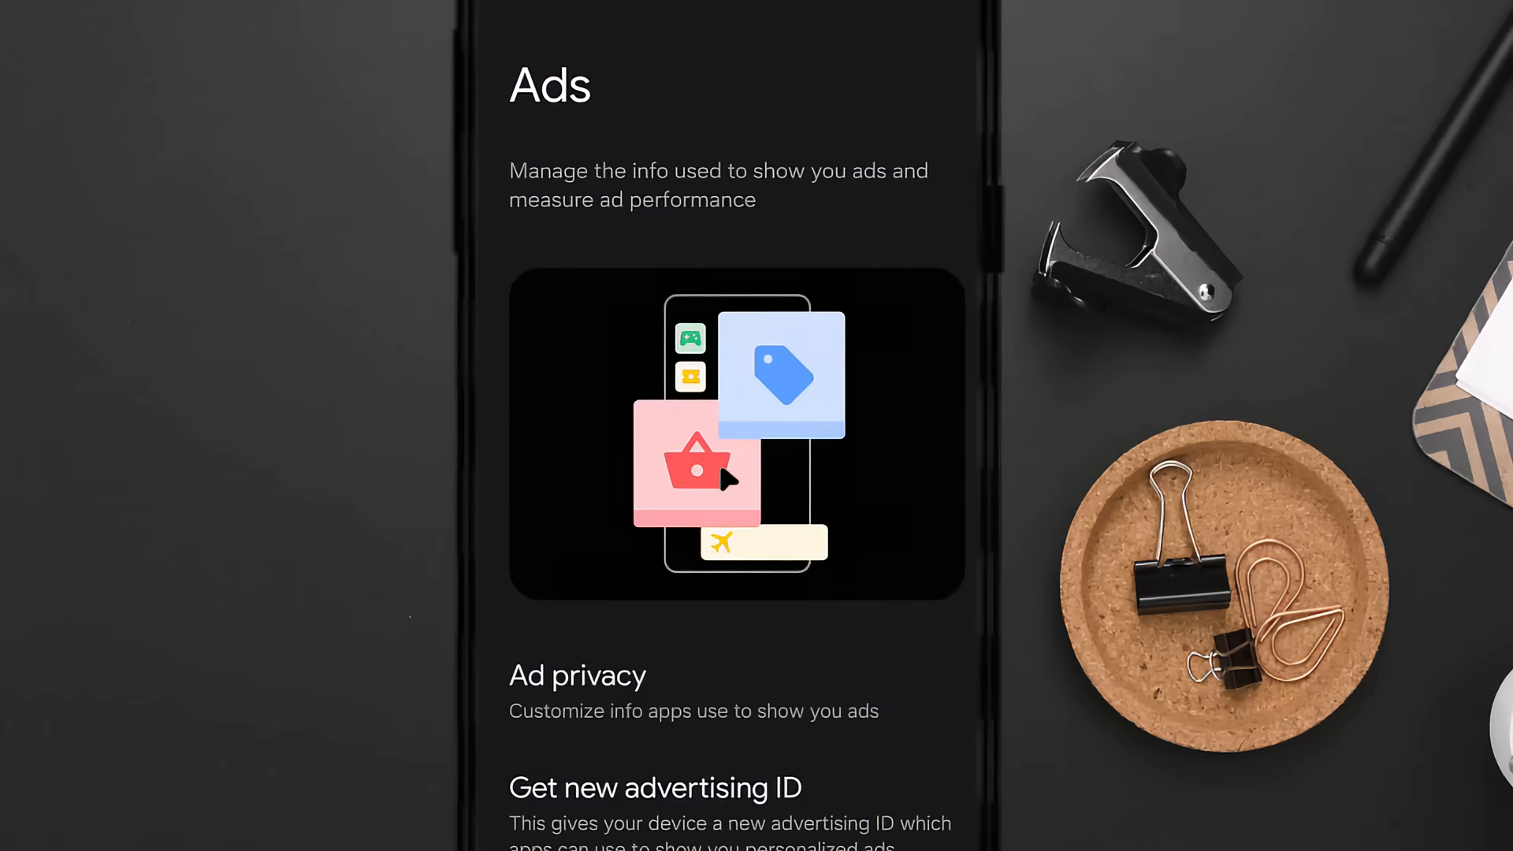
scroll(down, 3)
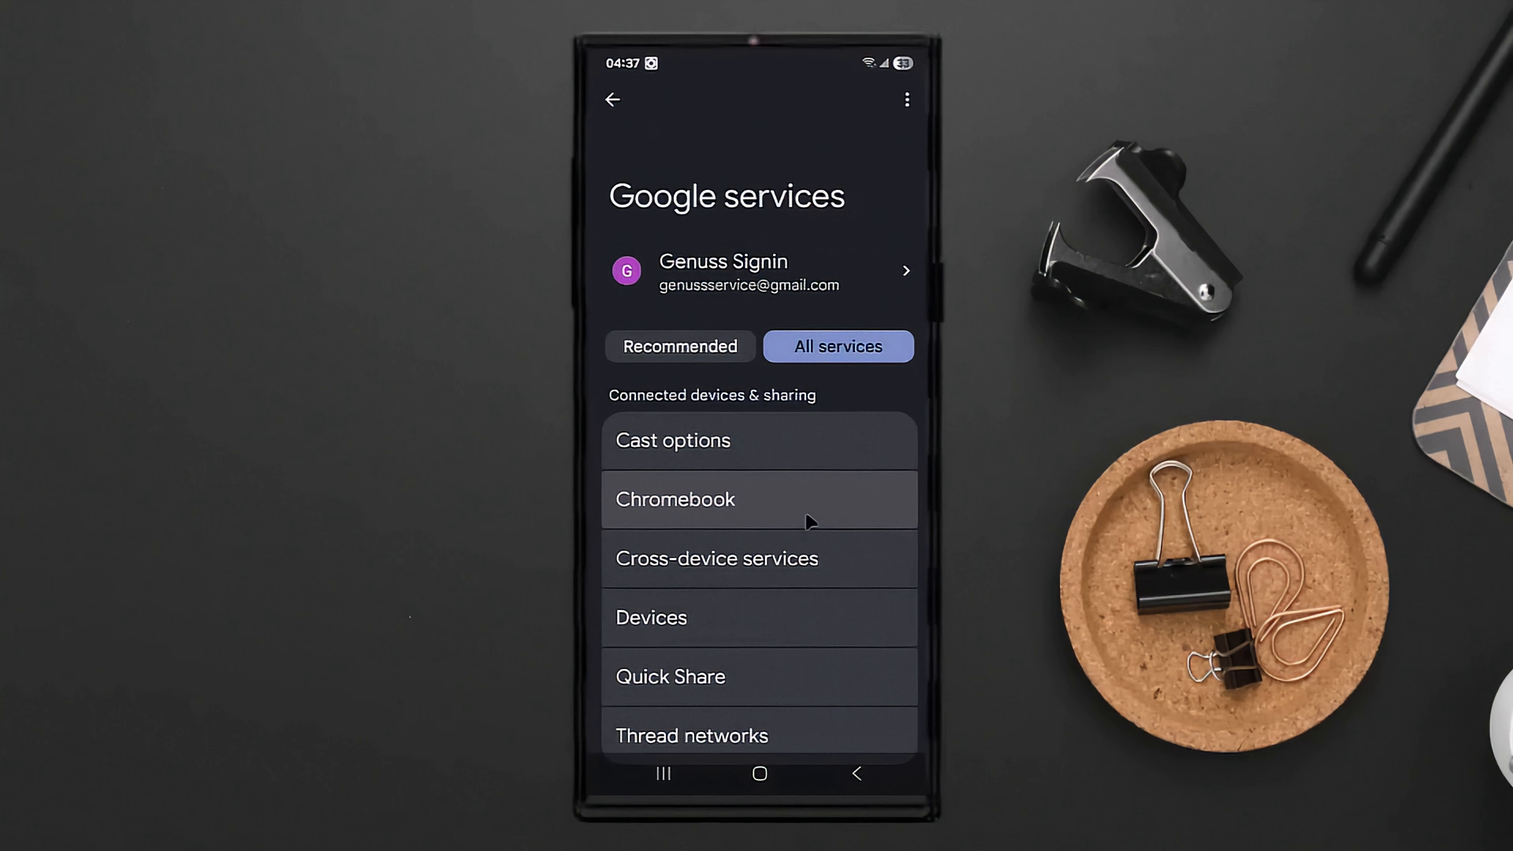
Back out of Google services to the main Settings list and go Home.
click(612, 100)
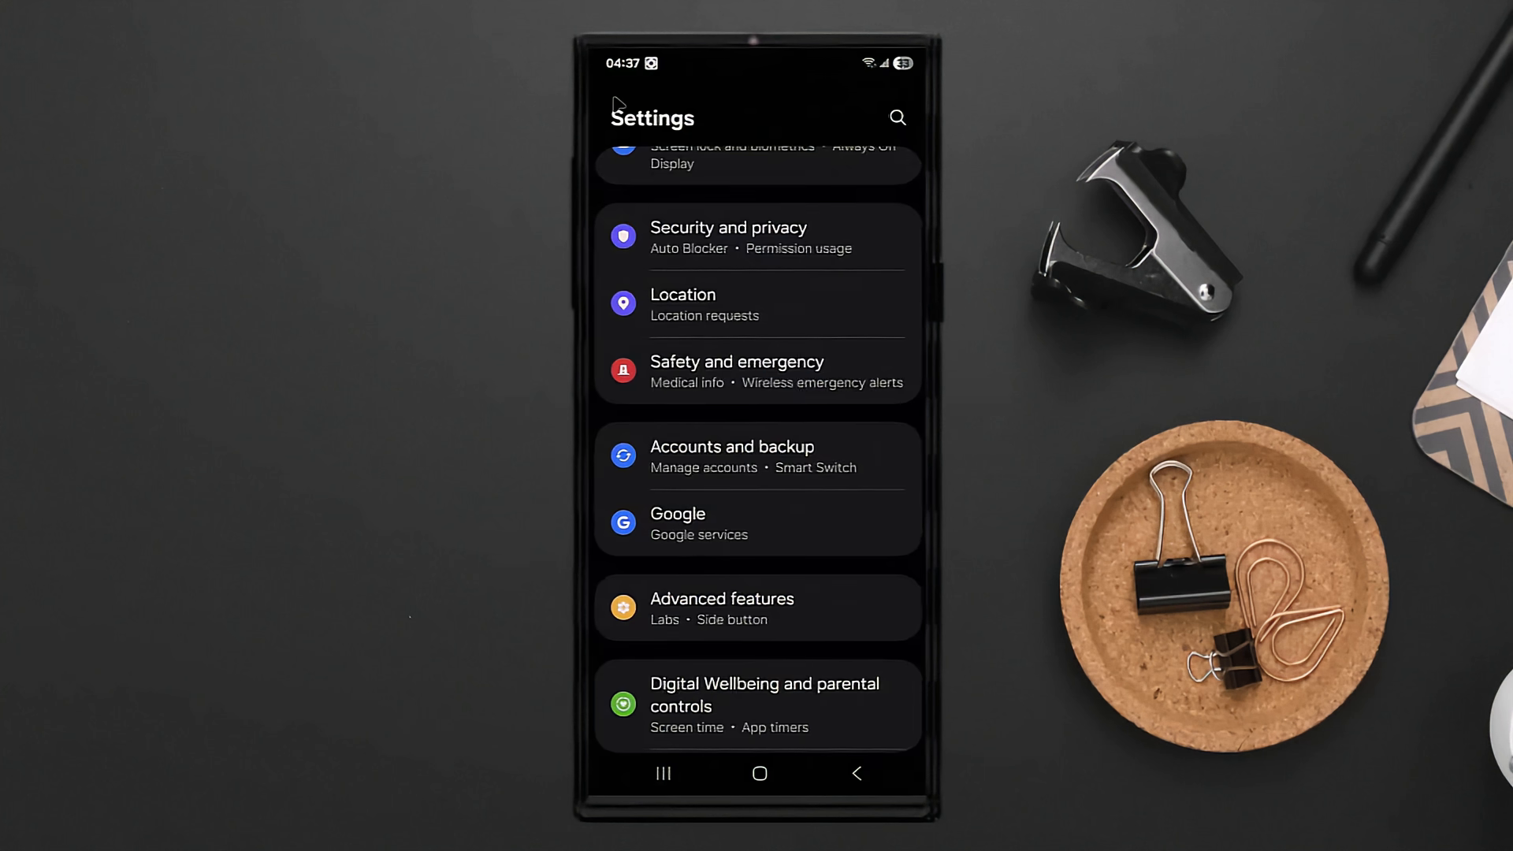
scroll(down, 3)
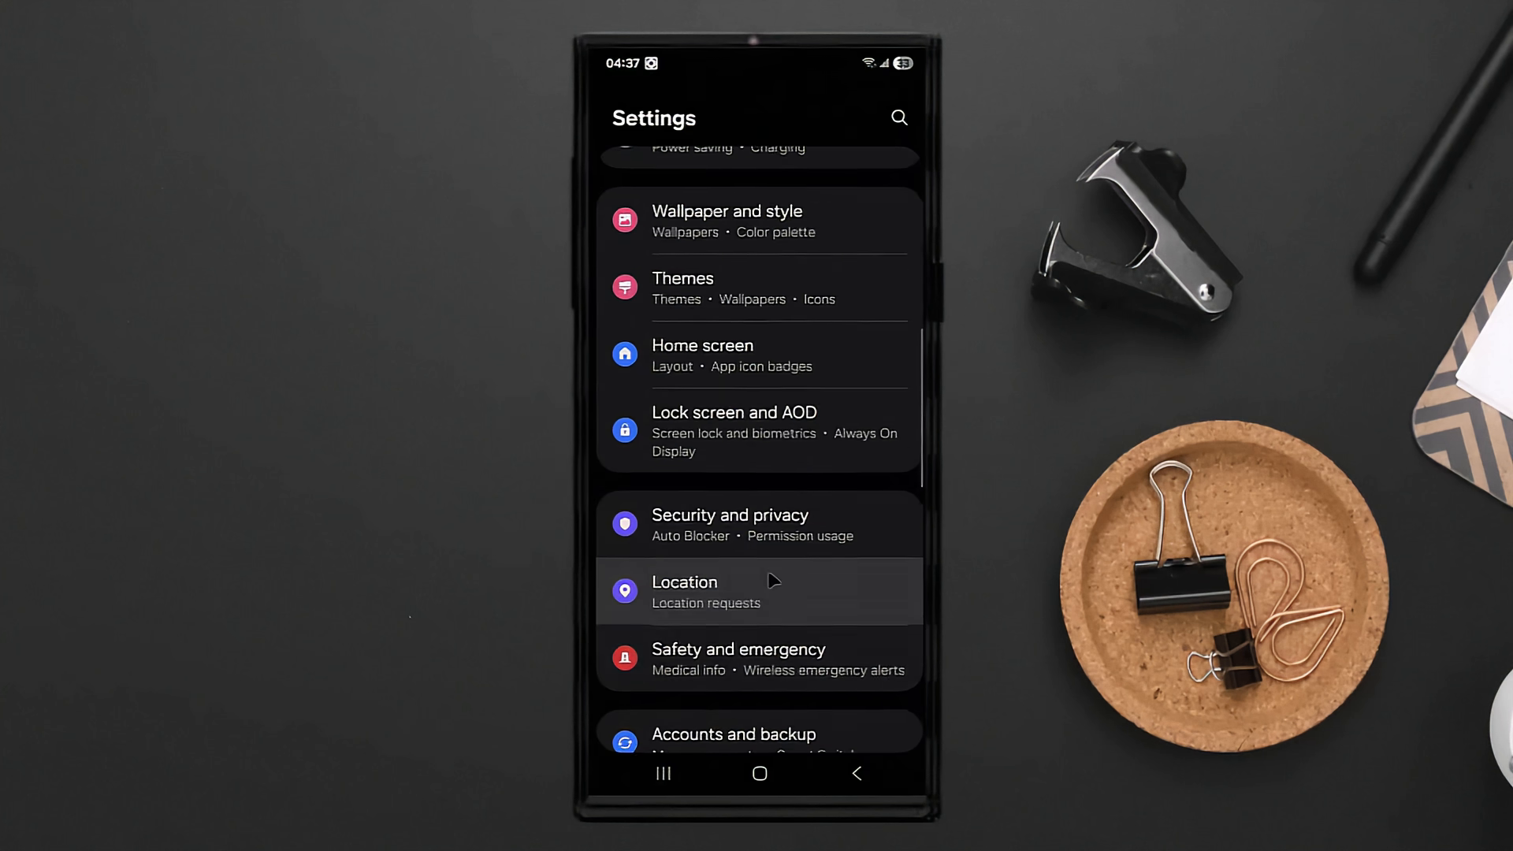
scroll(down, 3)
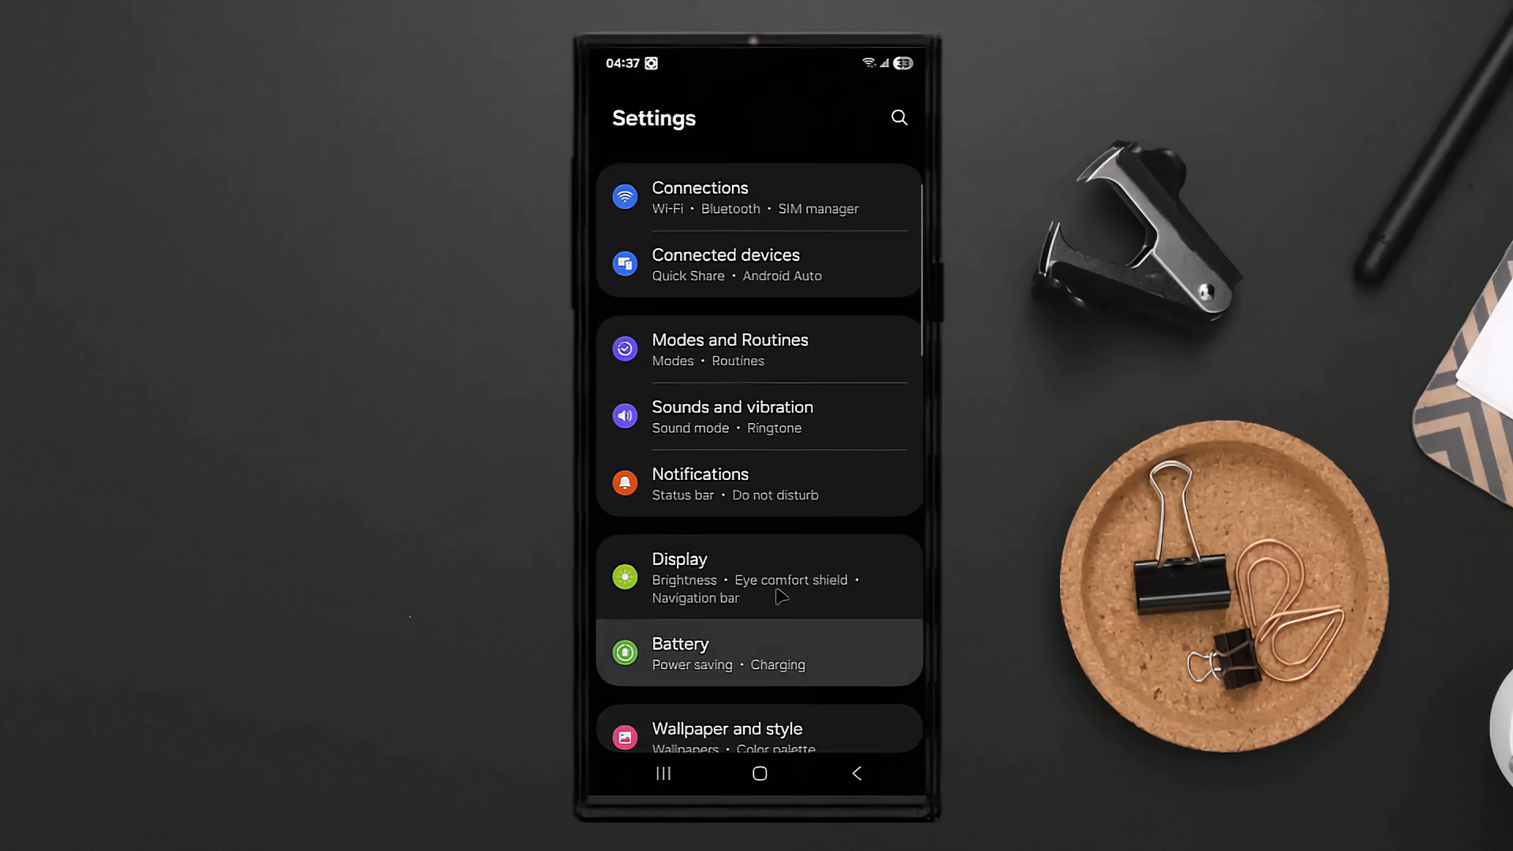
scroll(down, 3)
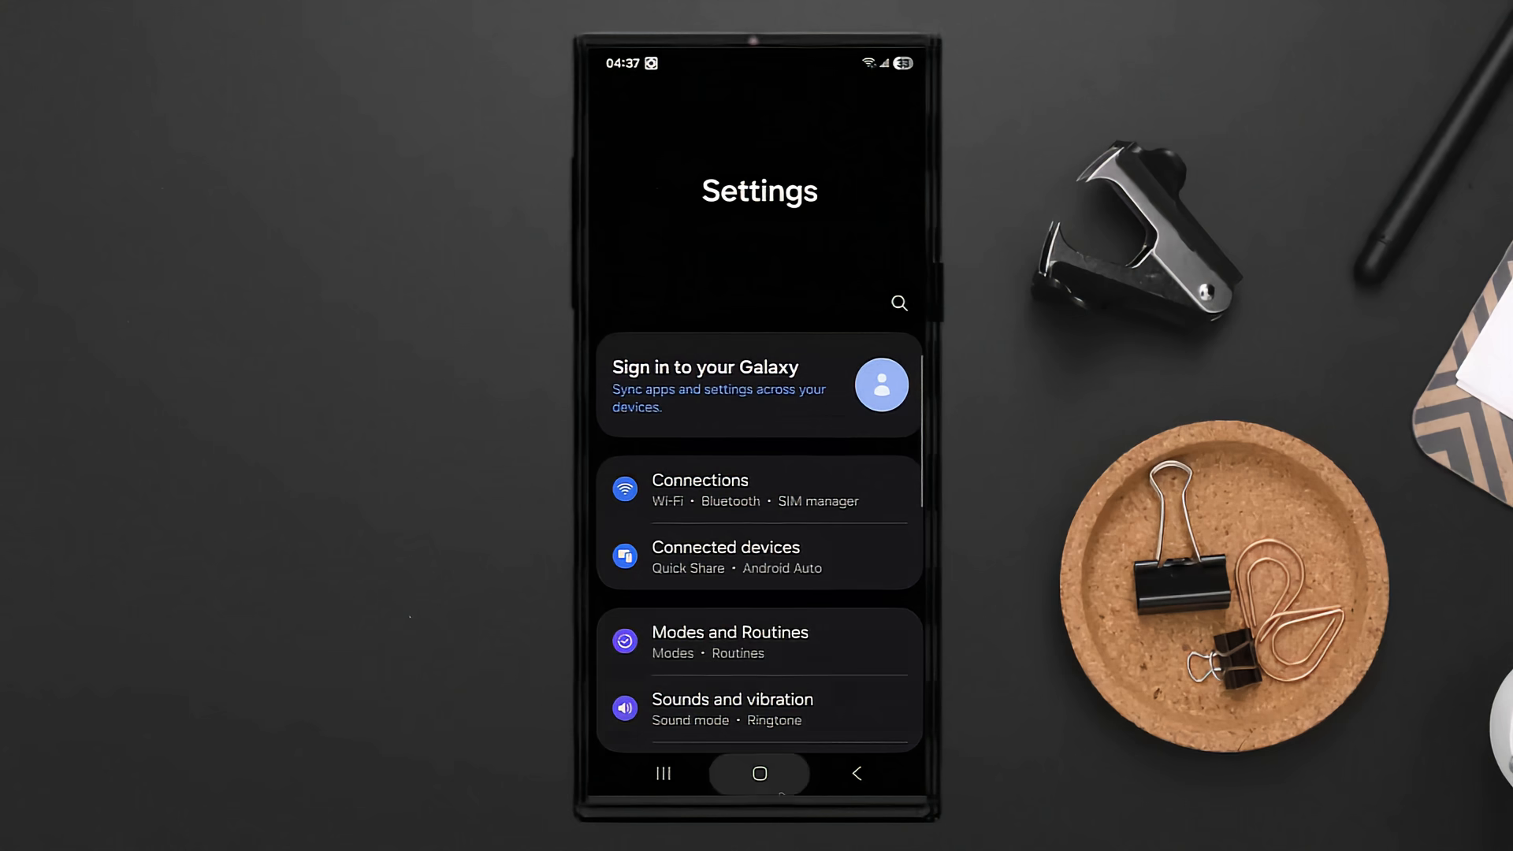
click(759, 774)
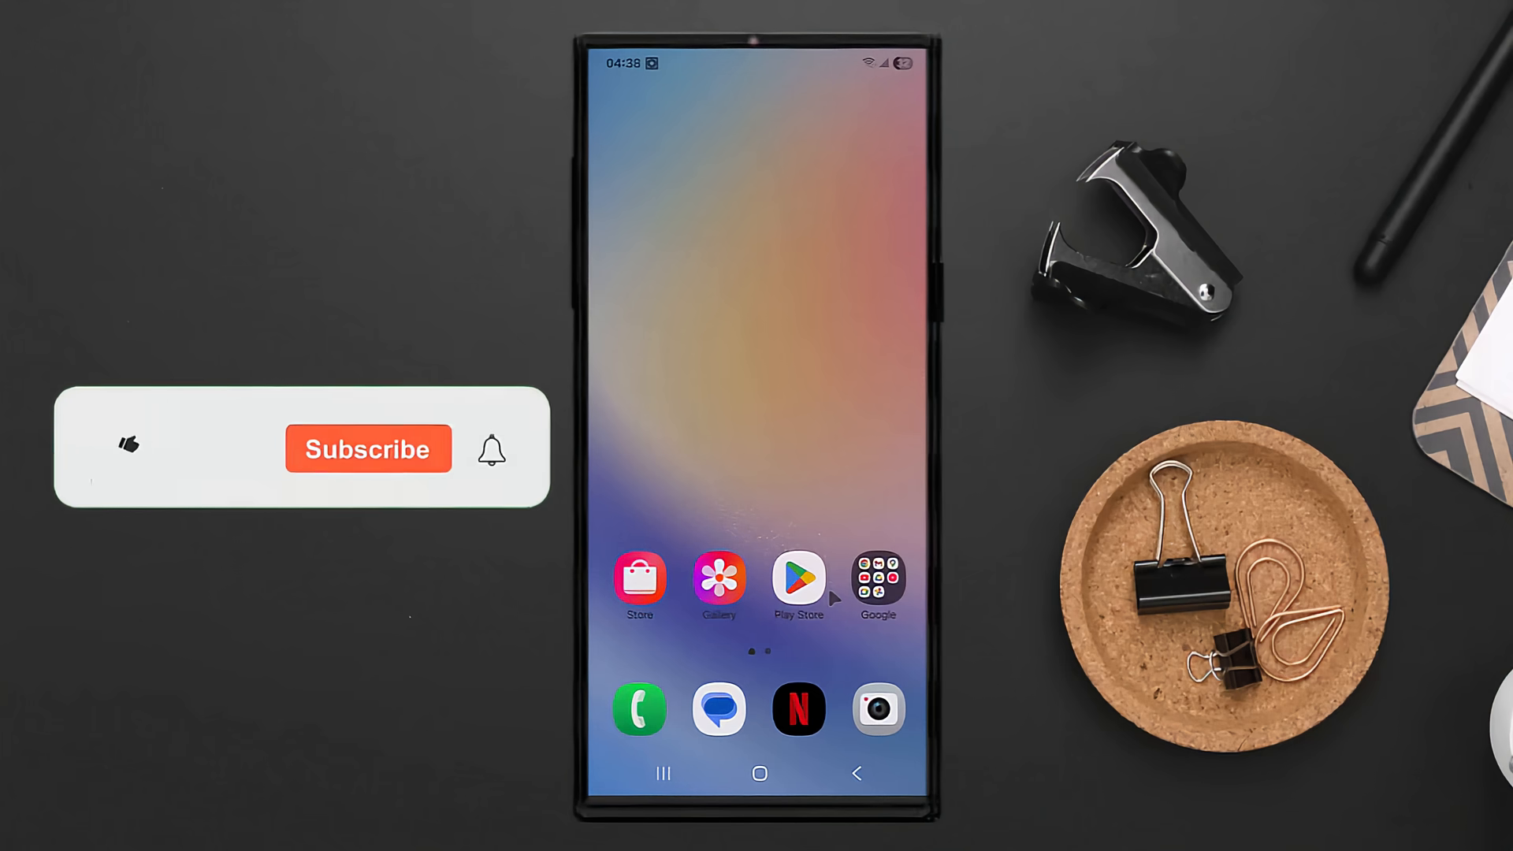
click(125, 455)
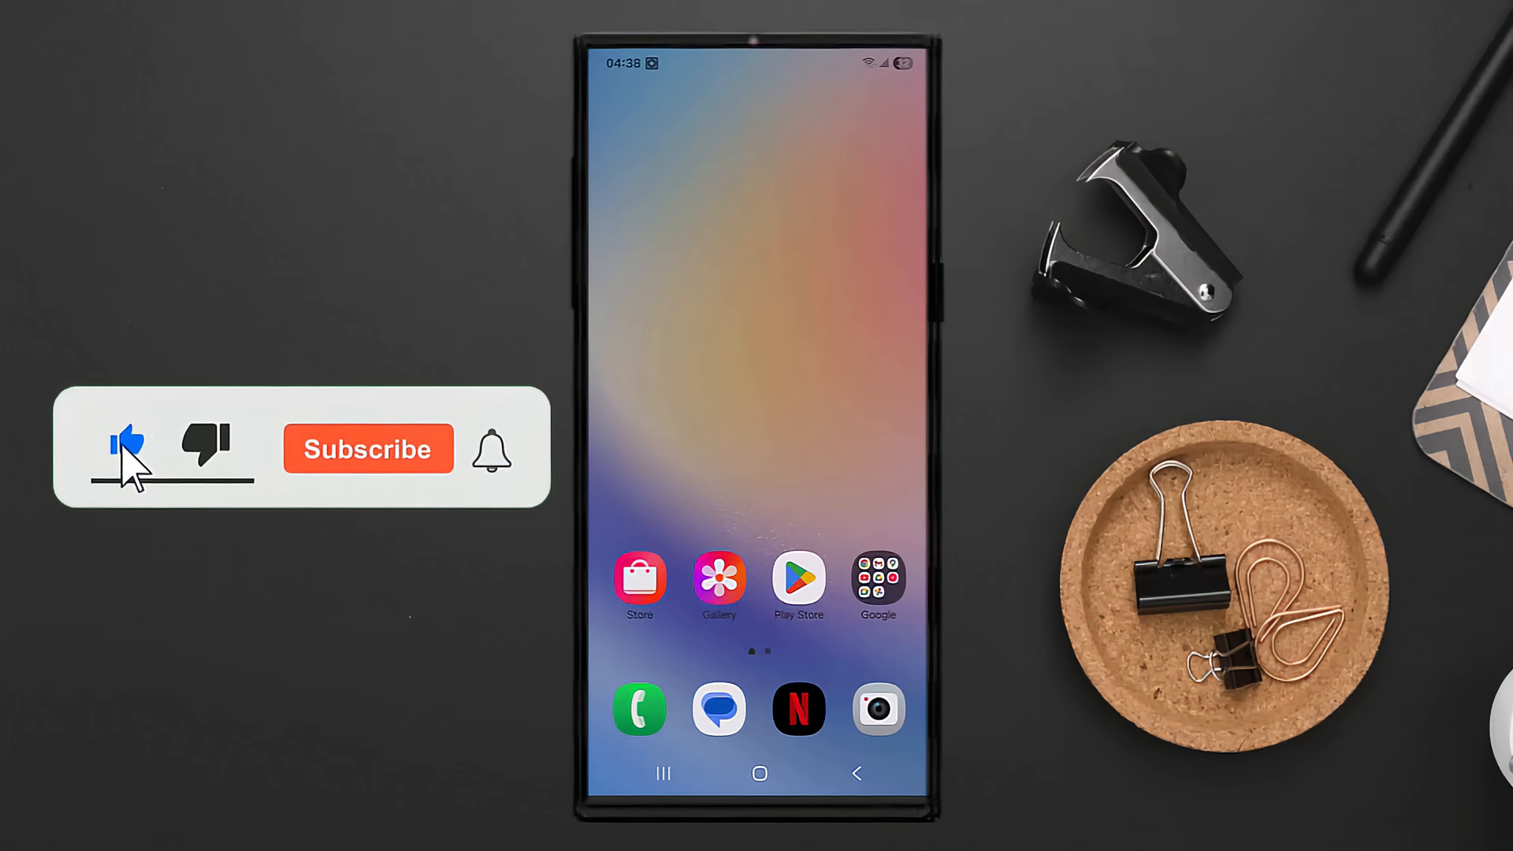